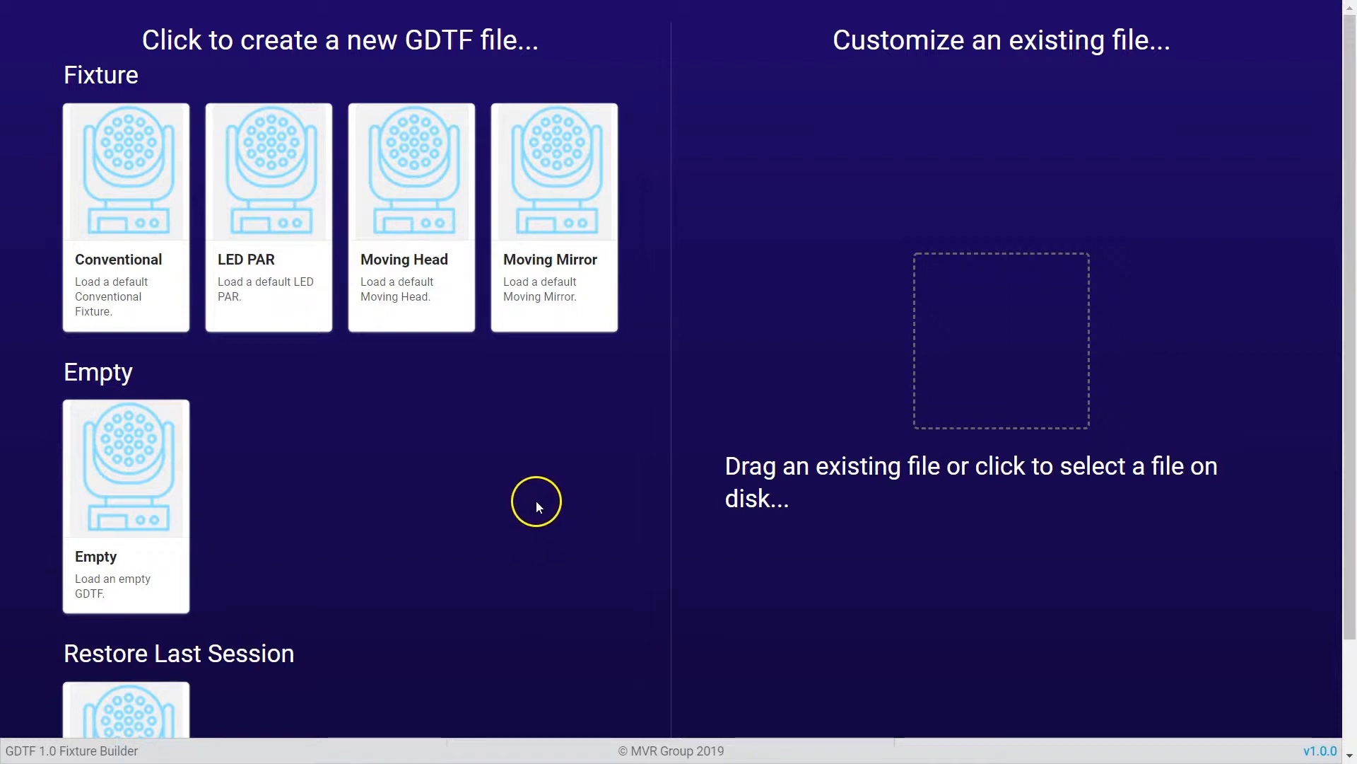
mouse_move(254, 553)
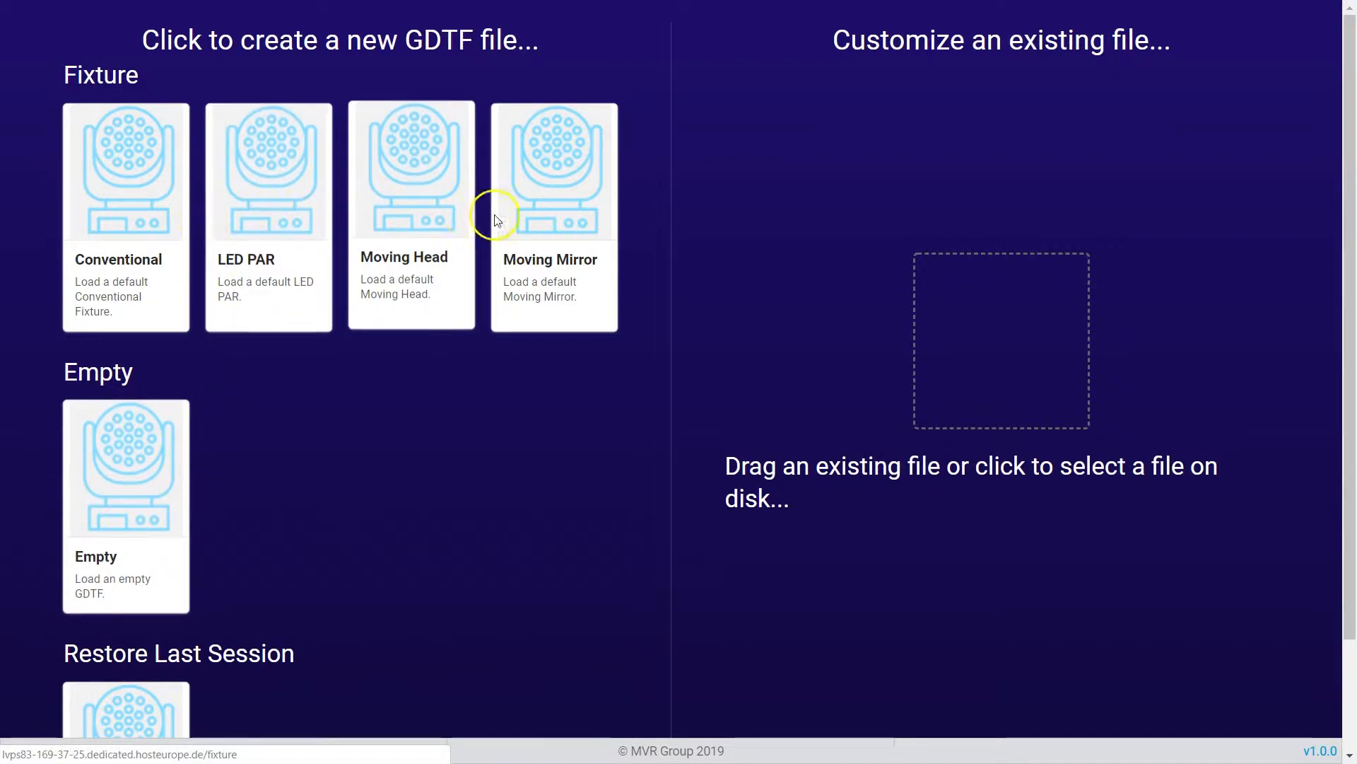
mouse_move(349, 232)
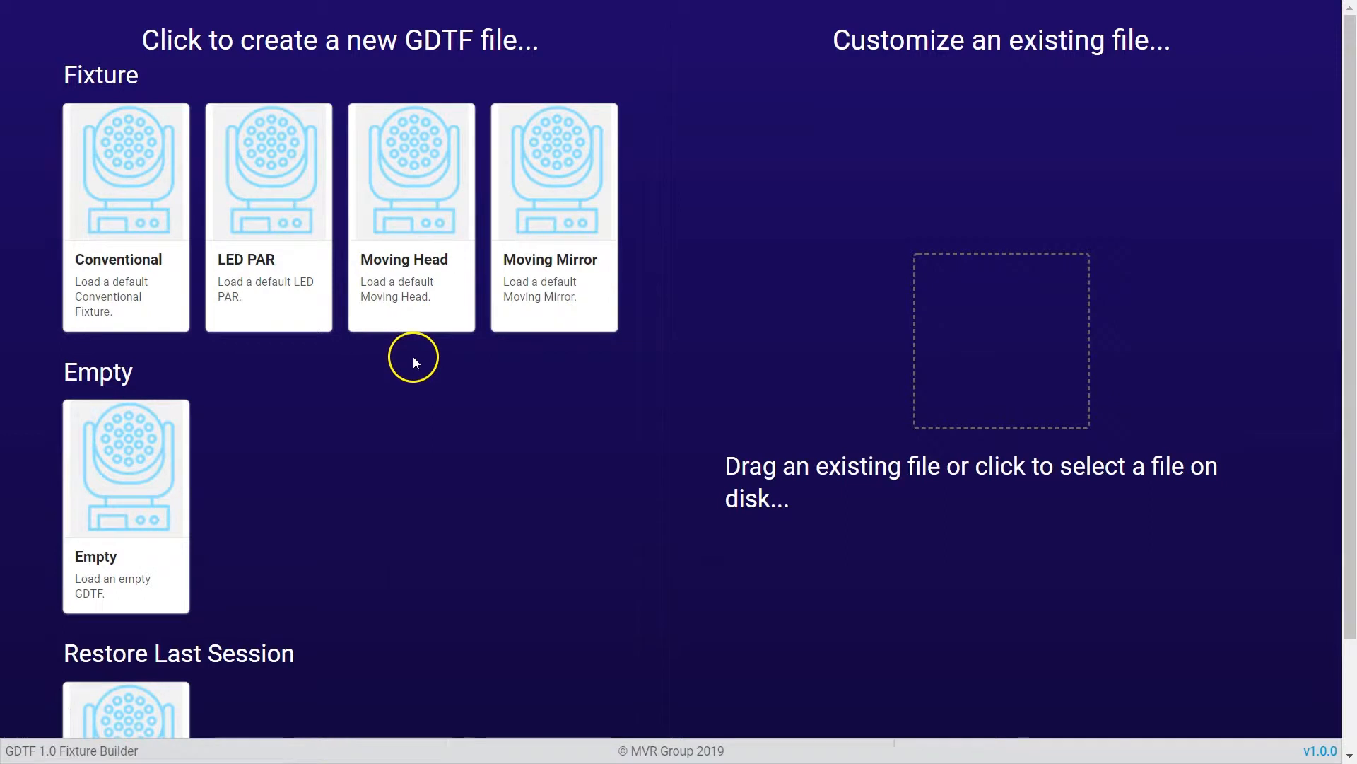
Load the default Moving Head fixture template as a new GDTF file.
scroll(down, 3)
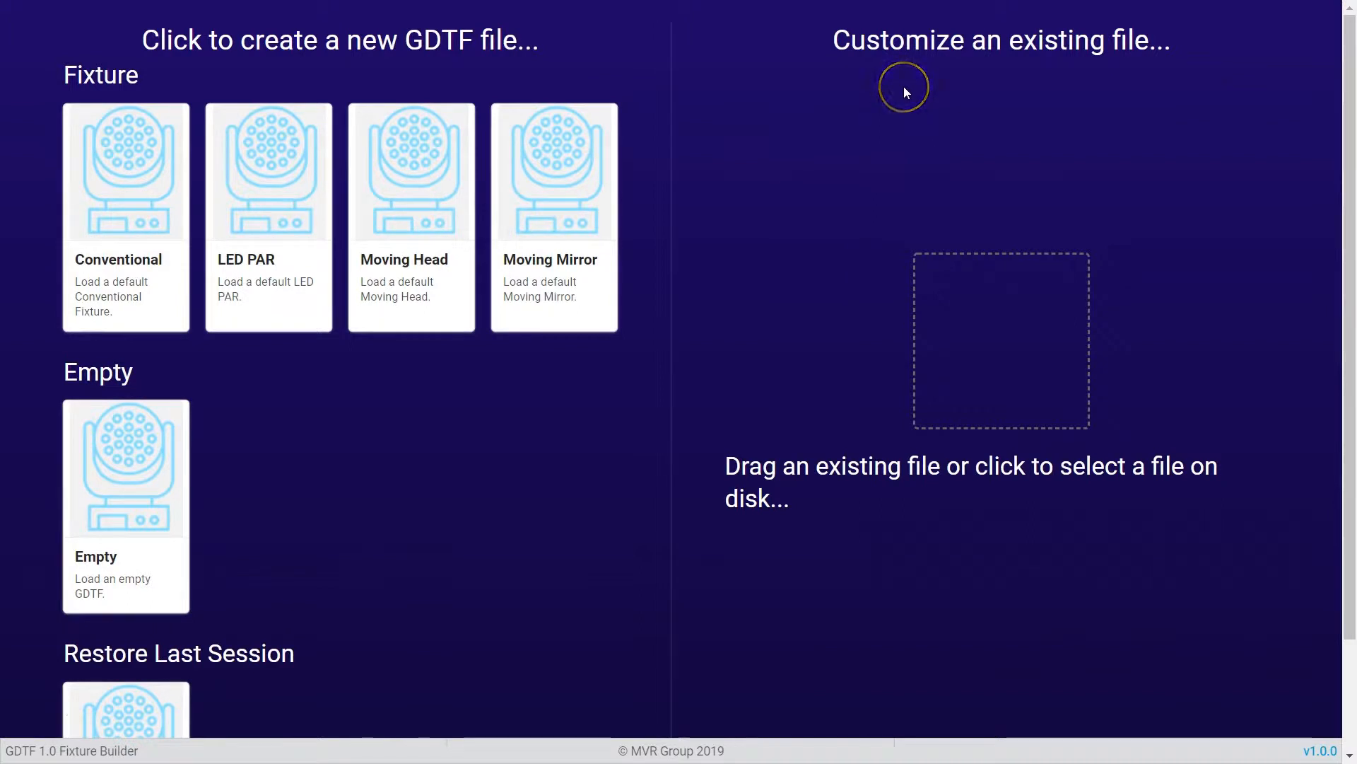
mouse_move(944, 89)
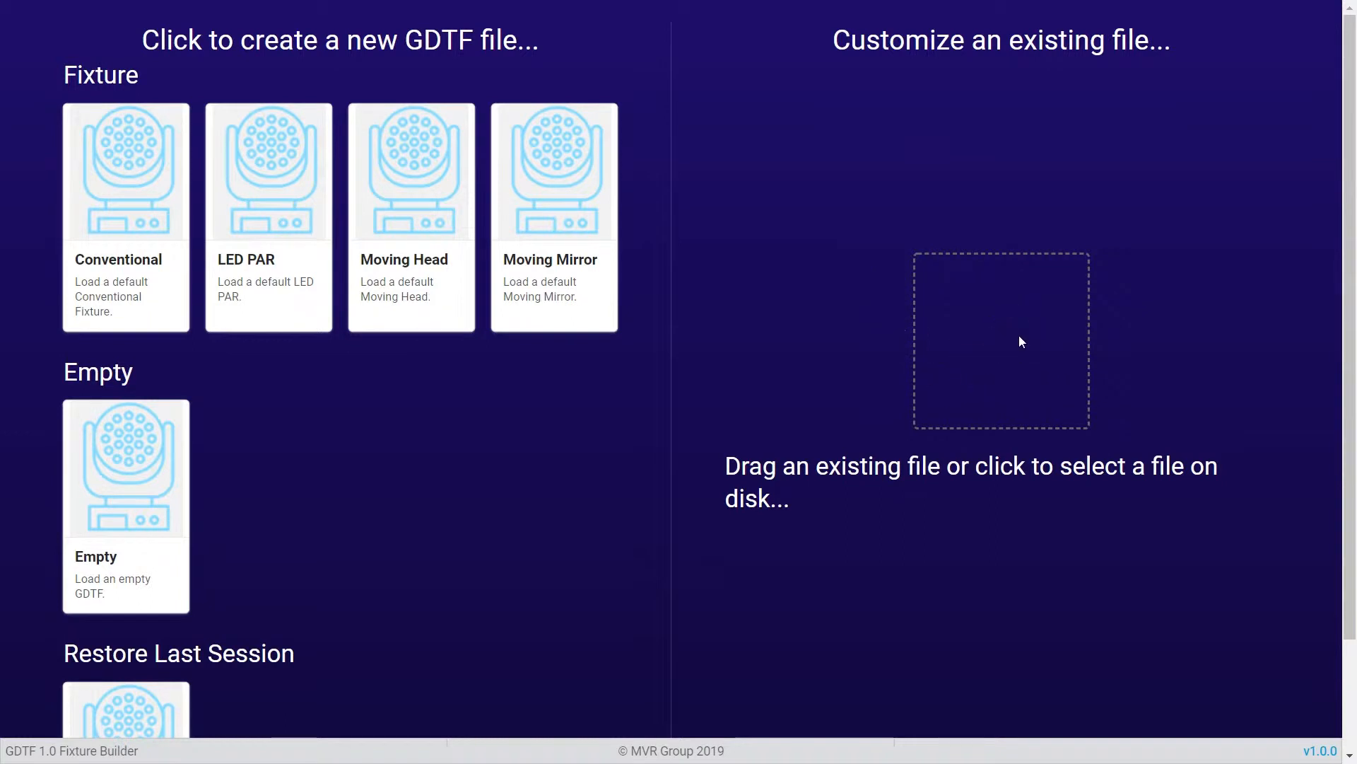
mouse_move(578, 589)
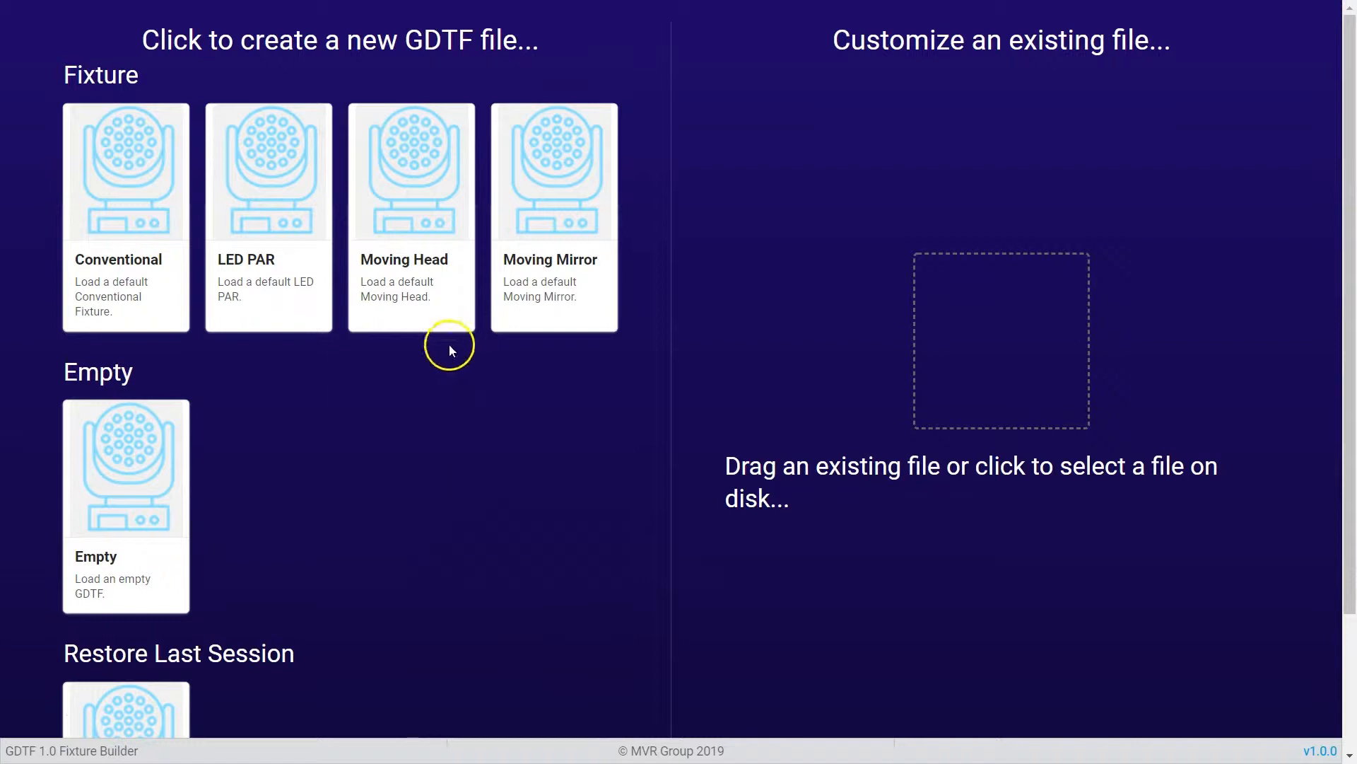
click(412, 171)
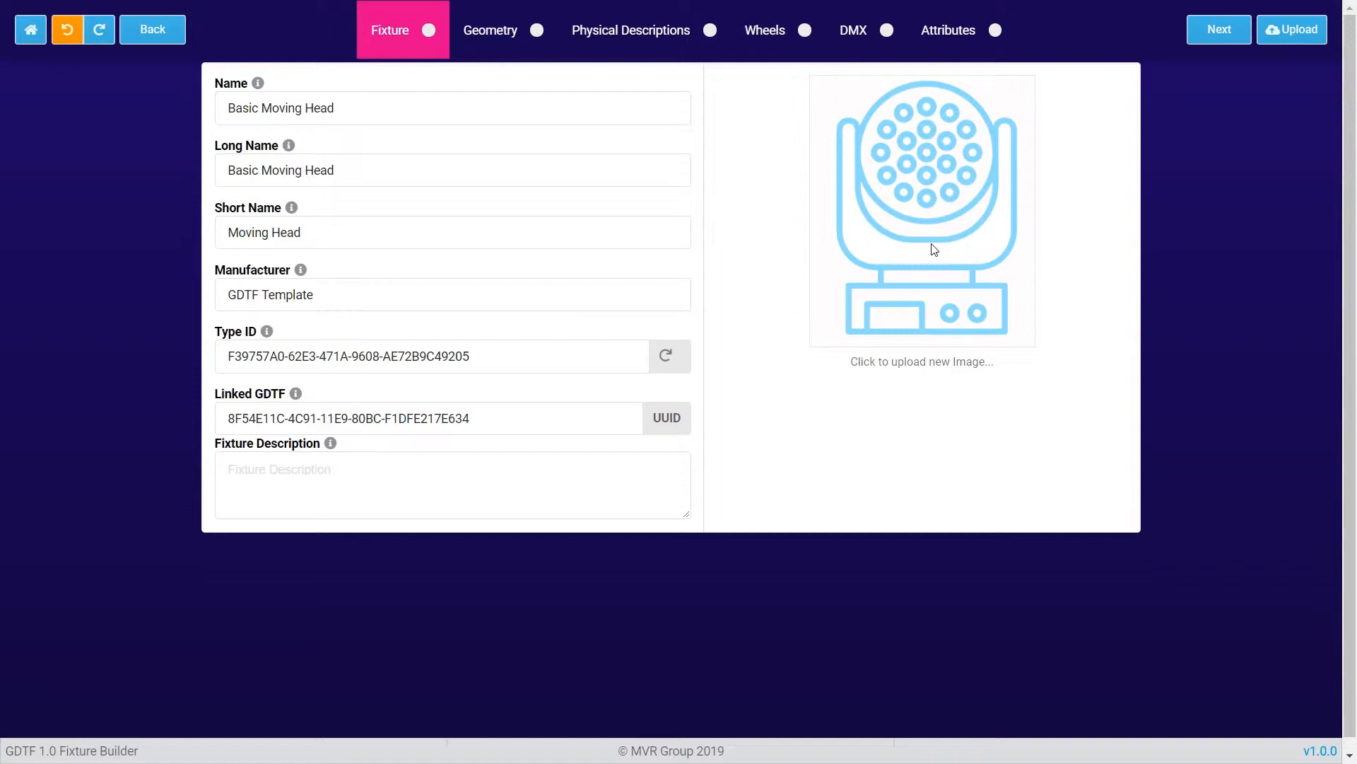
mouse_move(1160, 204)
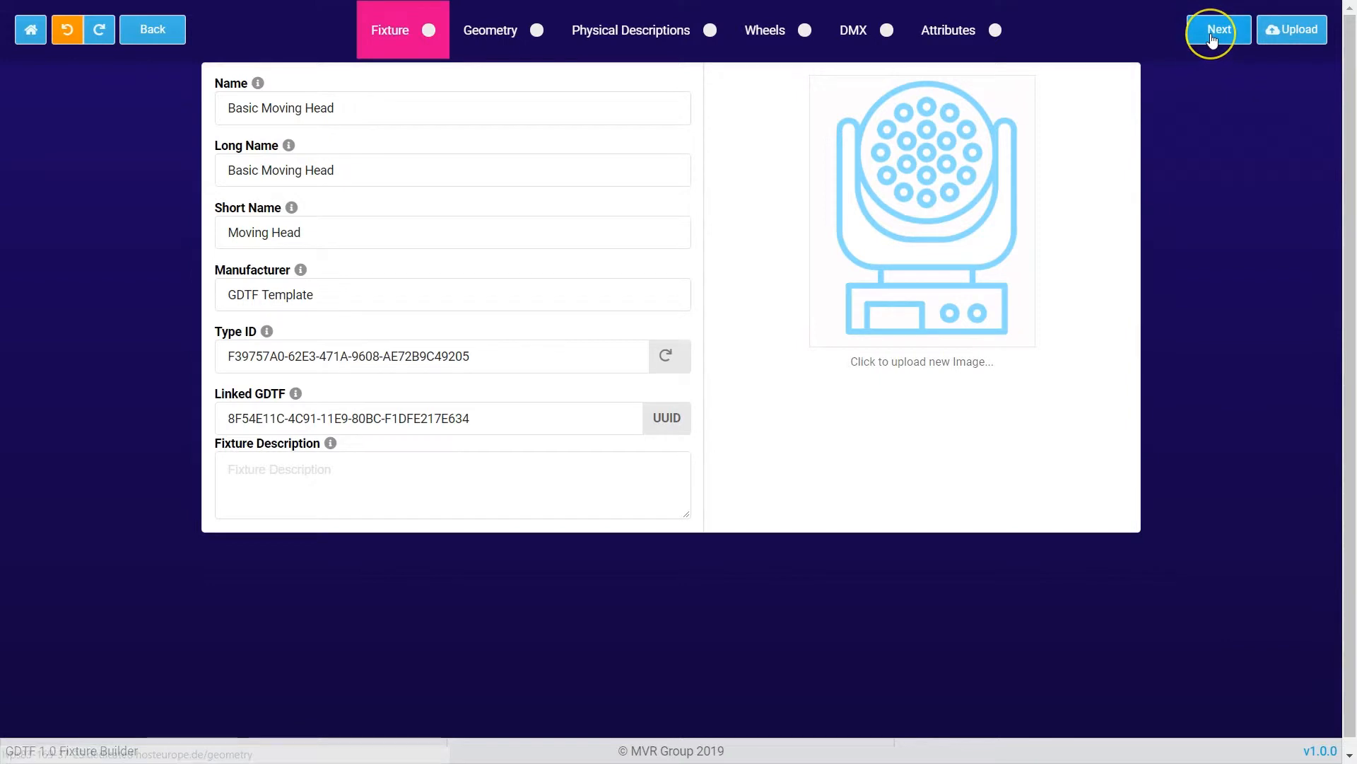
Review the Base and Beam geometries, including Beam's lamp type, power and beam angle.
click(1219, 28)
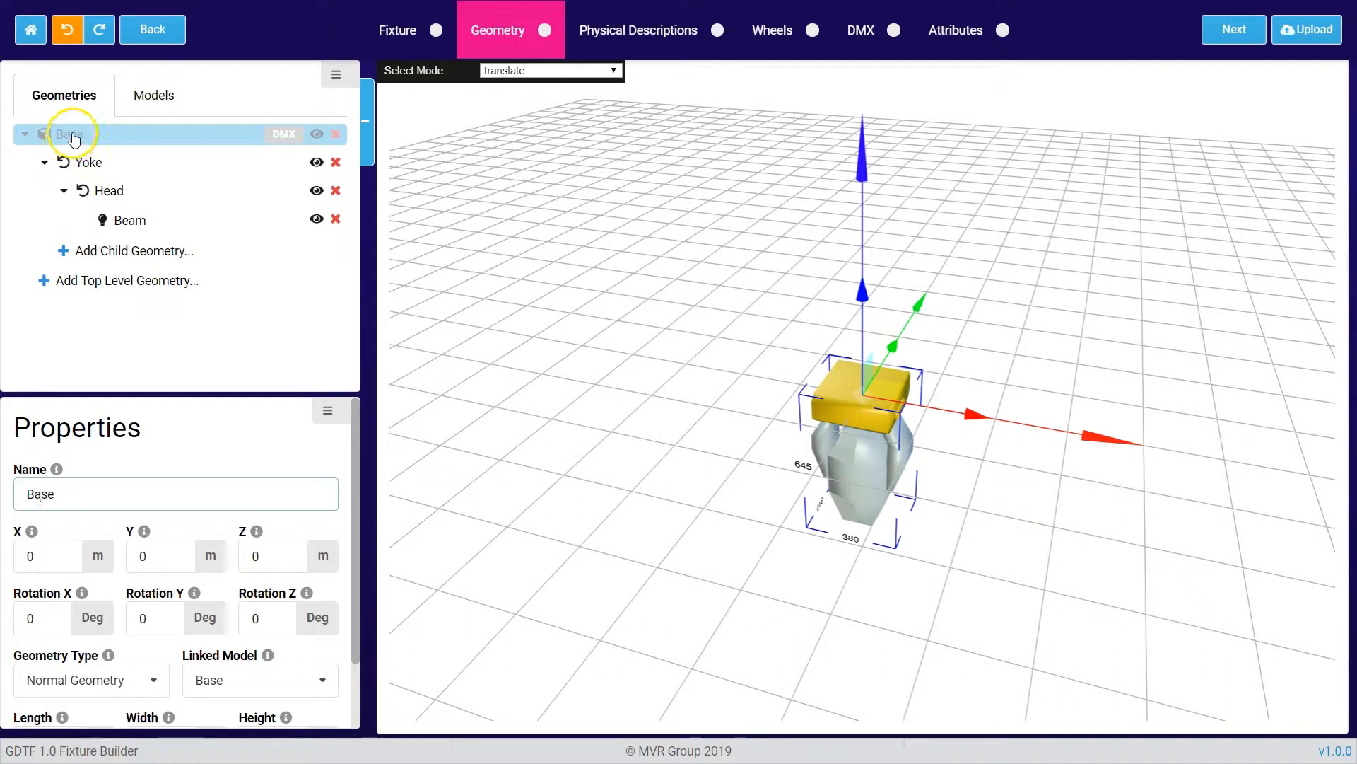
click(69, 134)
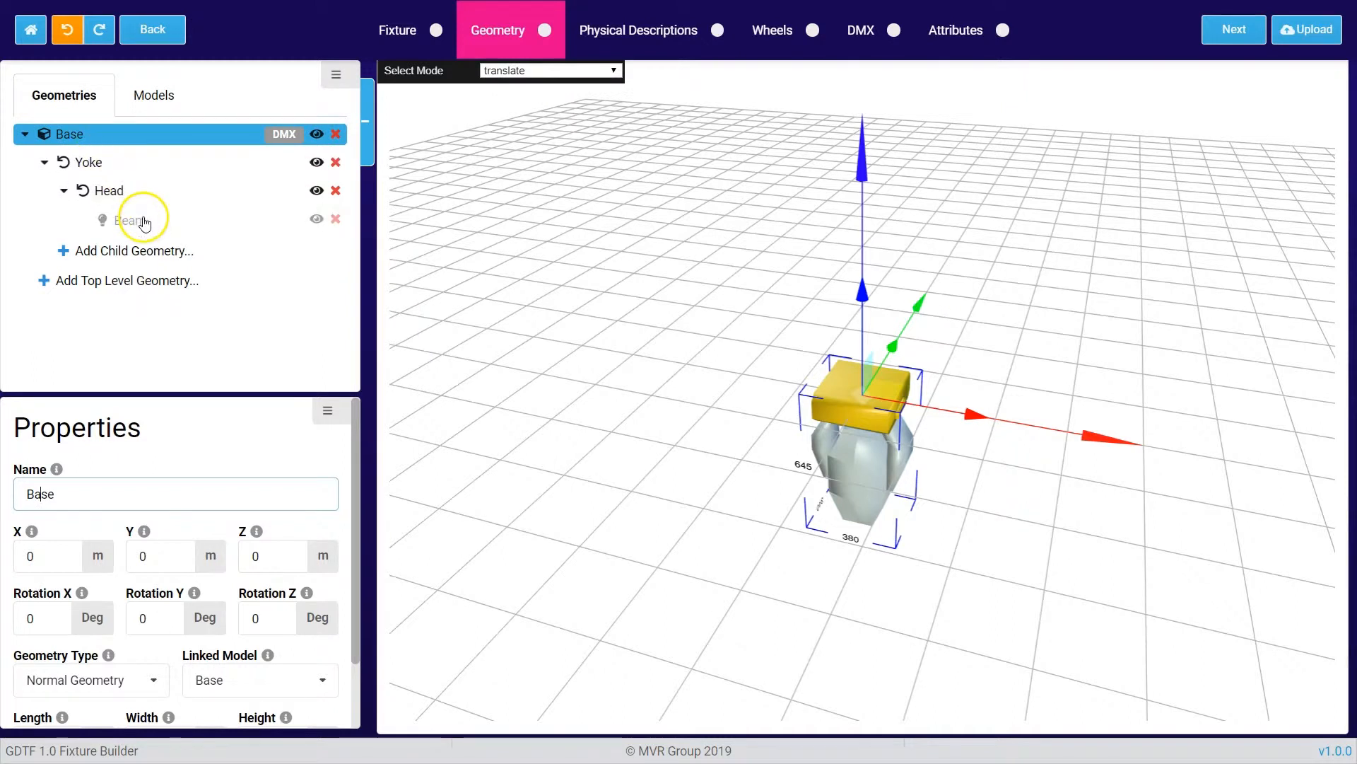
click(130, 219)
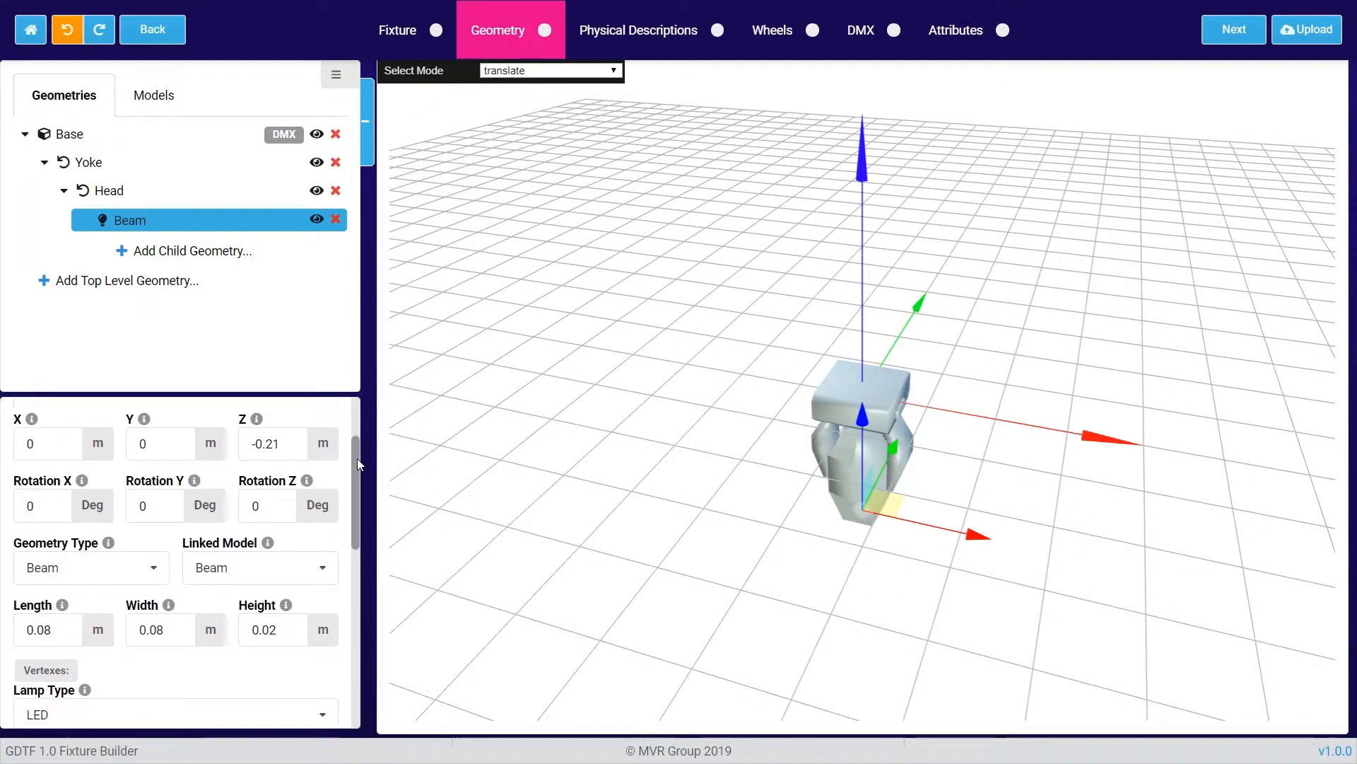
scroll(down, 3)
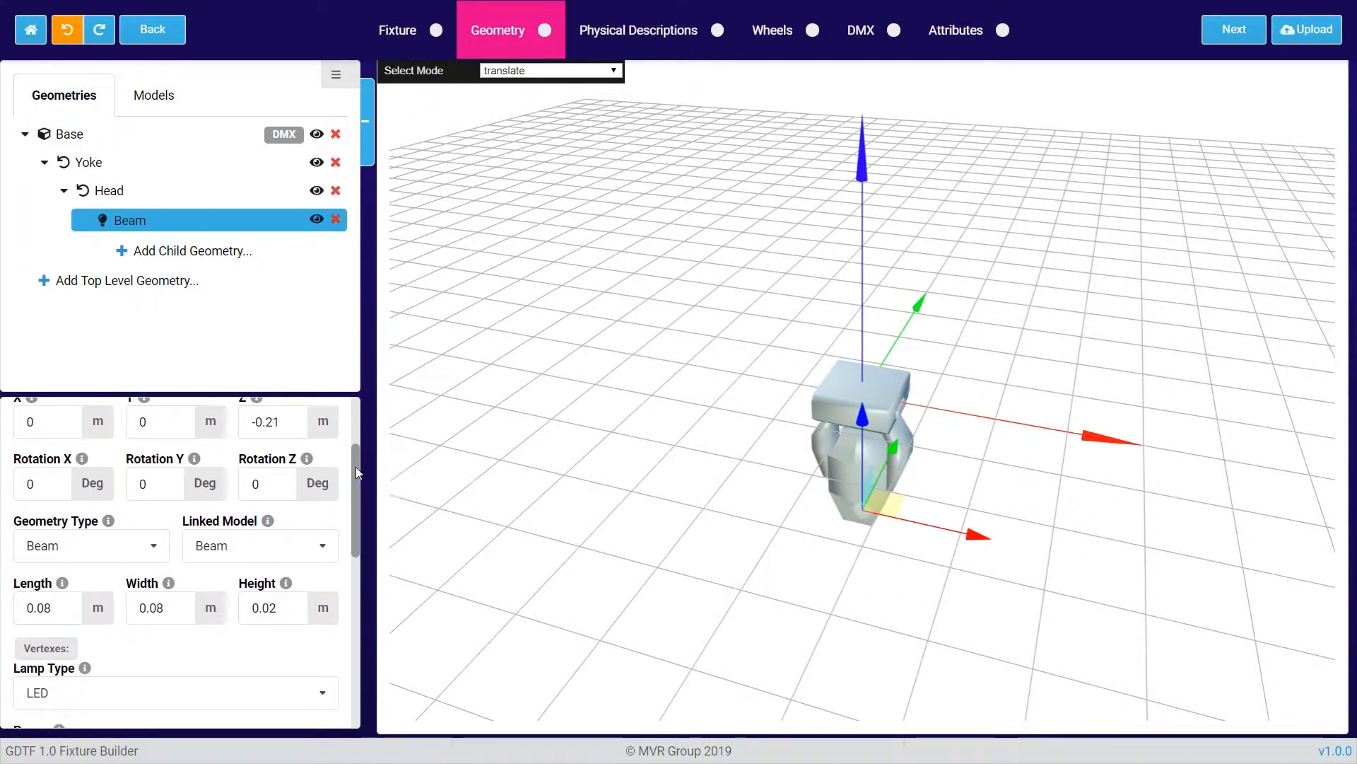
scroll(down, 3)
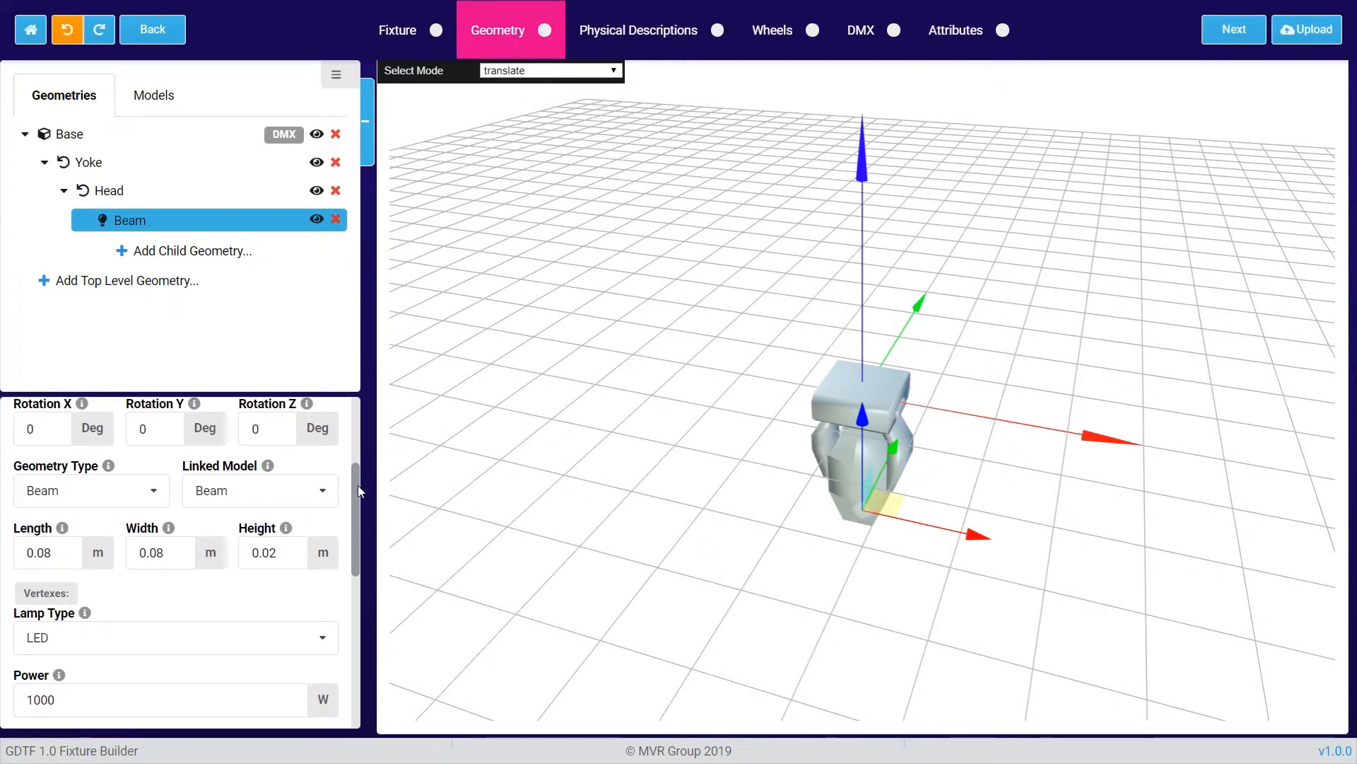
scroll(down, 3)
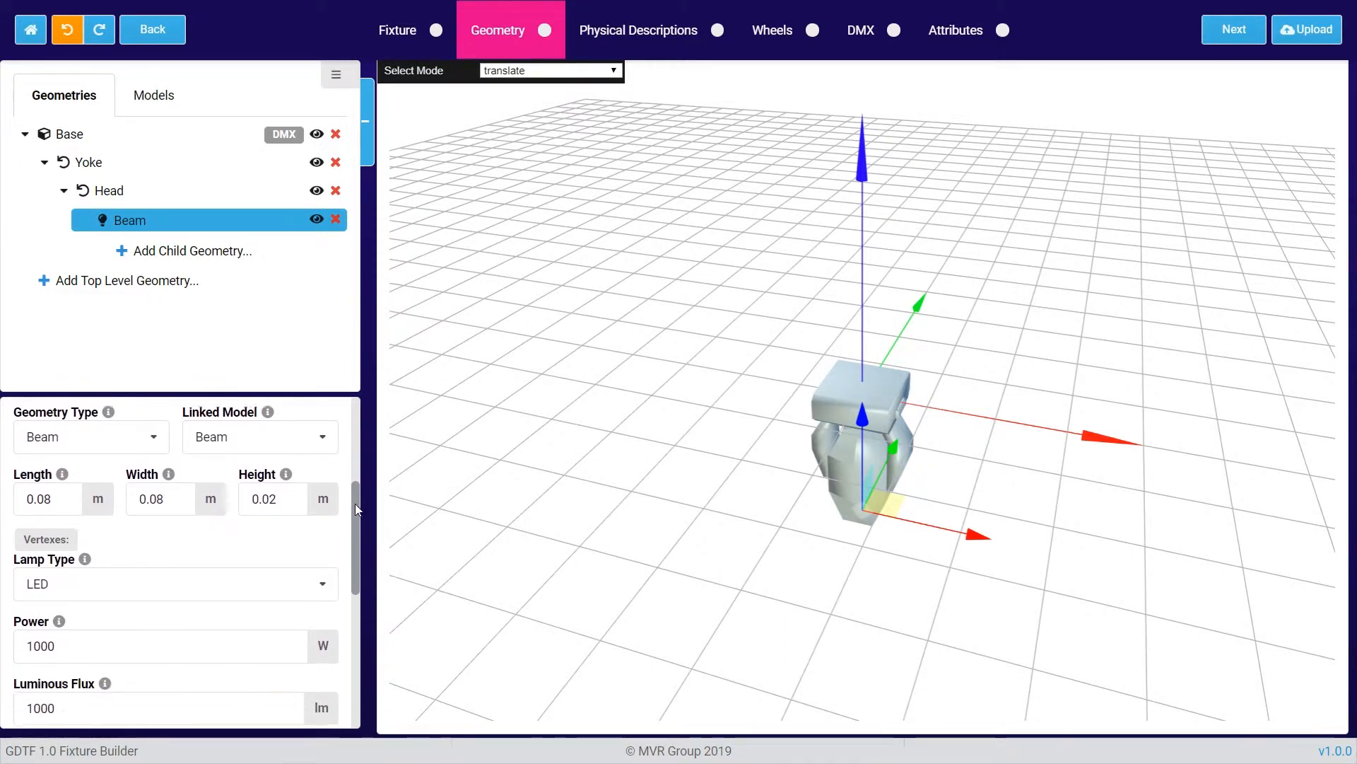
scroll(down, 3)
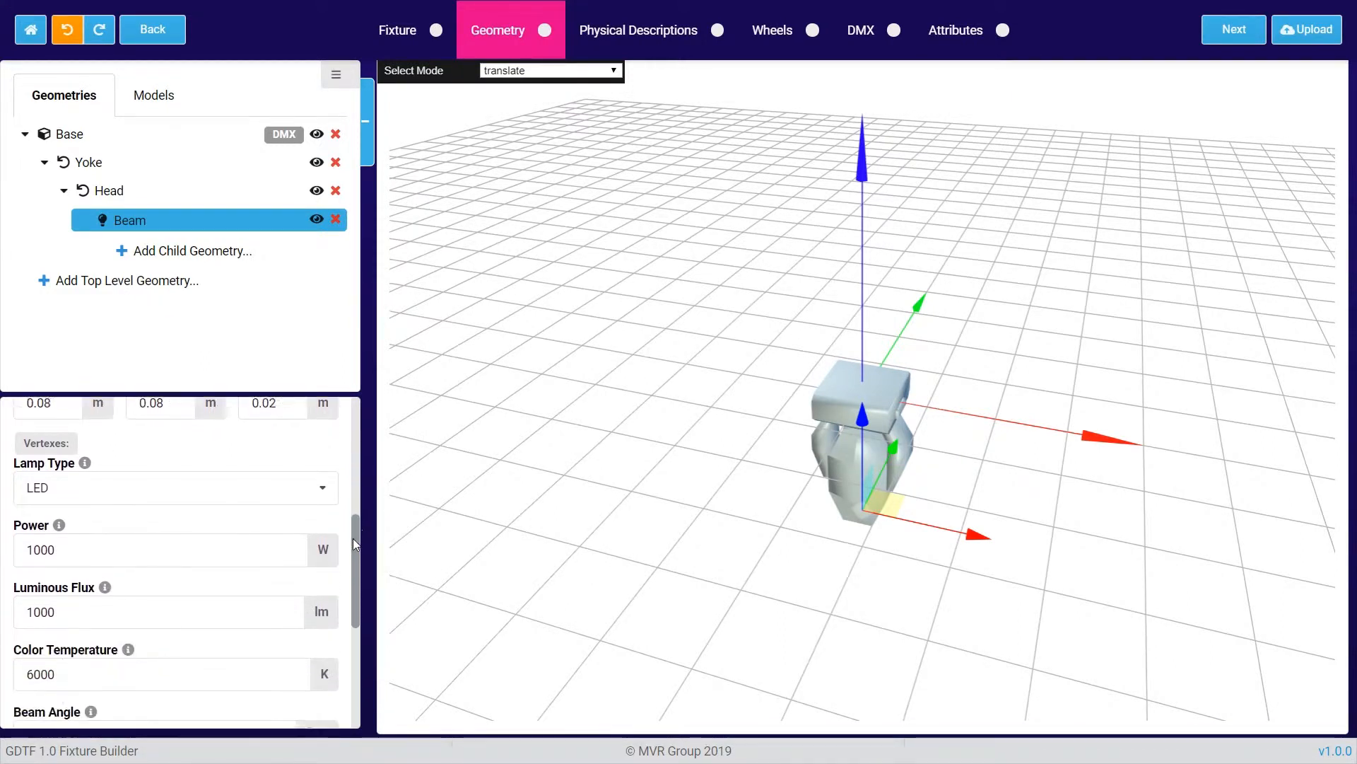
scroll(down, 3)
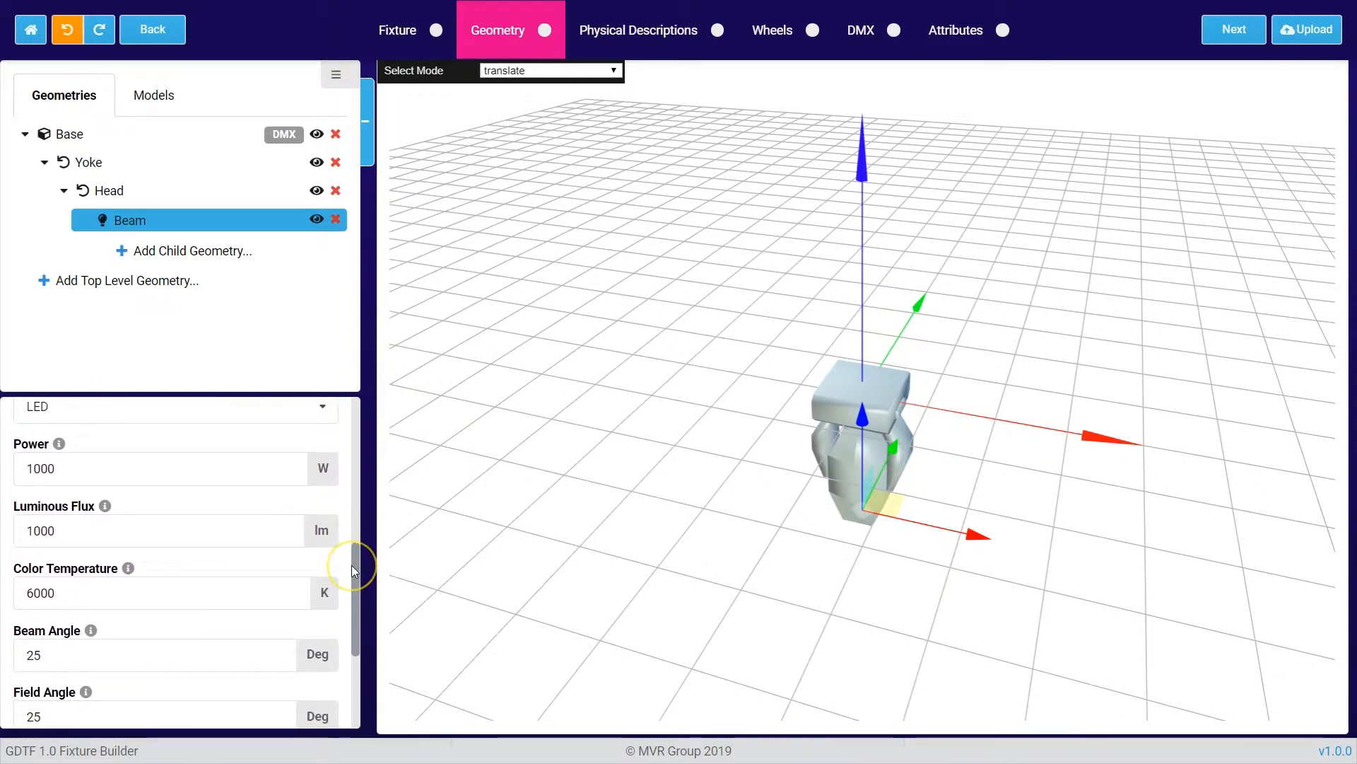
scroll(down, 3)
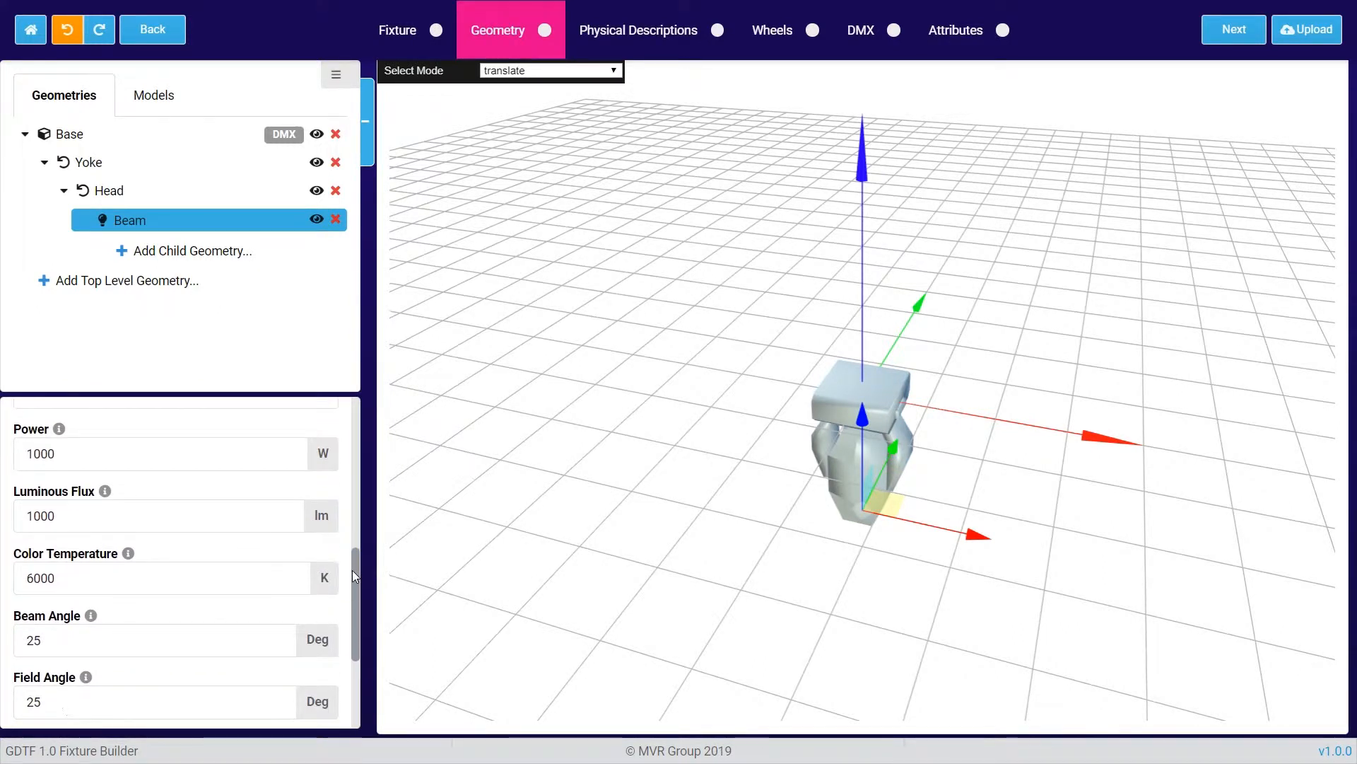
scroll(down, 3)
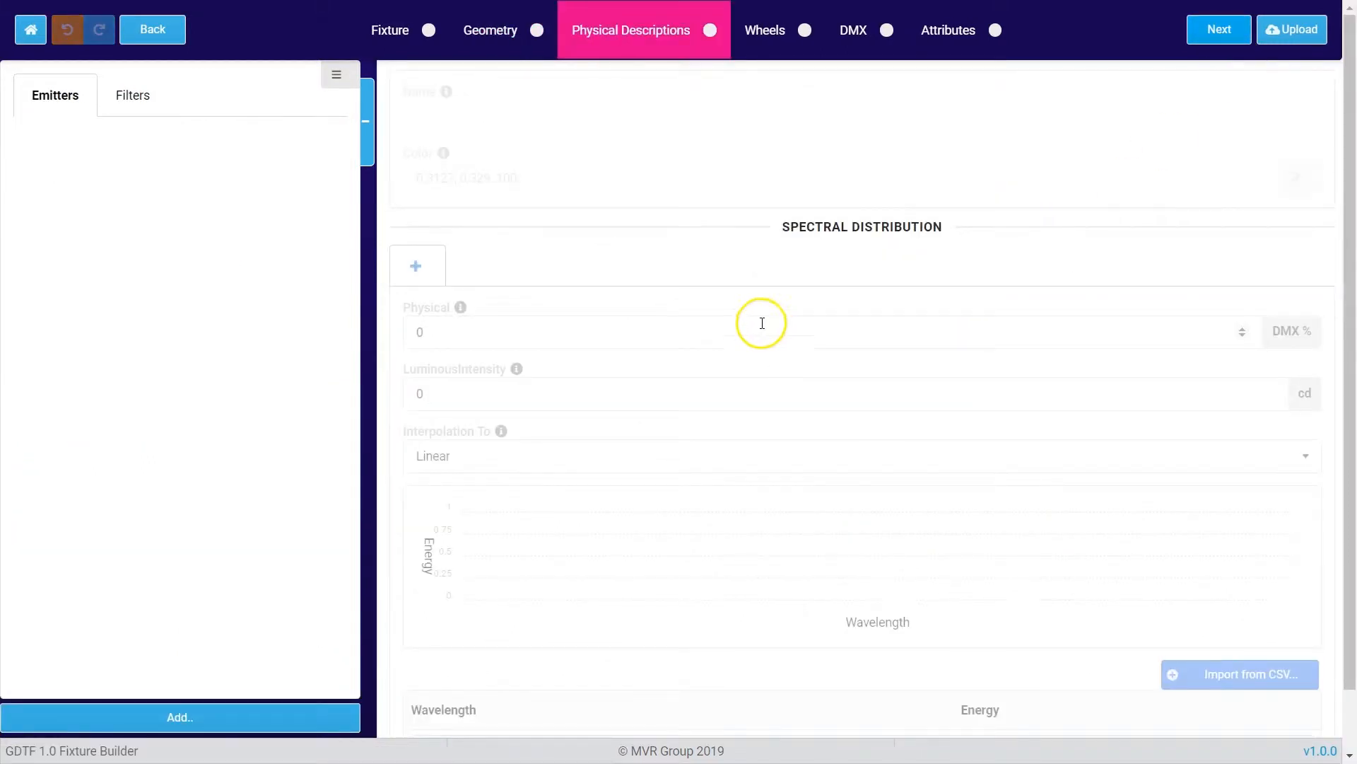
mouse_move(627, 101)
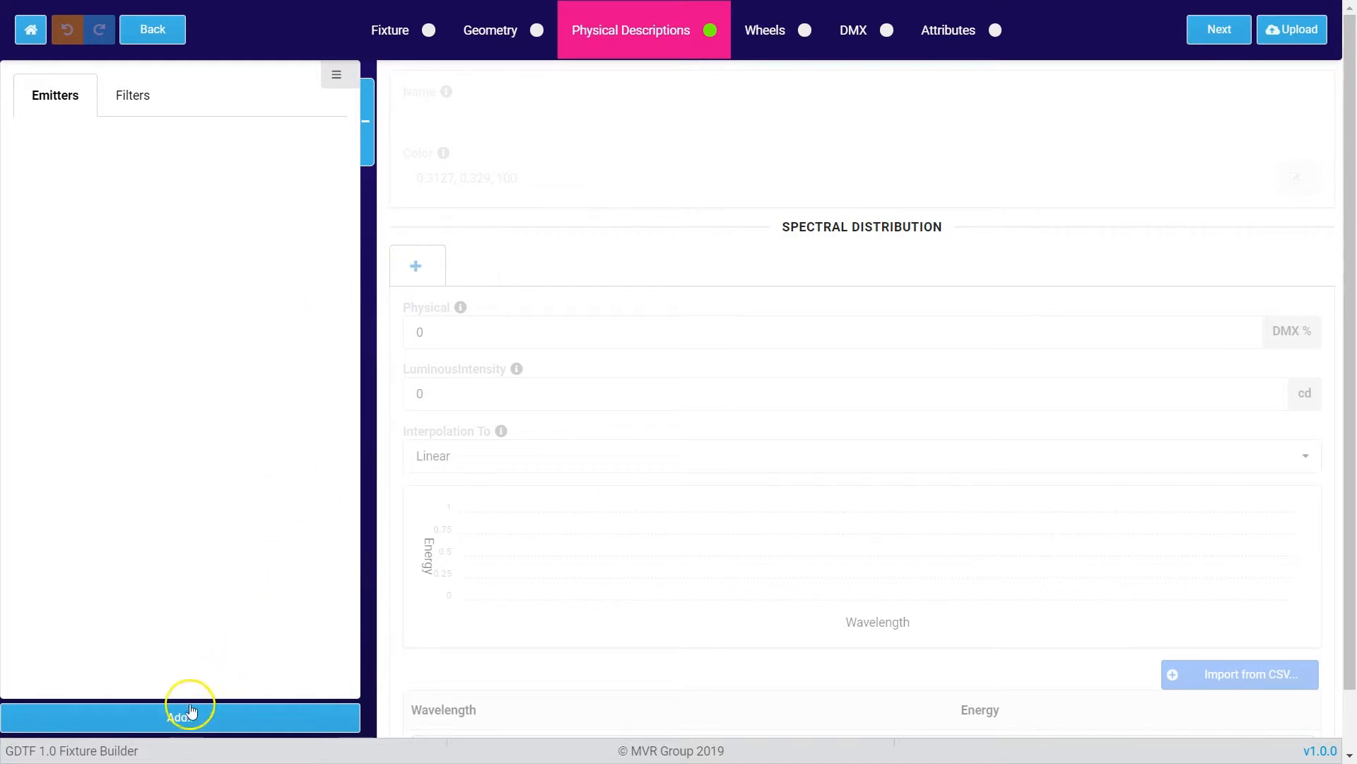
Add a default Emitter 1 and a default Filter 1, each at 100% spectral distribution.
click(180, 715)
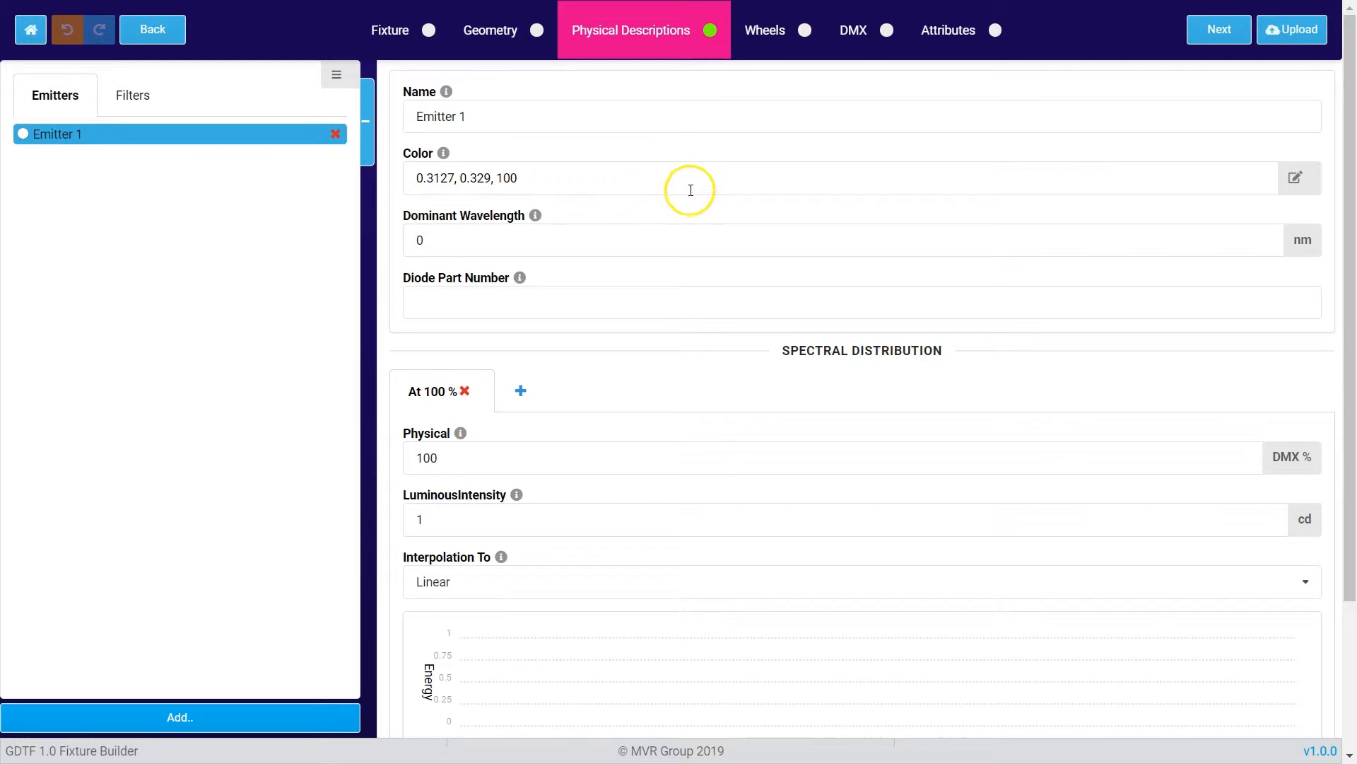
scroll(down, 3)
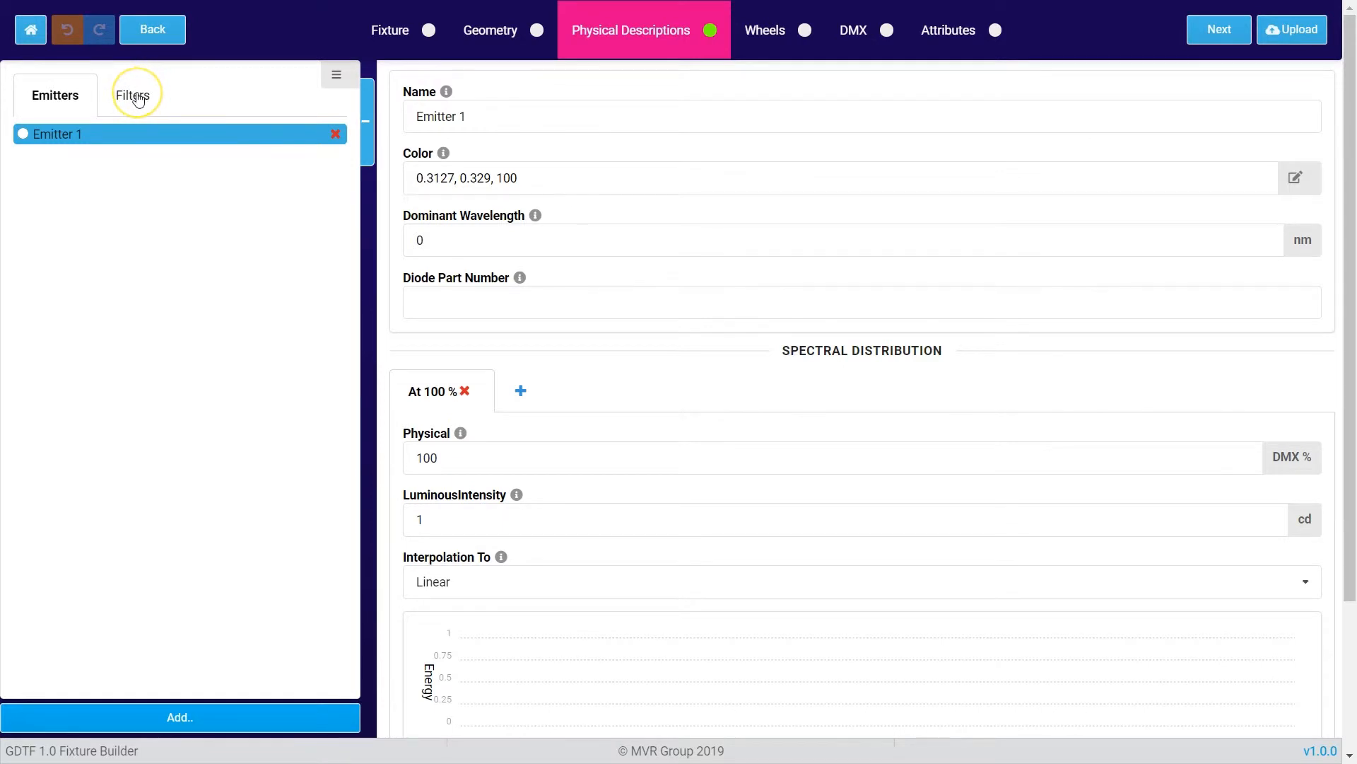
click(133, 95)
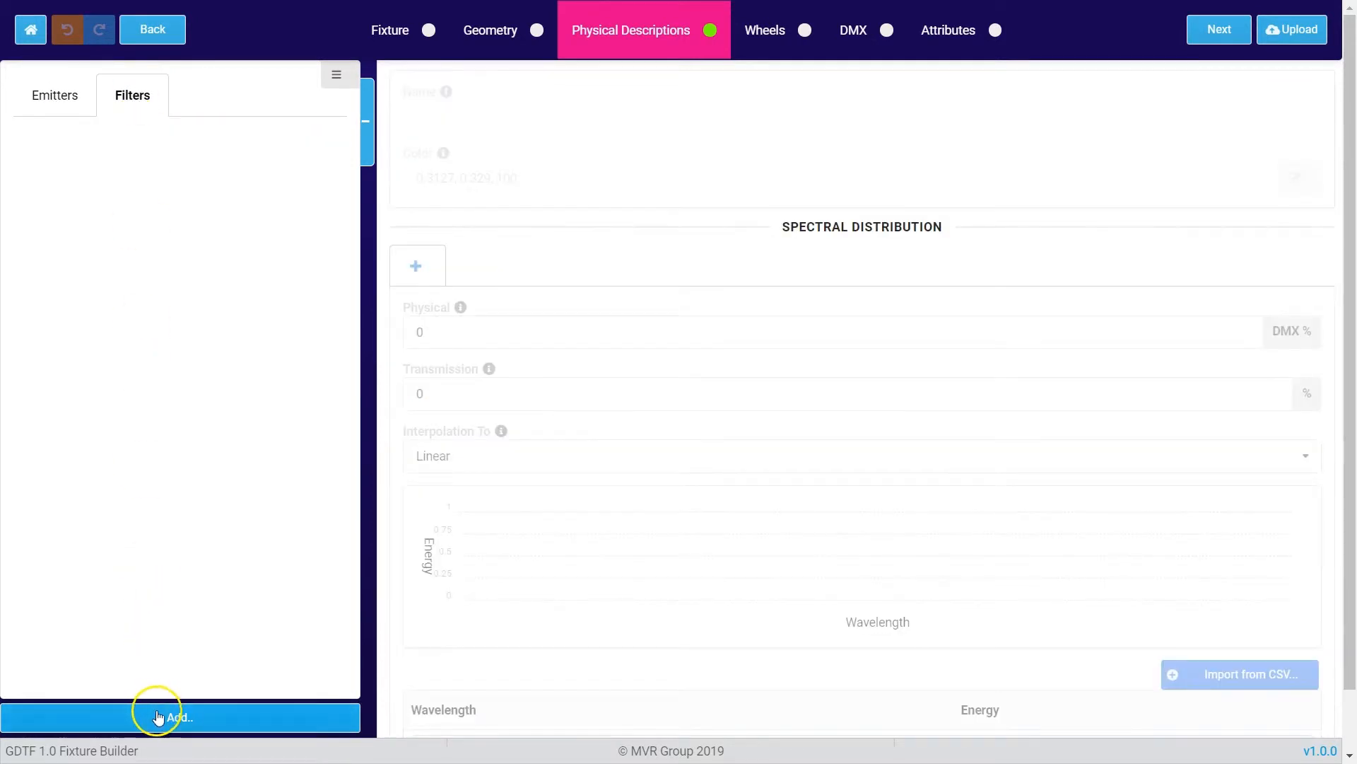
click(179, 716)
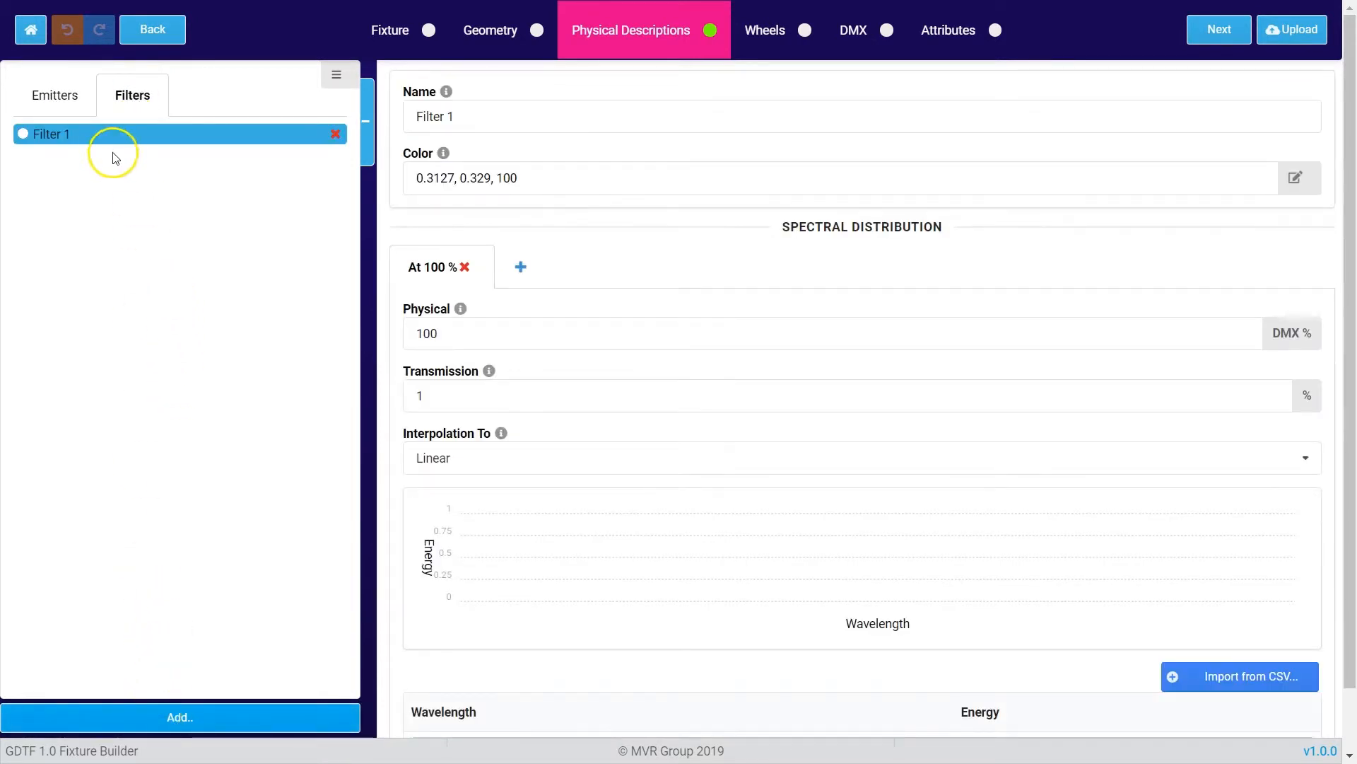
mouse_move(761, 198)
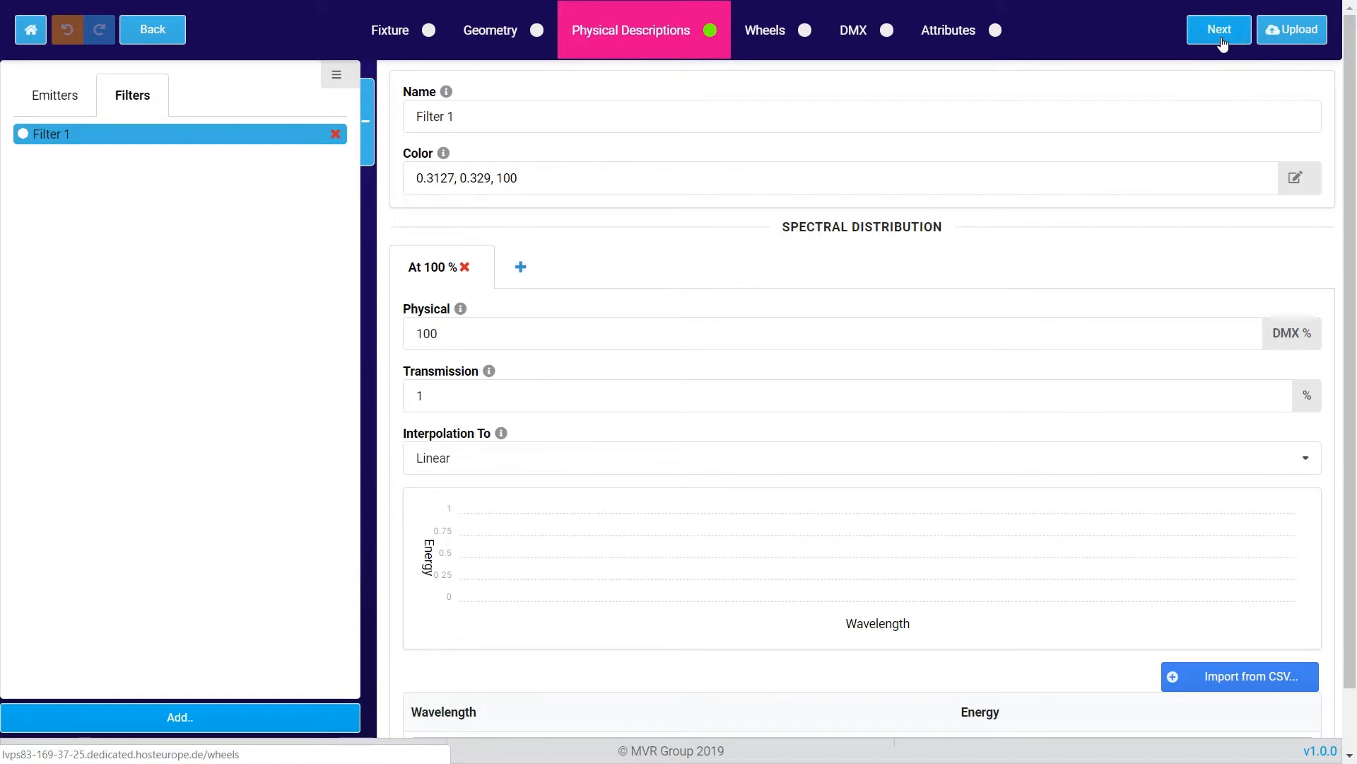
Create Wheel 1 with five default wheel slots.
click(1219, 28)
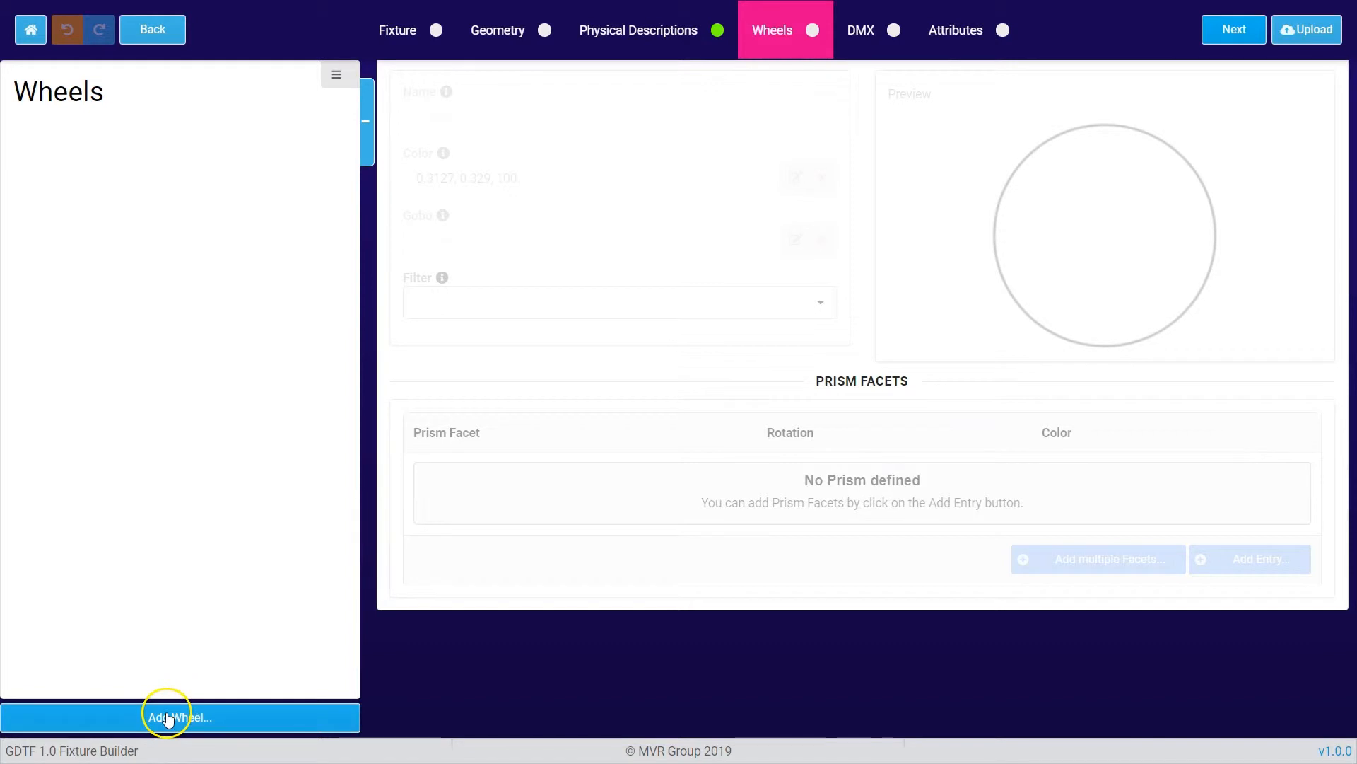
click(179, 717)
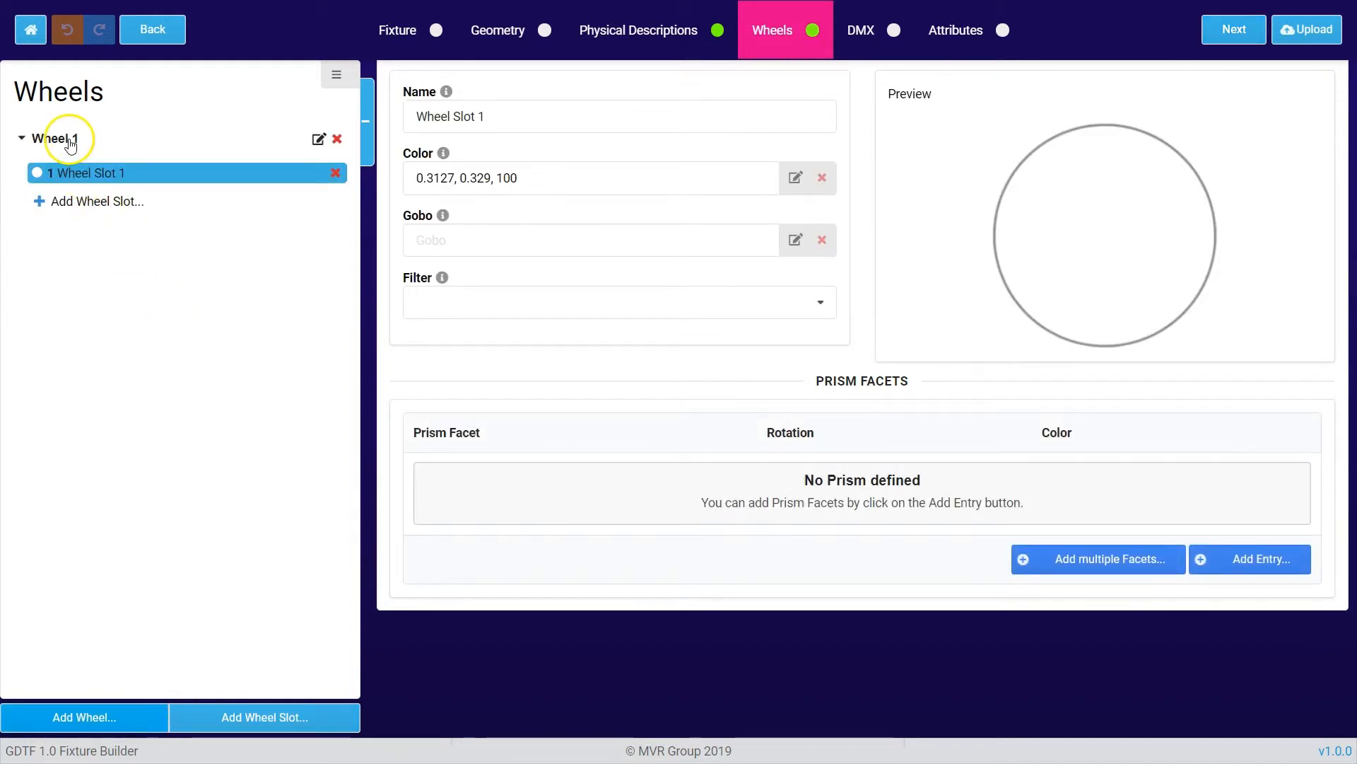
click(97, 201)
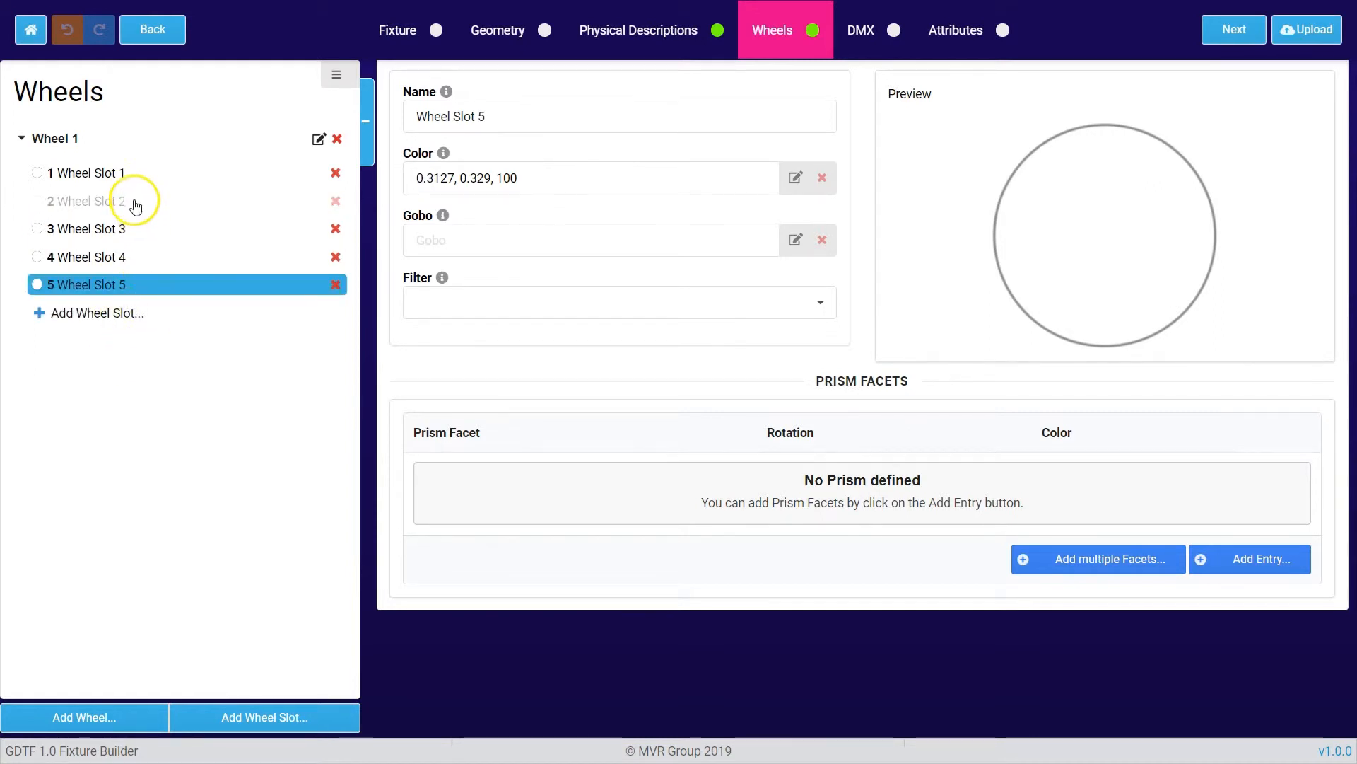
click(86, 173)
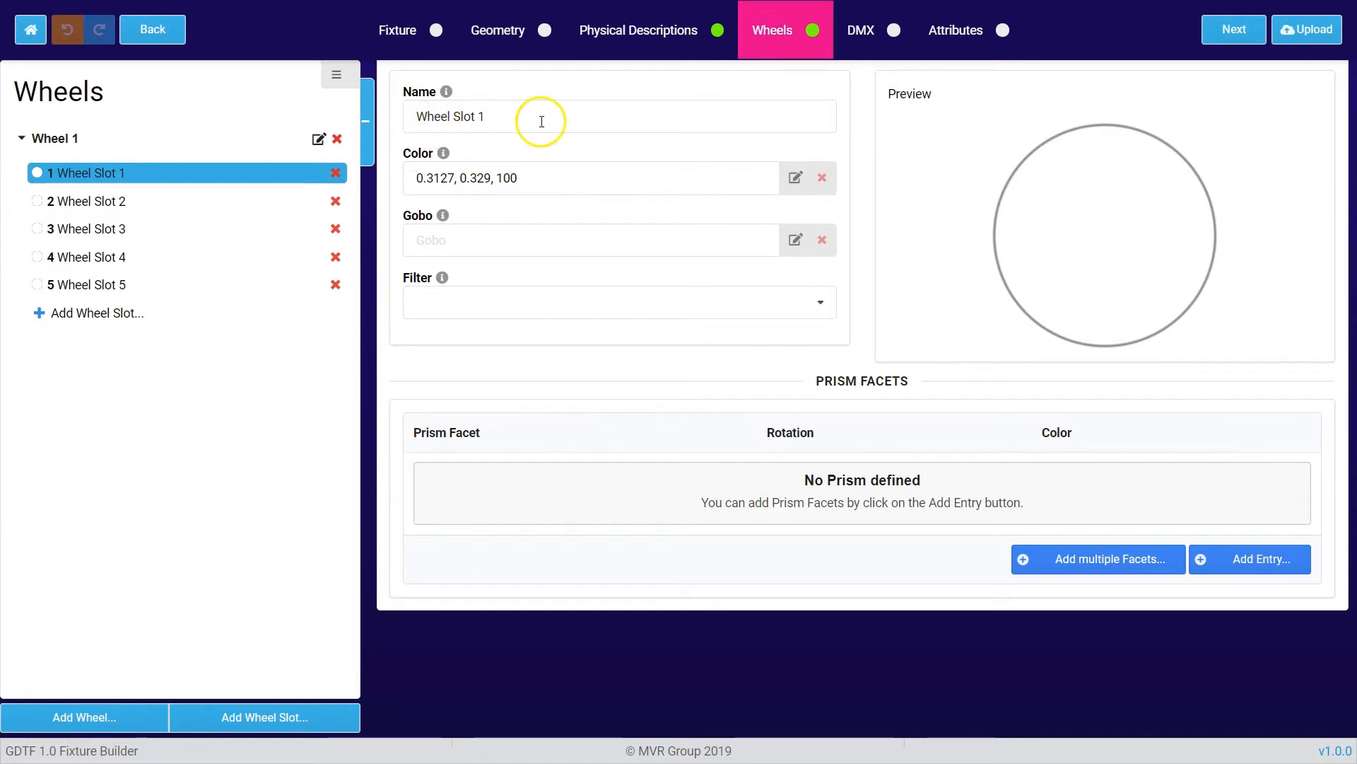
mouse_move(660, 174)
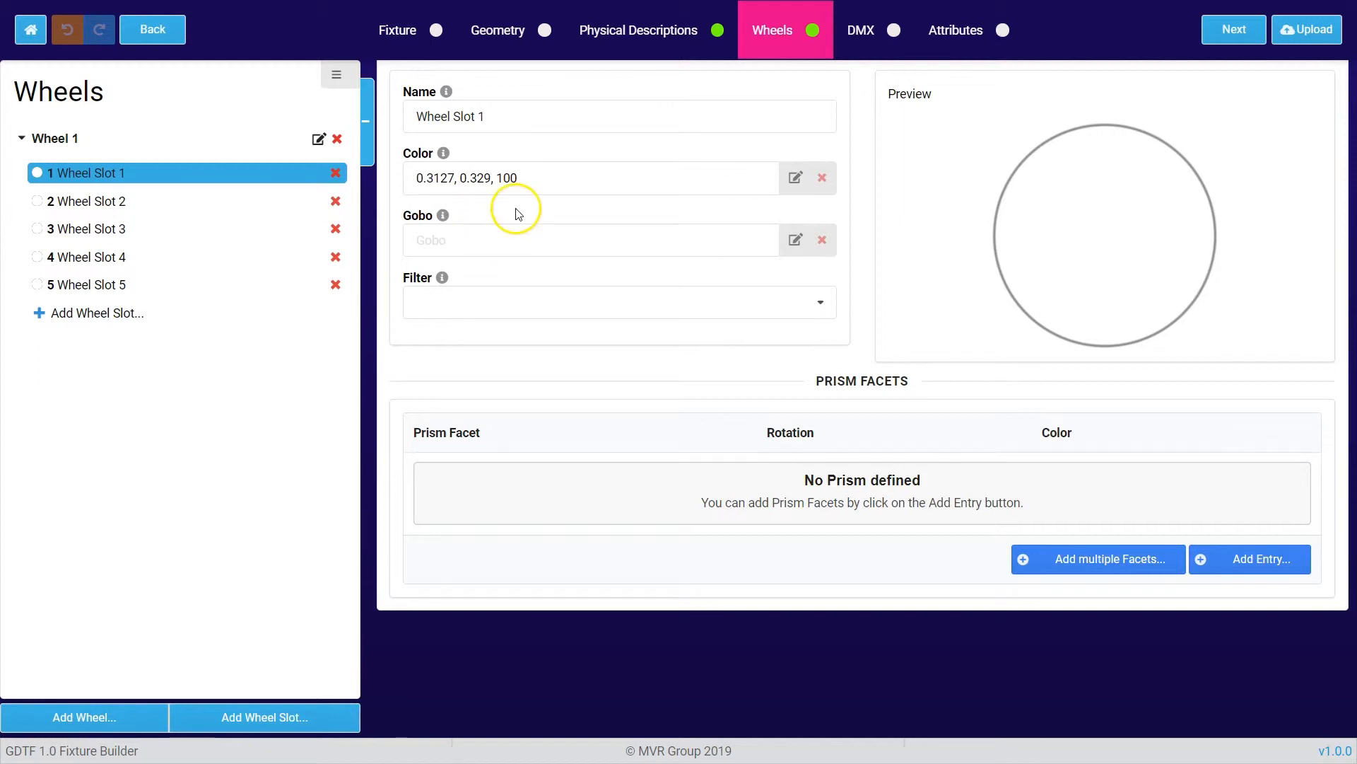
mouse_move(317, 123)
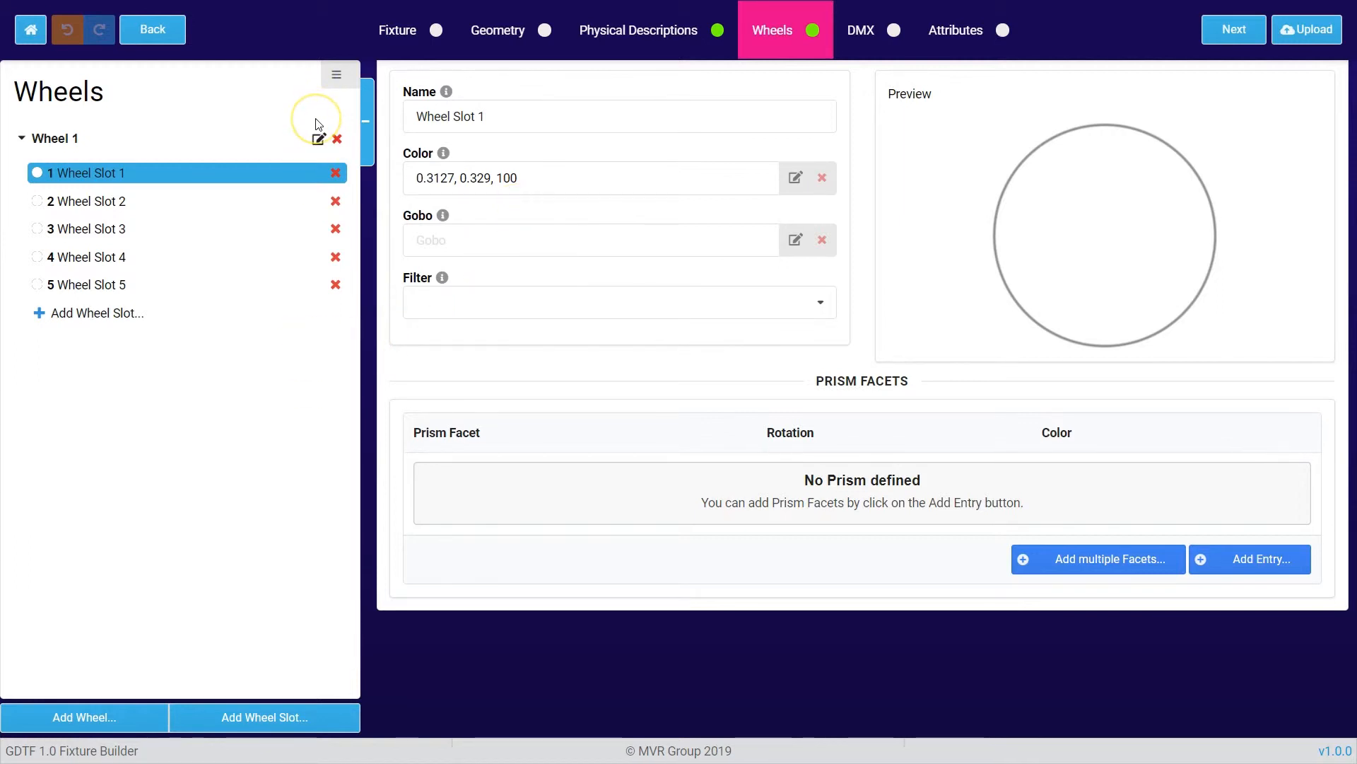
mouse_move(319, 142)
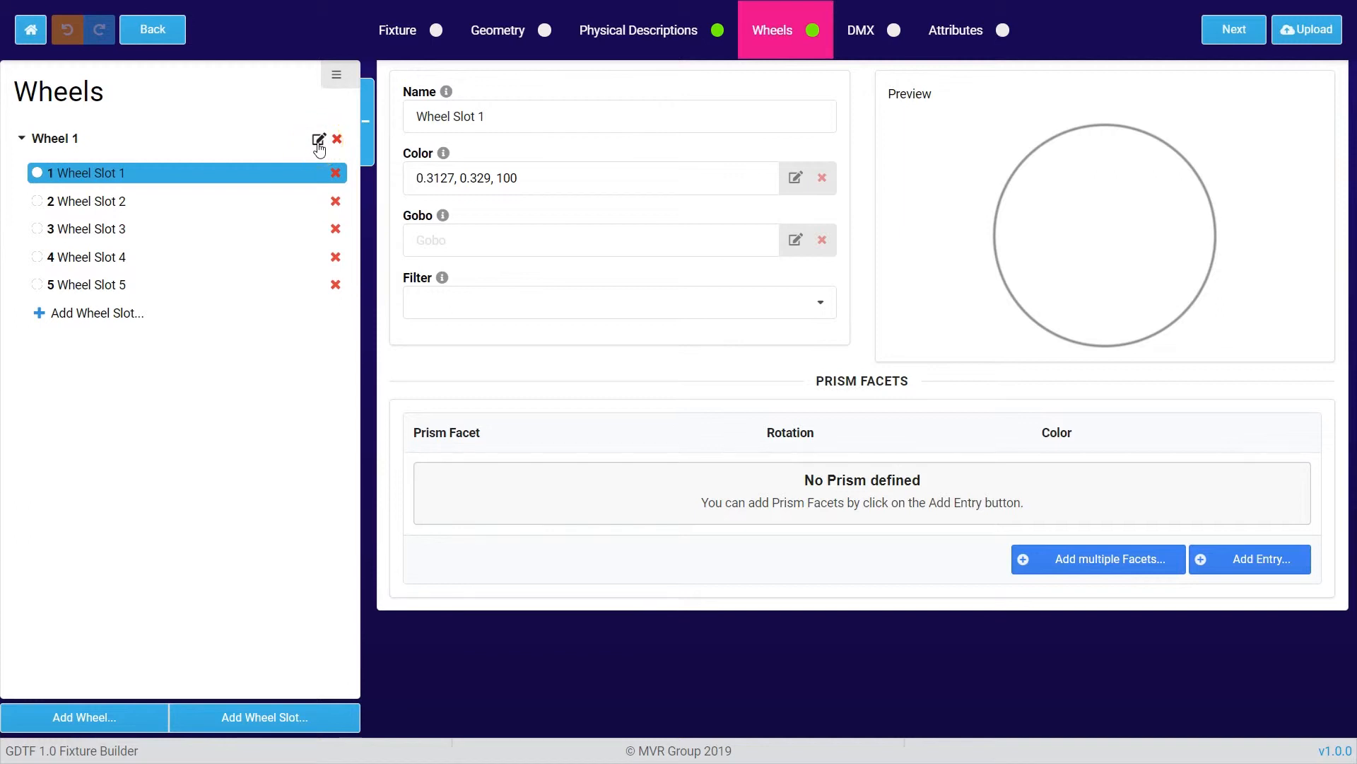
Change Wheel 1's name to 'Color 1'.
click(317, 140)
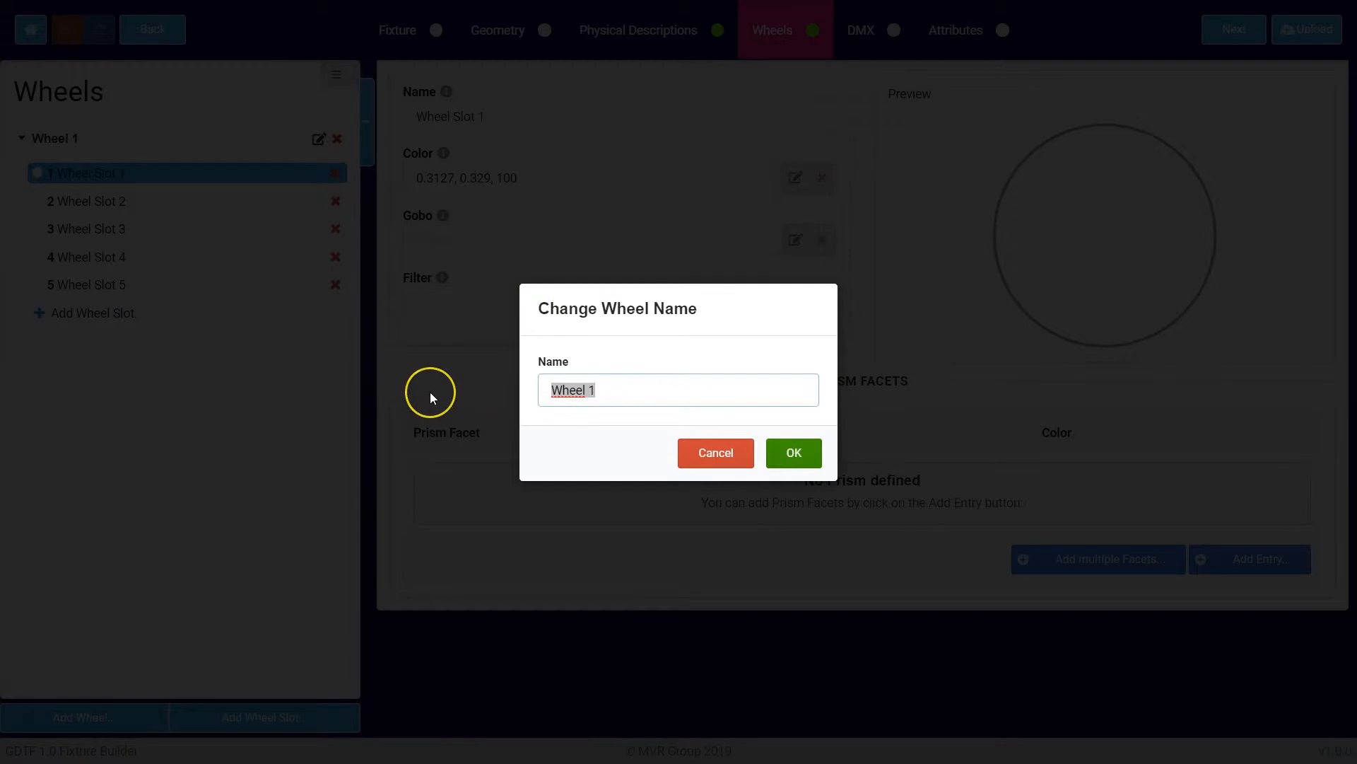
text(Color 1)
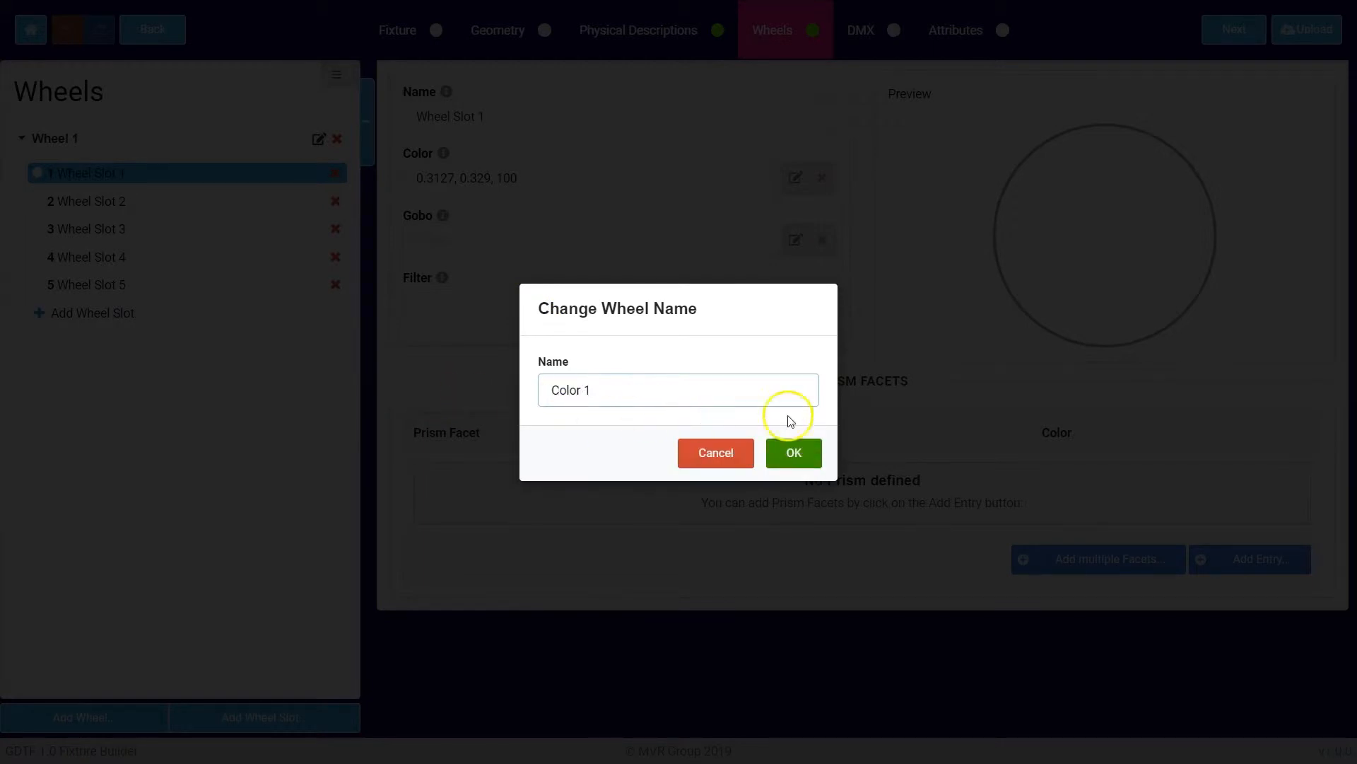
click(792, 452)
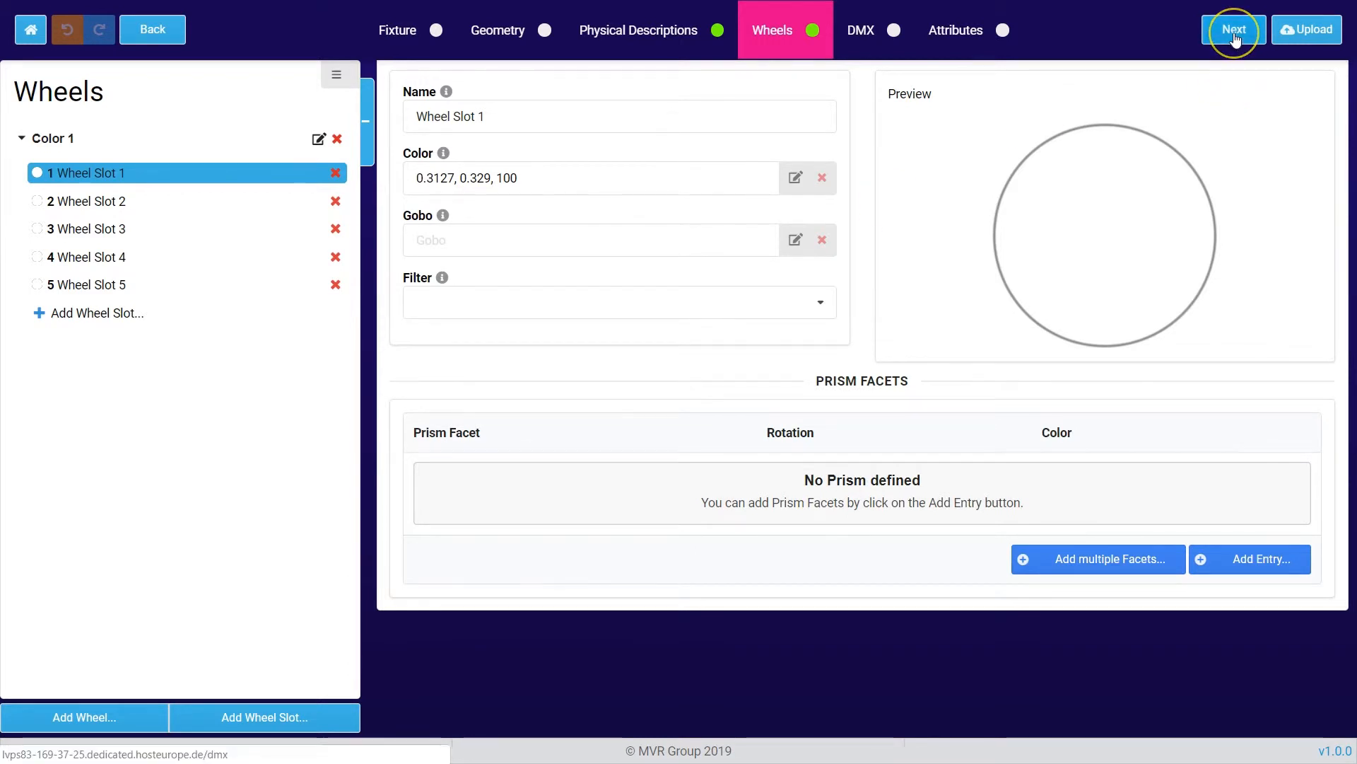
Go to the DMX step showing Default mode's Beam_Dimmer, Yoke_Pan and Head_Tilt channels.
click(1234, 30)
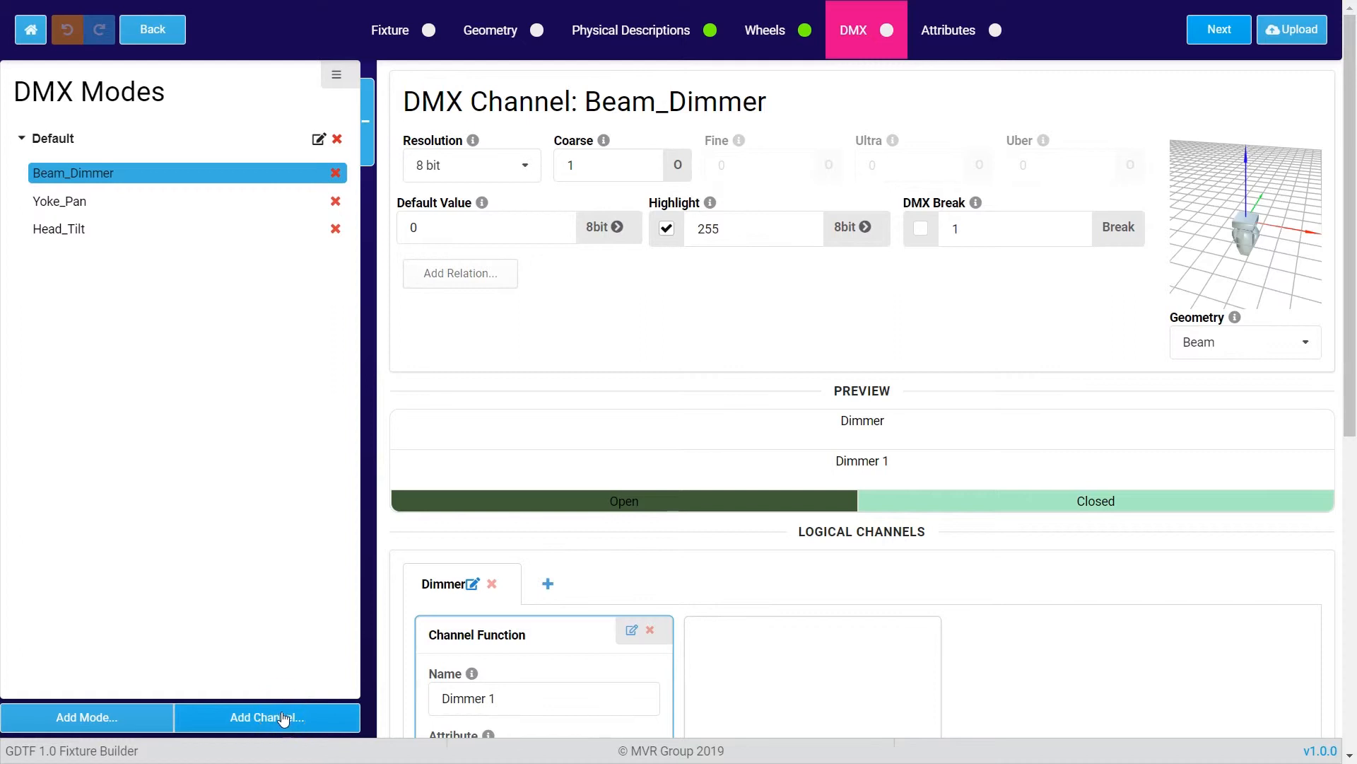
mouse_move(223, 595)
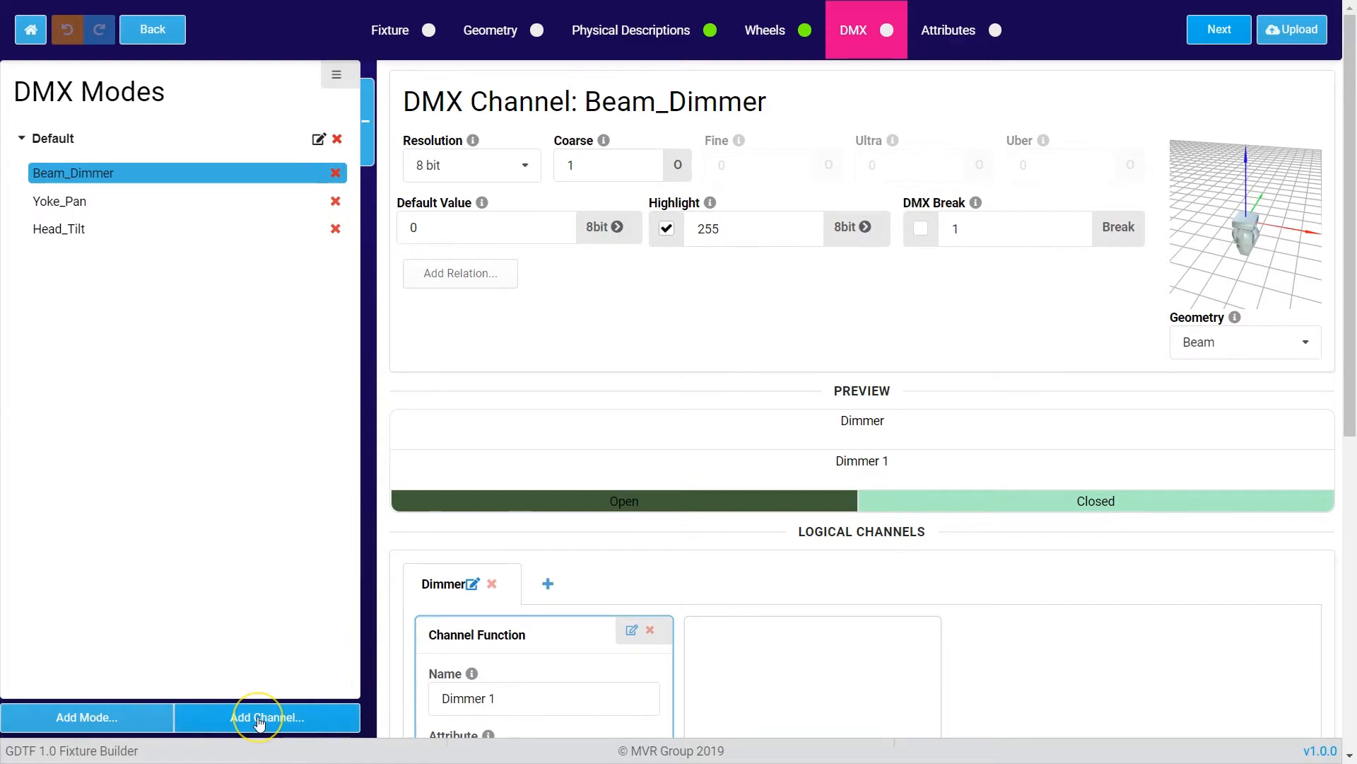
Add a Head_Color1 channel with Head geometry and Color1 attribute to Default mode.
click(267, 717)
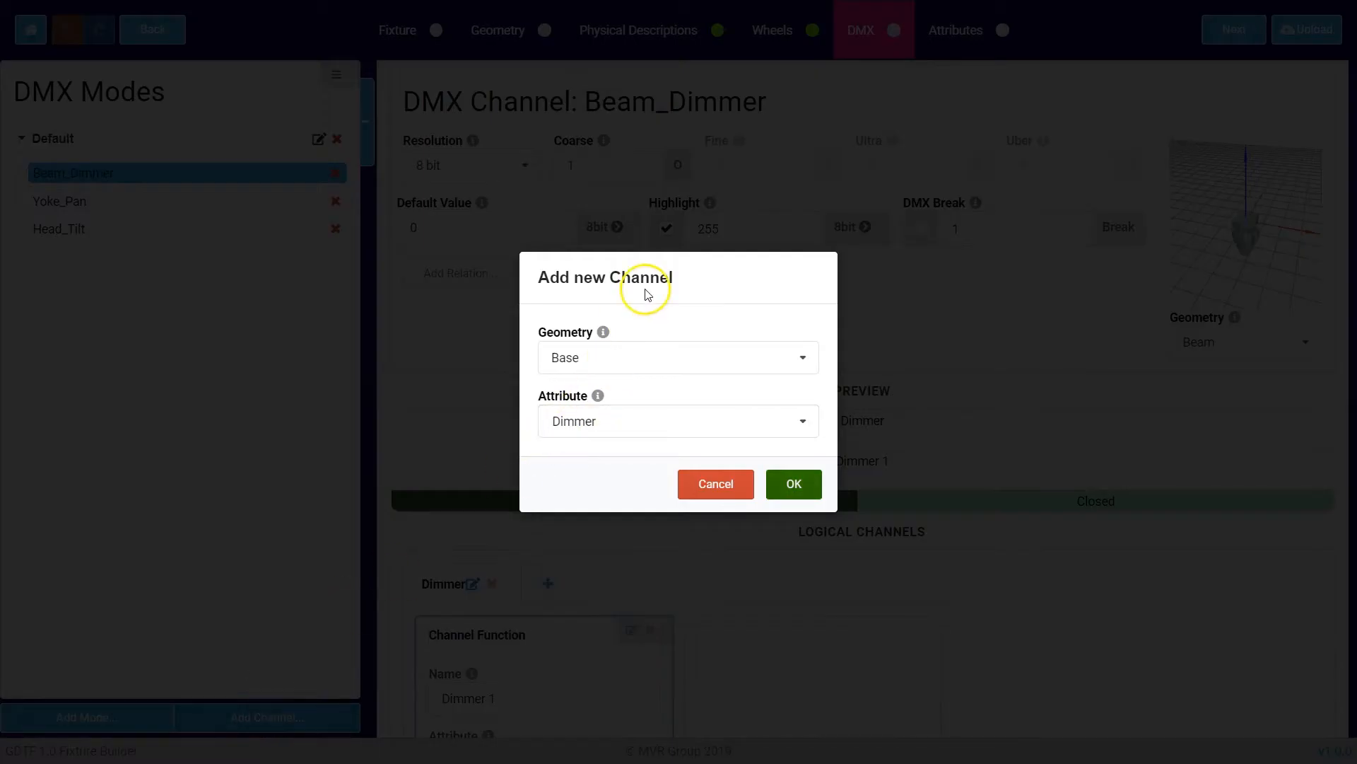
mouse_move(645, 294)
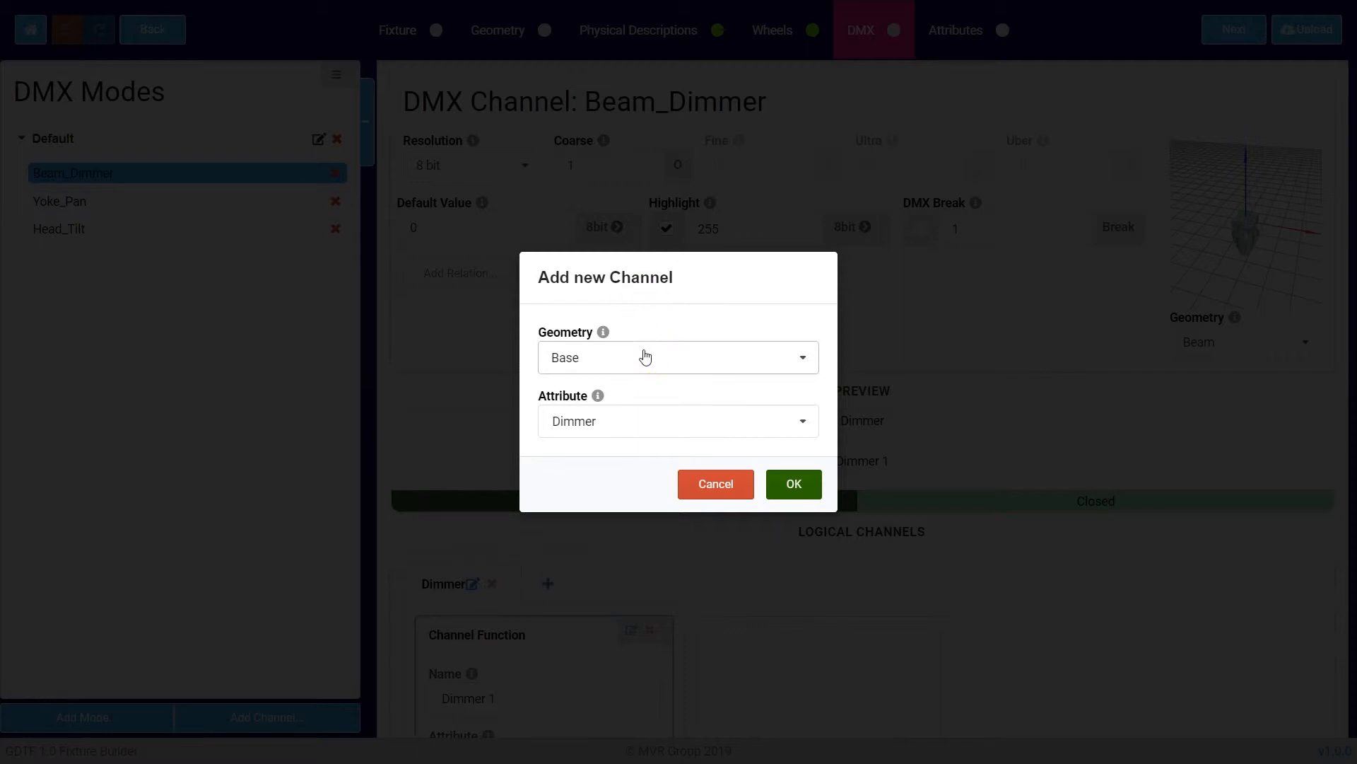
click(678, 357)
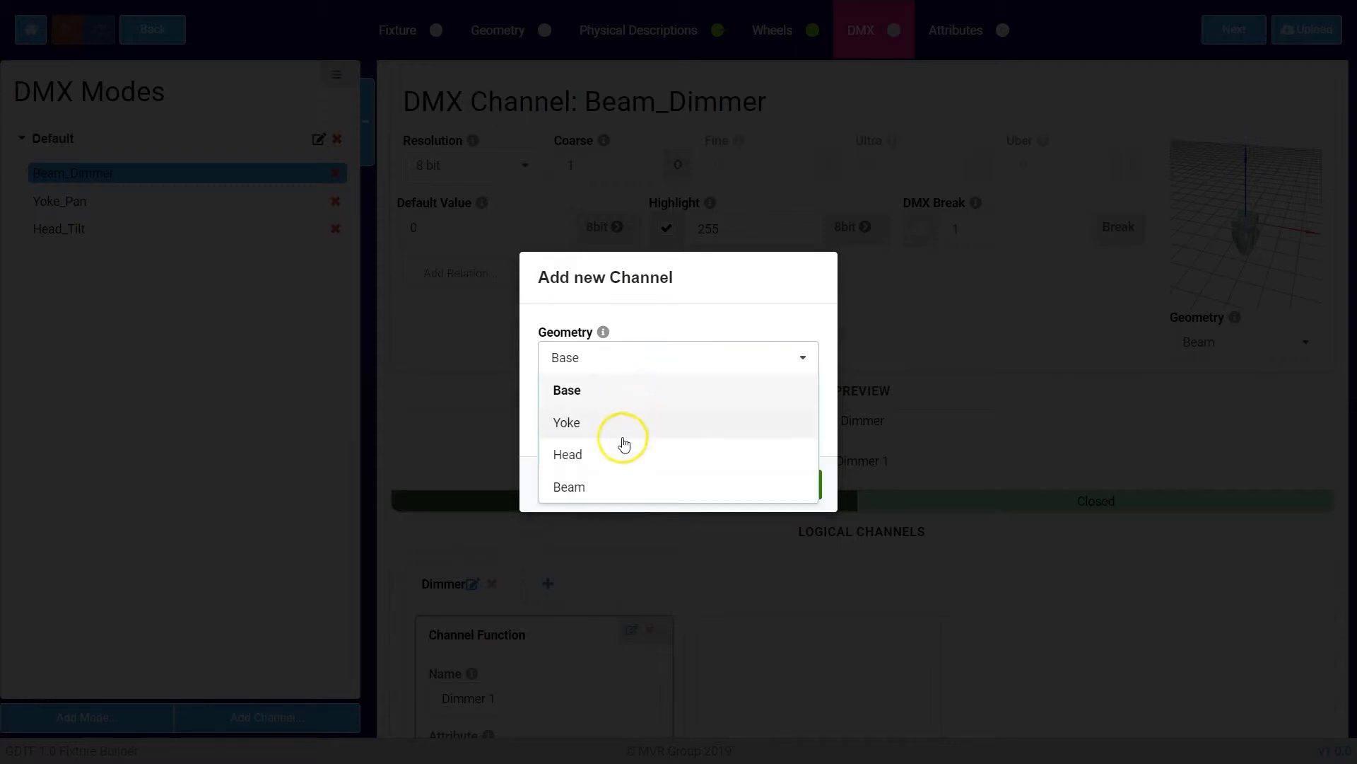
mouse_move(608, 454)
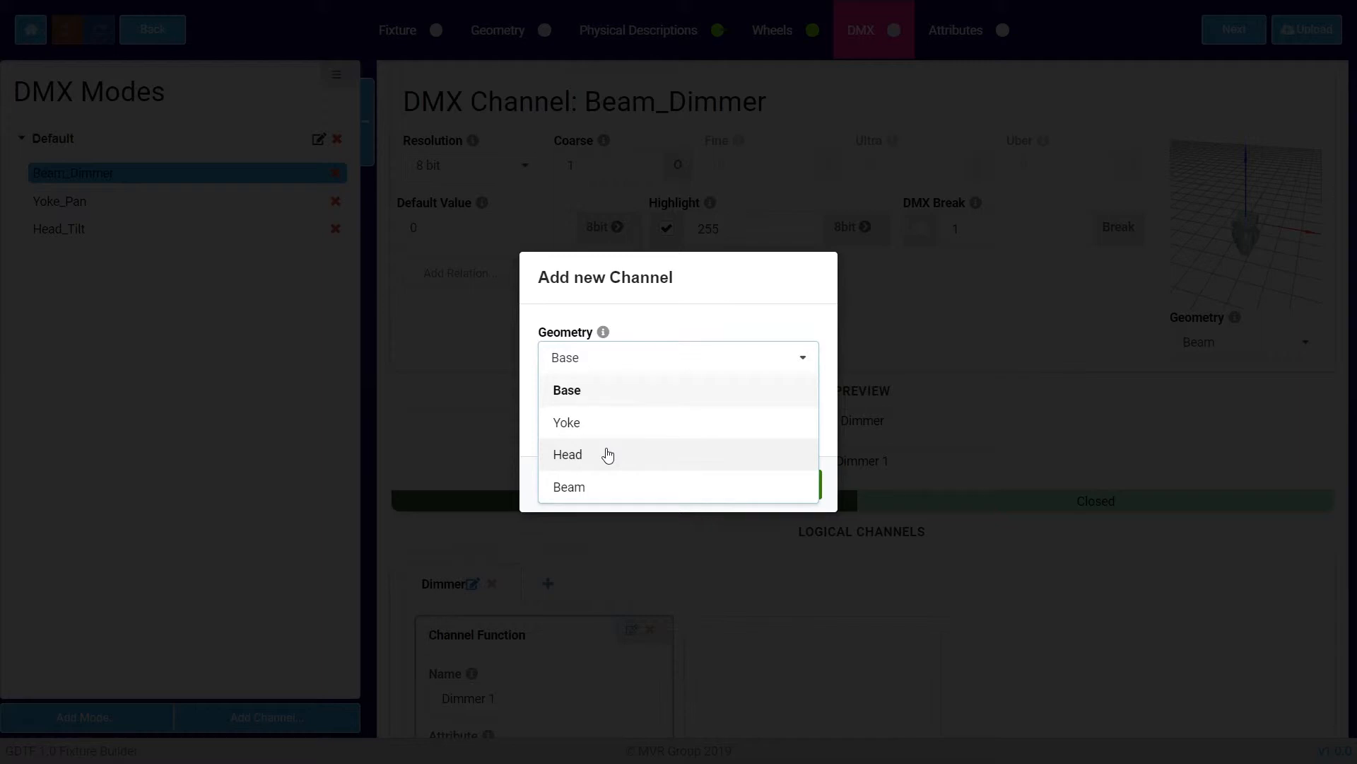
click(567, 454)
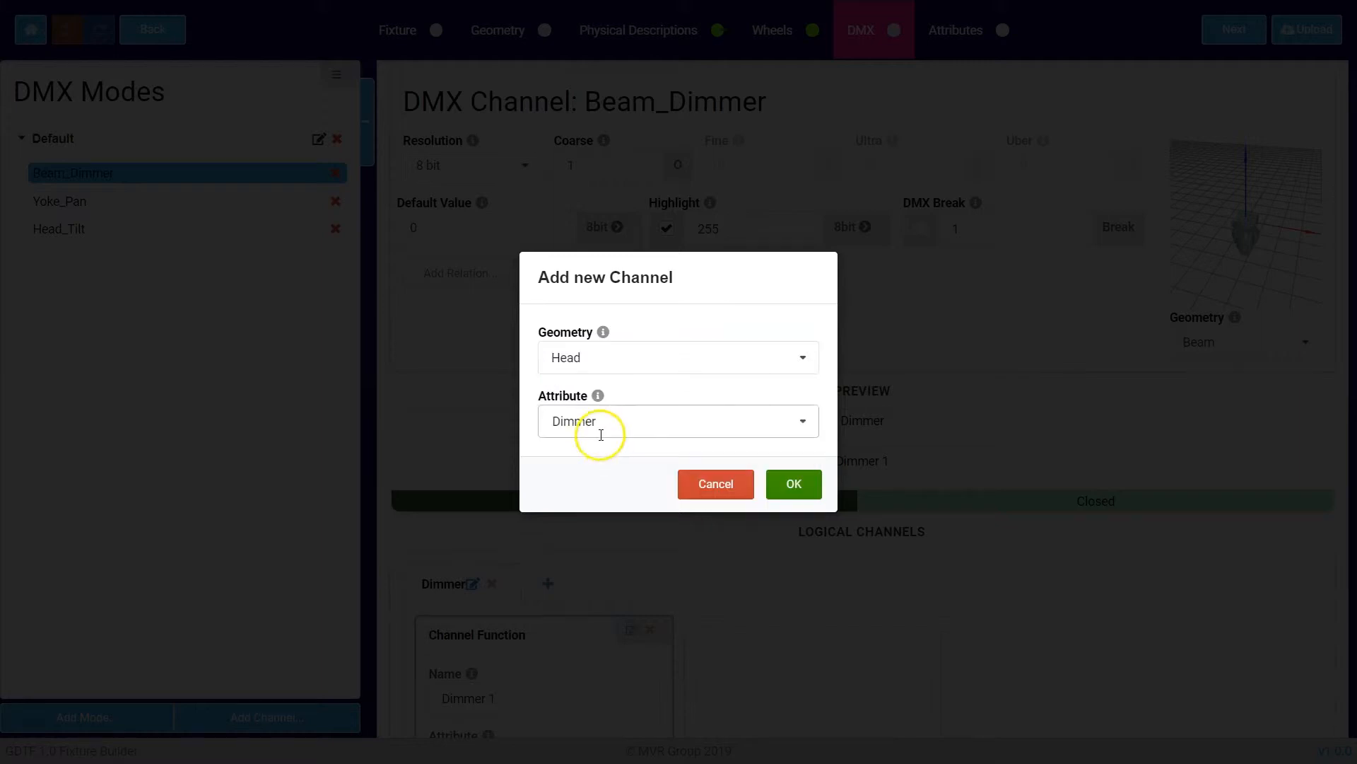
text(Color1)
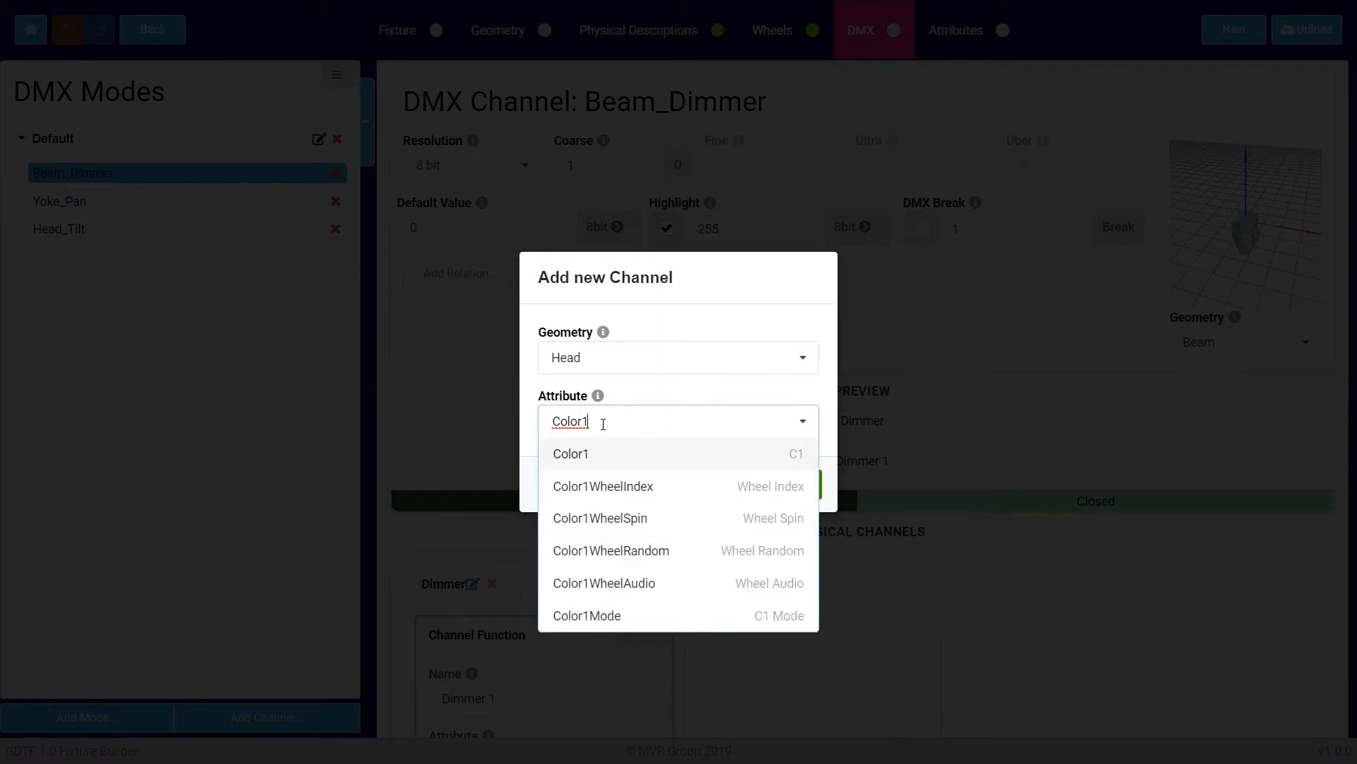
click(571, 453)
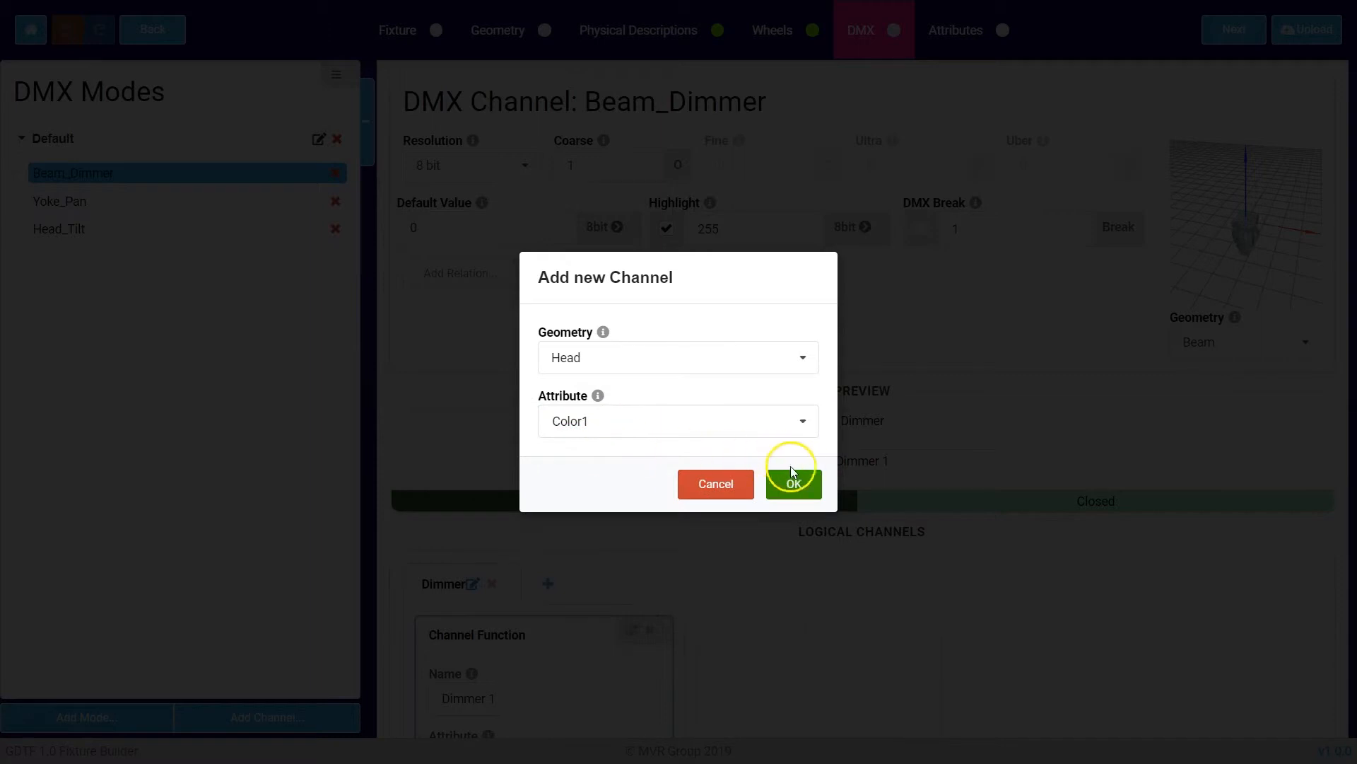
click(792, 483)
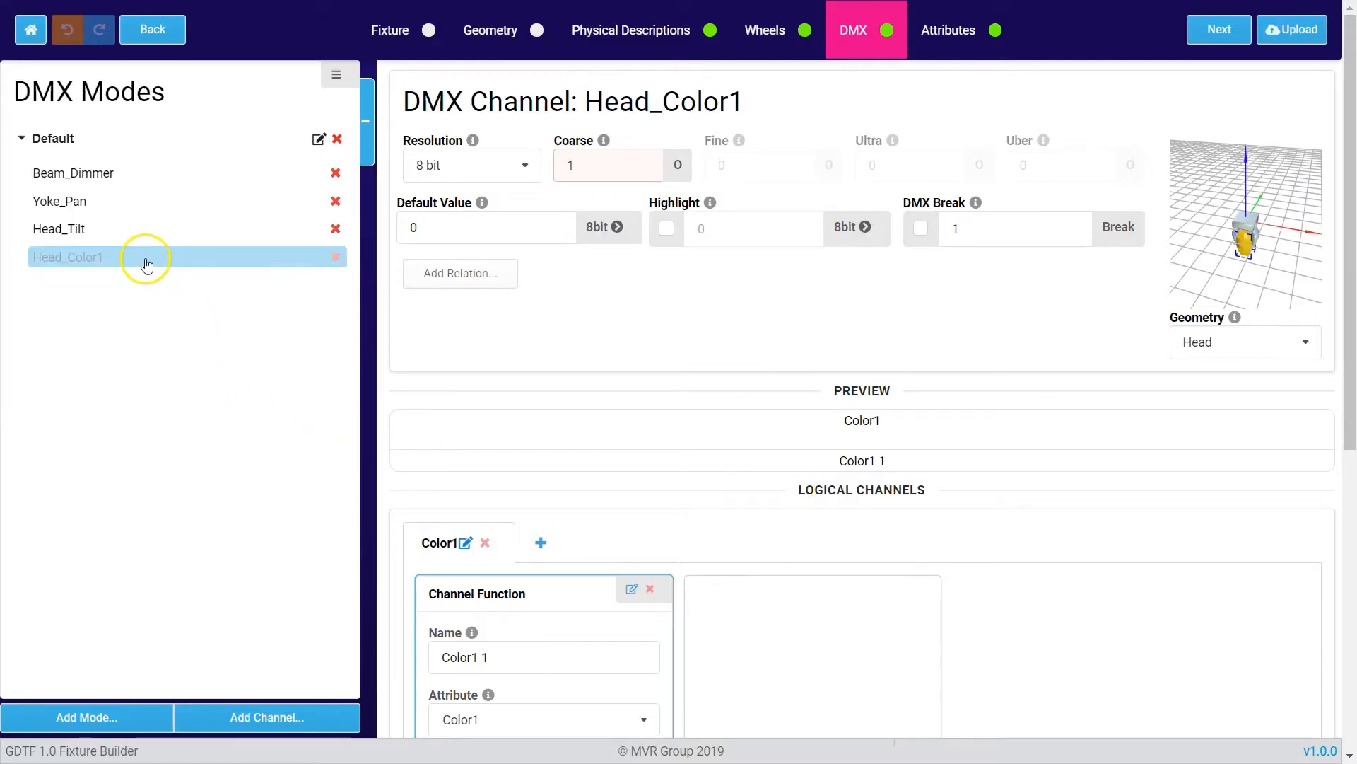
Set Head_Color1's coarse DMX address to 6 and keep 8-bit resolution.
click(147, 257)
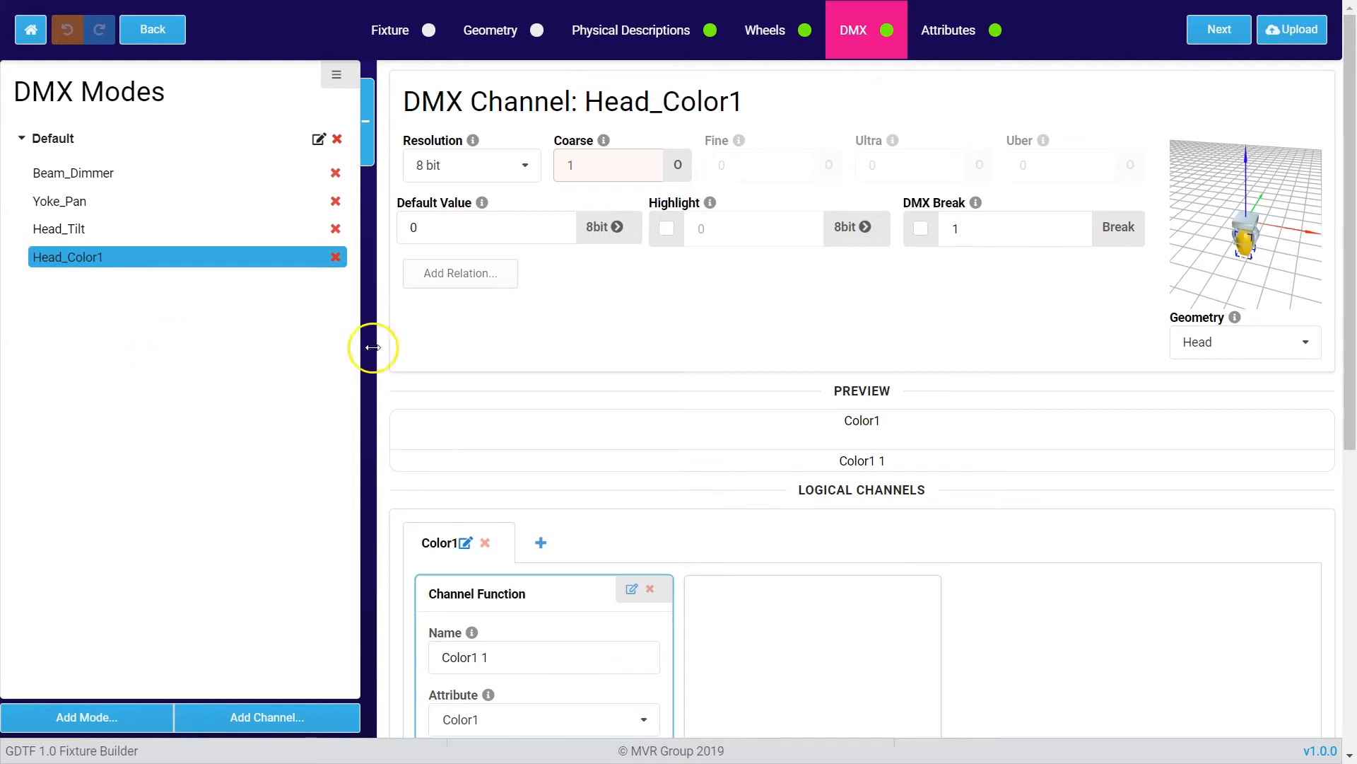
click(606, 165)
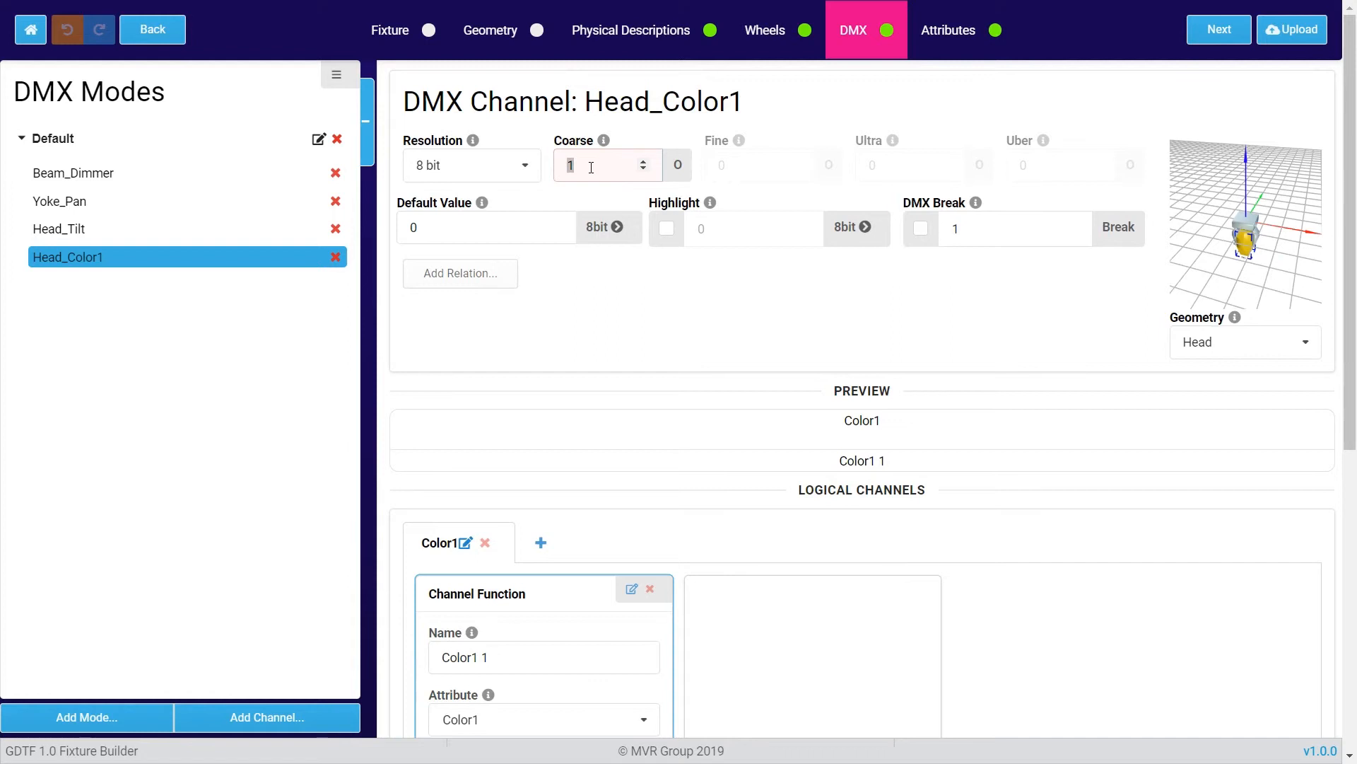
text(6)
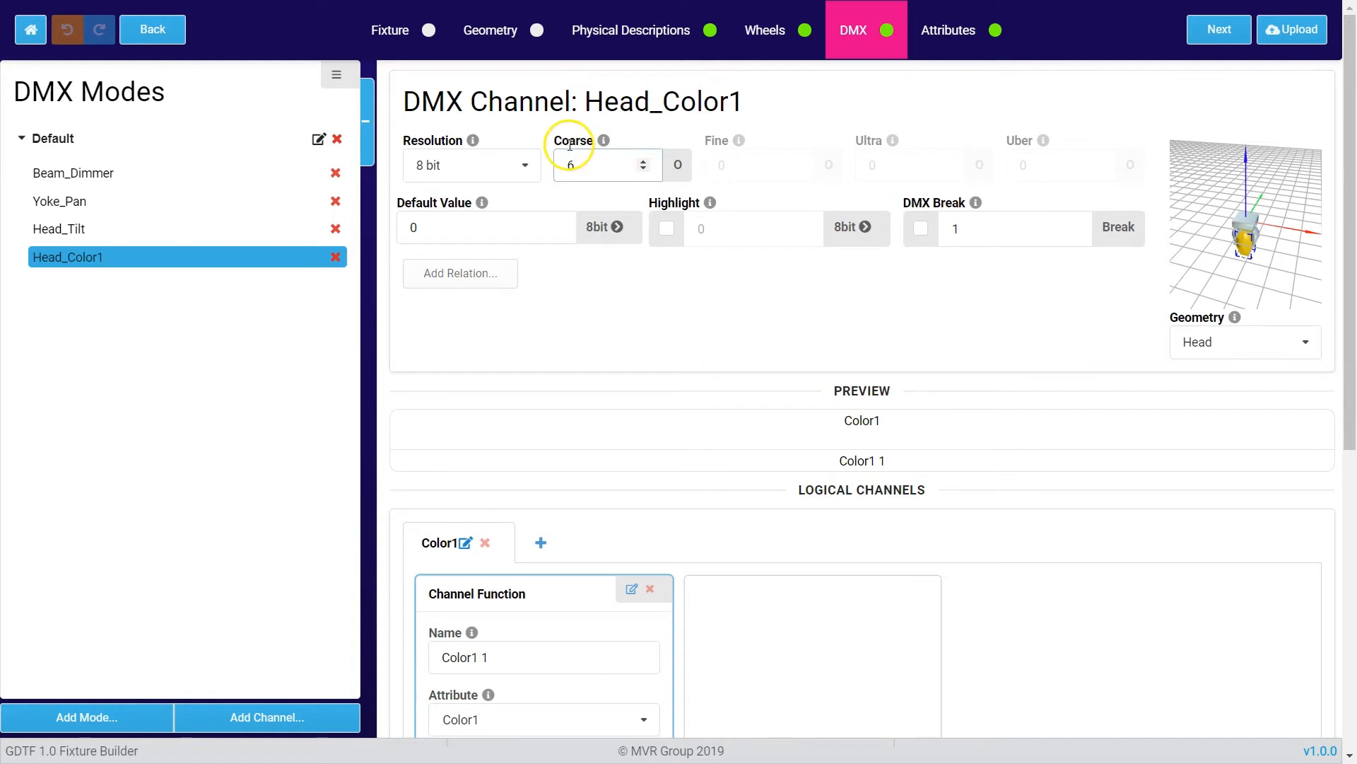
click(471, 166)
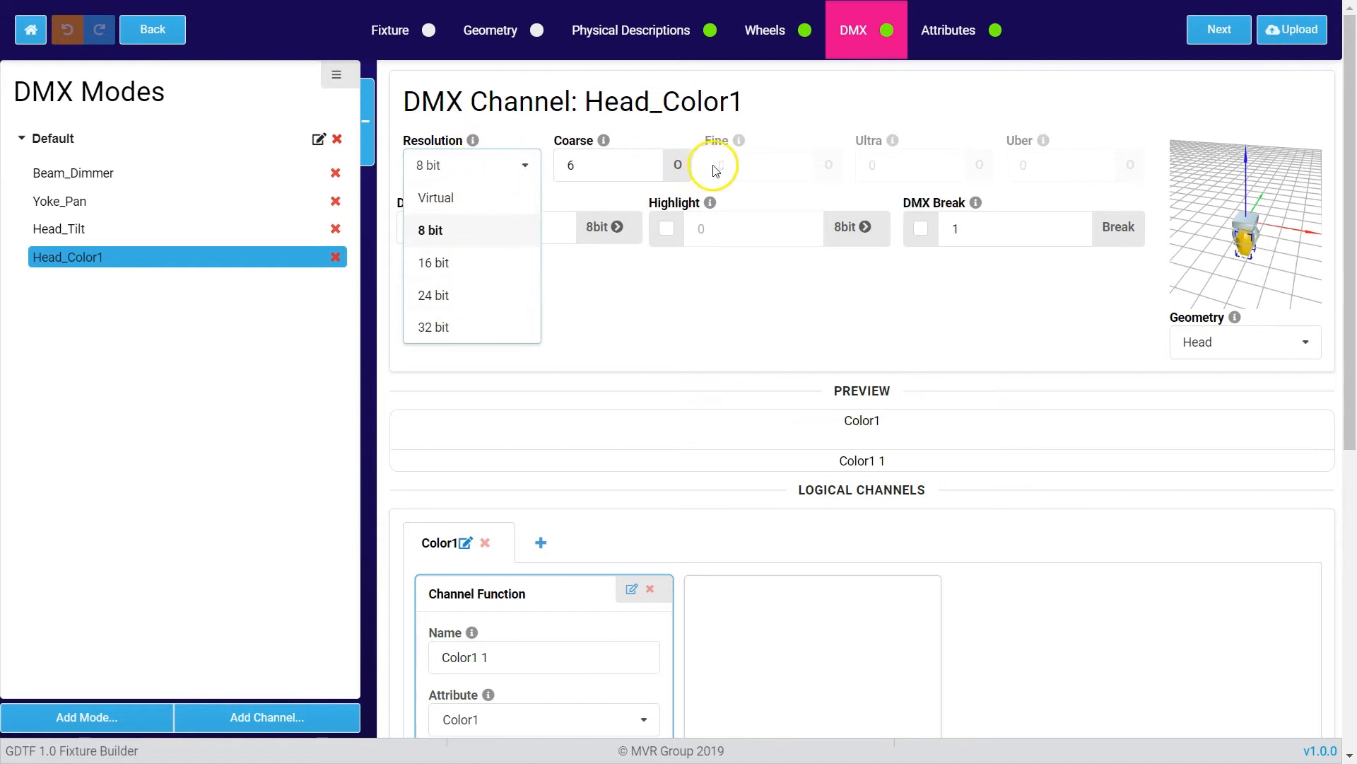
mouse_move(1036, 167)
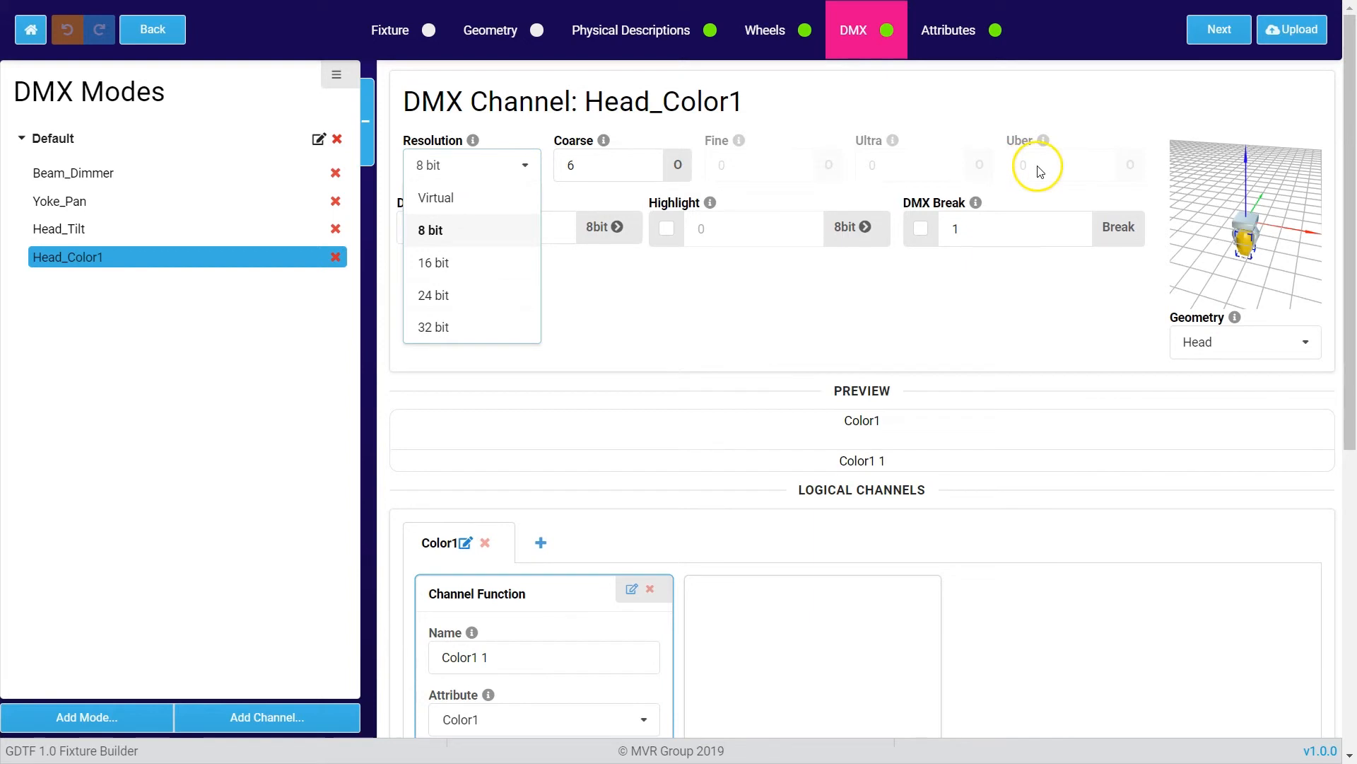
mouse_move(595, 190)
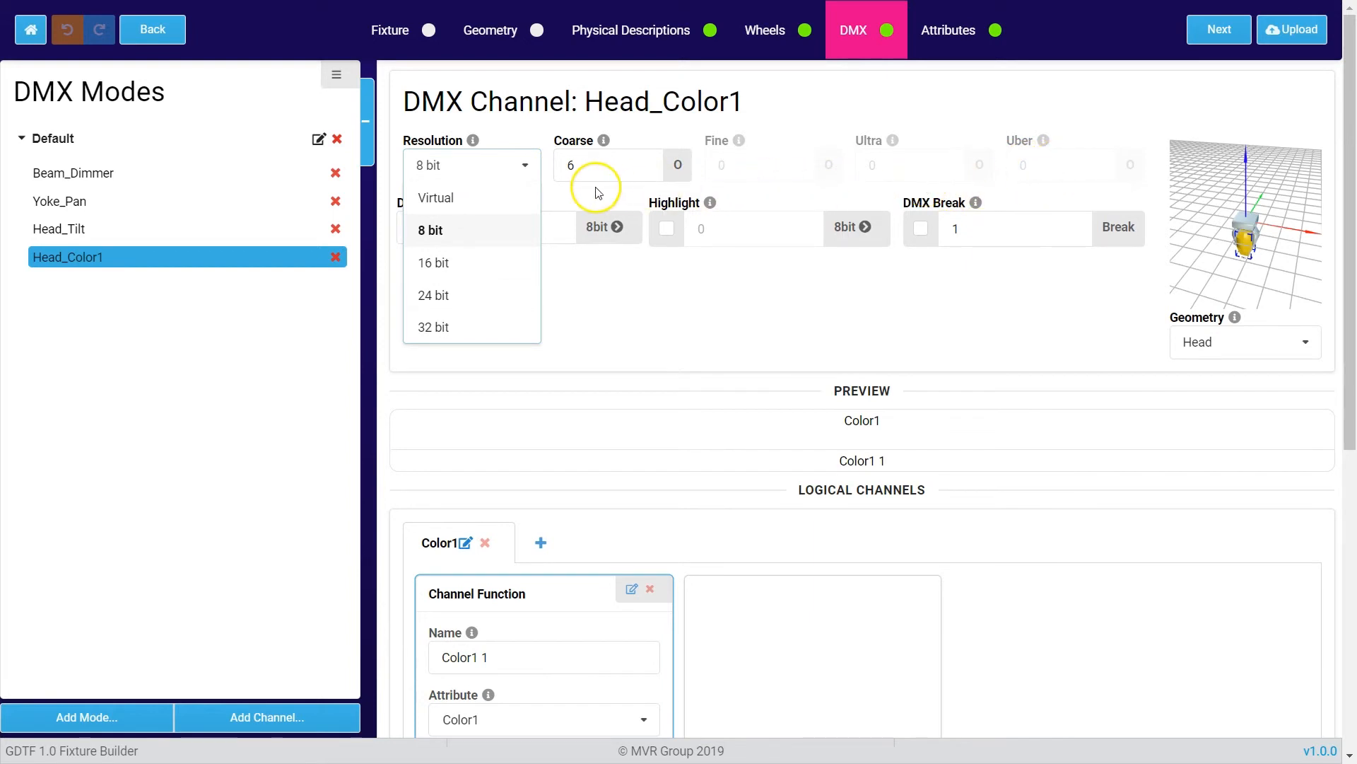
click(431, 230)
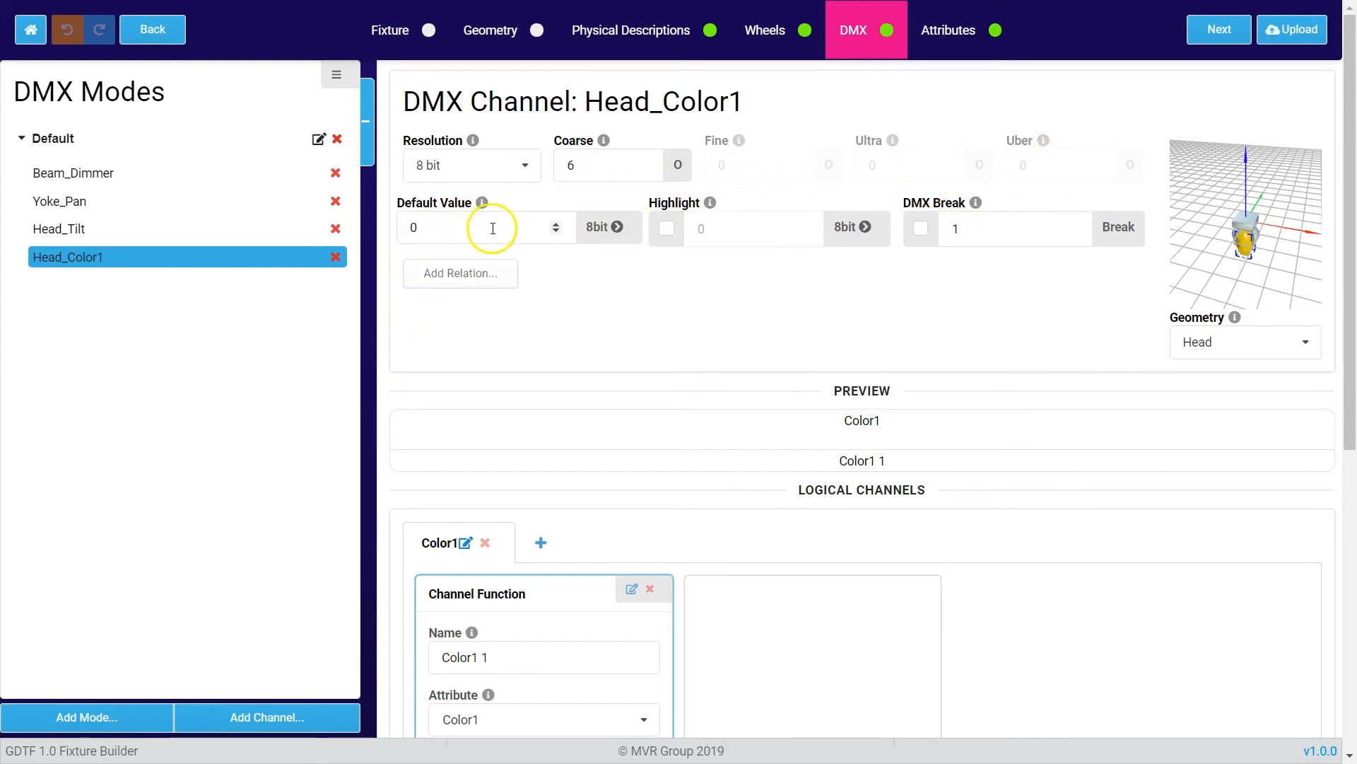
mouse_move(755, 231)
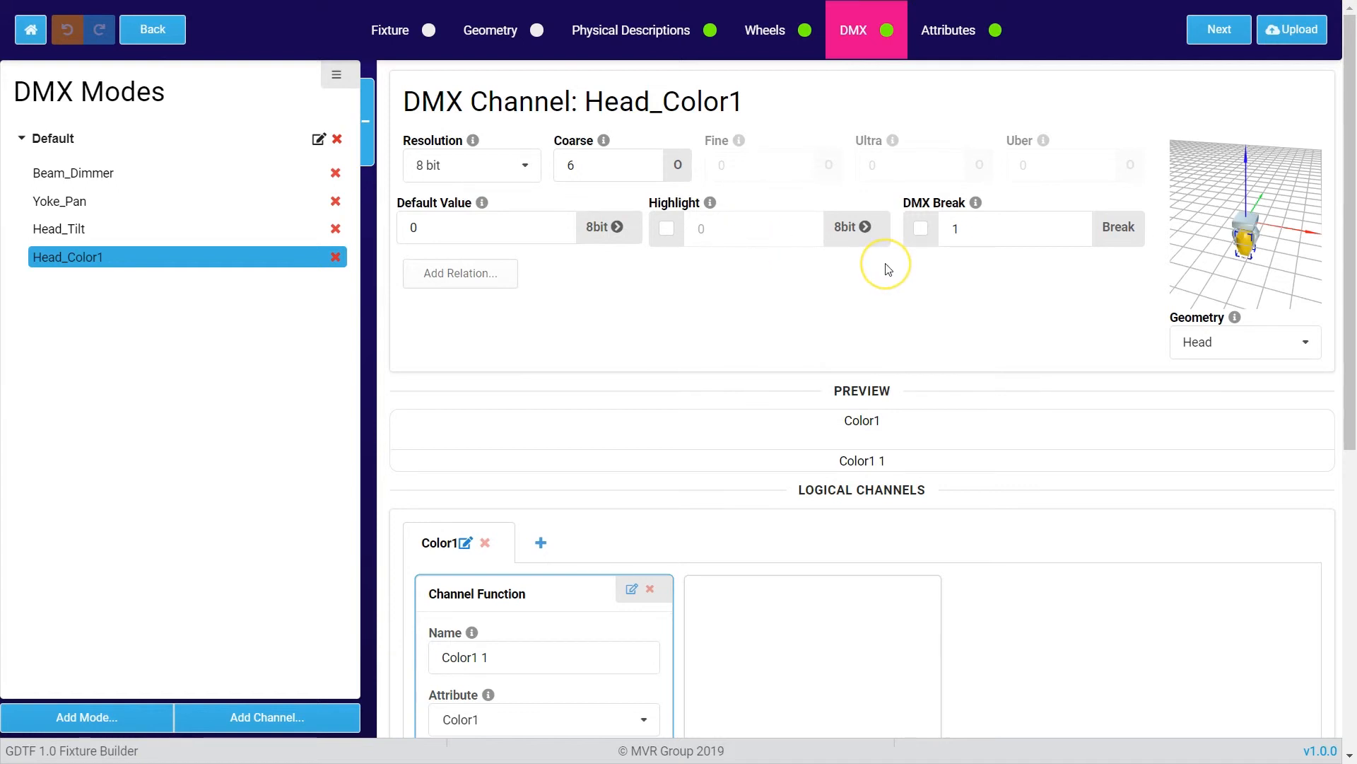
Add a 'Wheel Spin' channel function with Color1WheelSpin attribute at DMX 255.
scroll(down, 3)
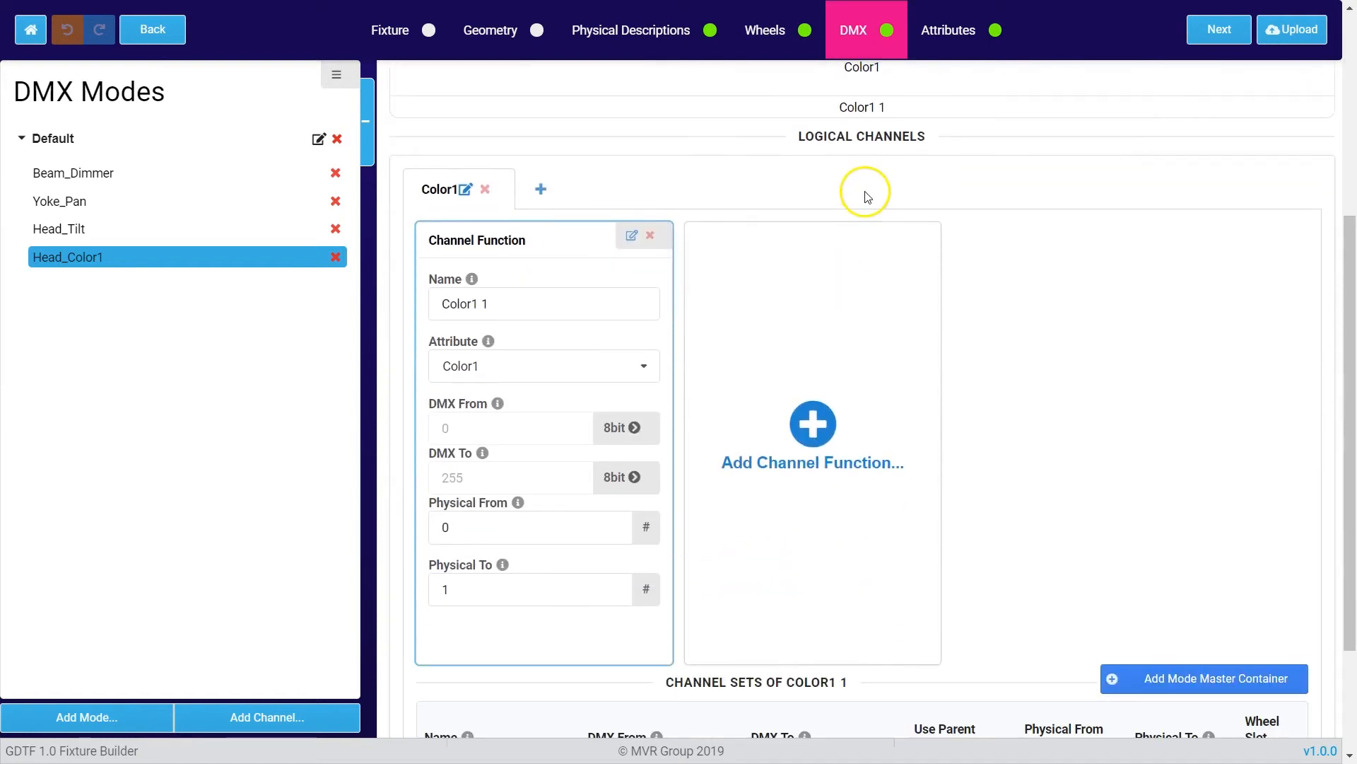
mouse_move(859, 179)
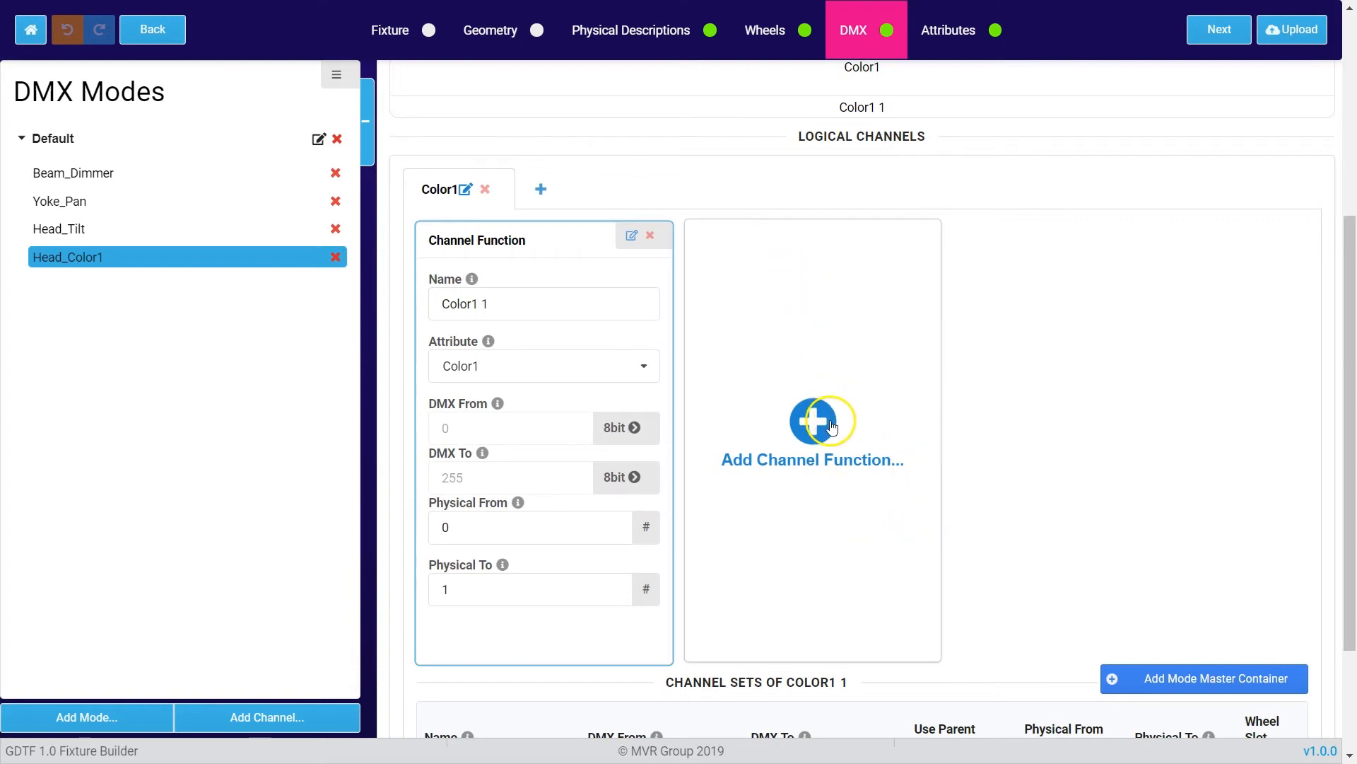
click(812, 429)
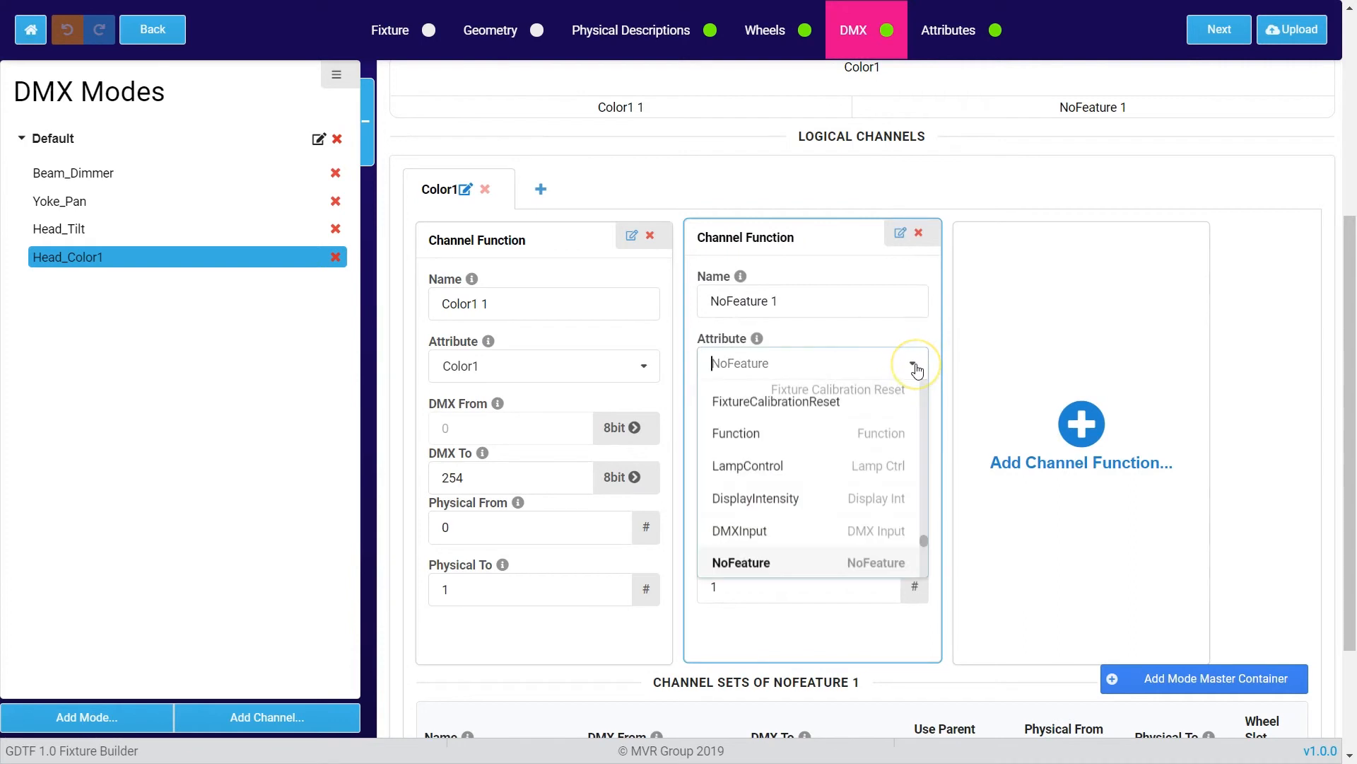
text(color1WheelSpin)
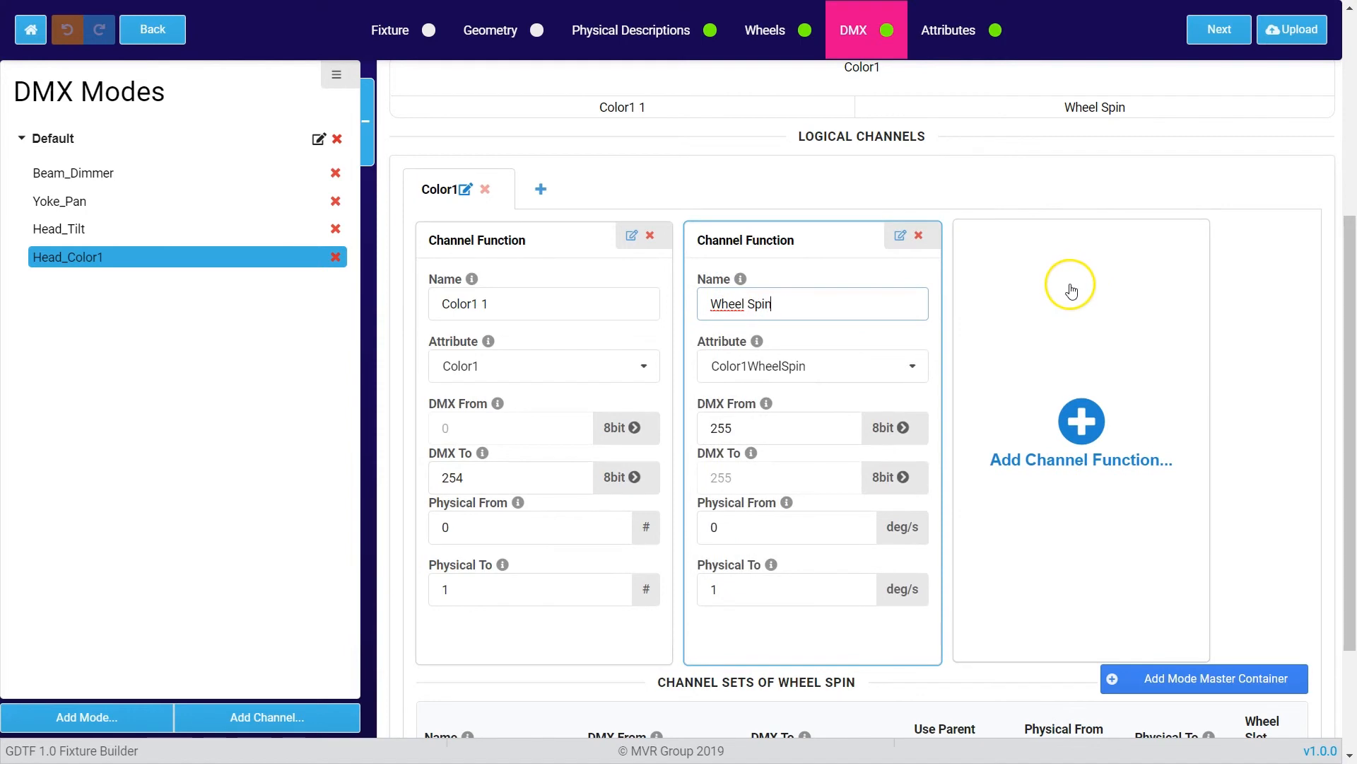
scroll(down, 3)
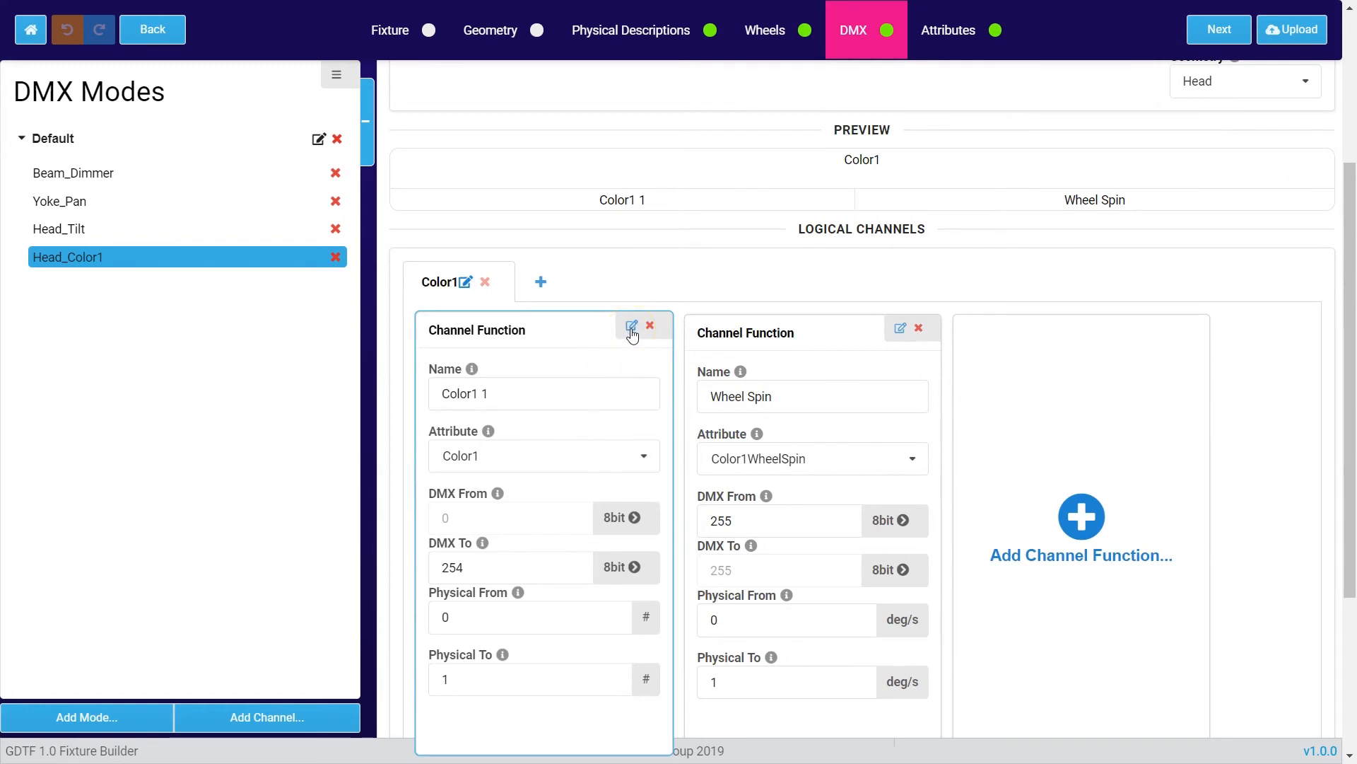
In Color1 1's advanced settings, choose the Color 1 wheel as its wheel link.
click(632, 326)
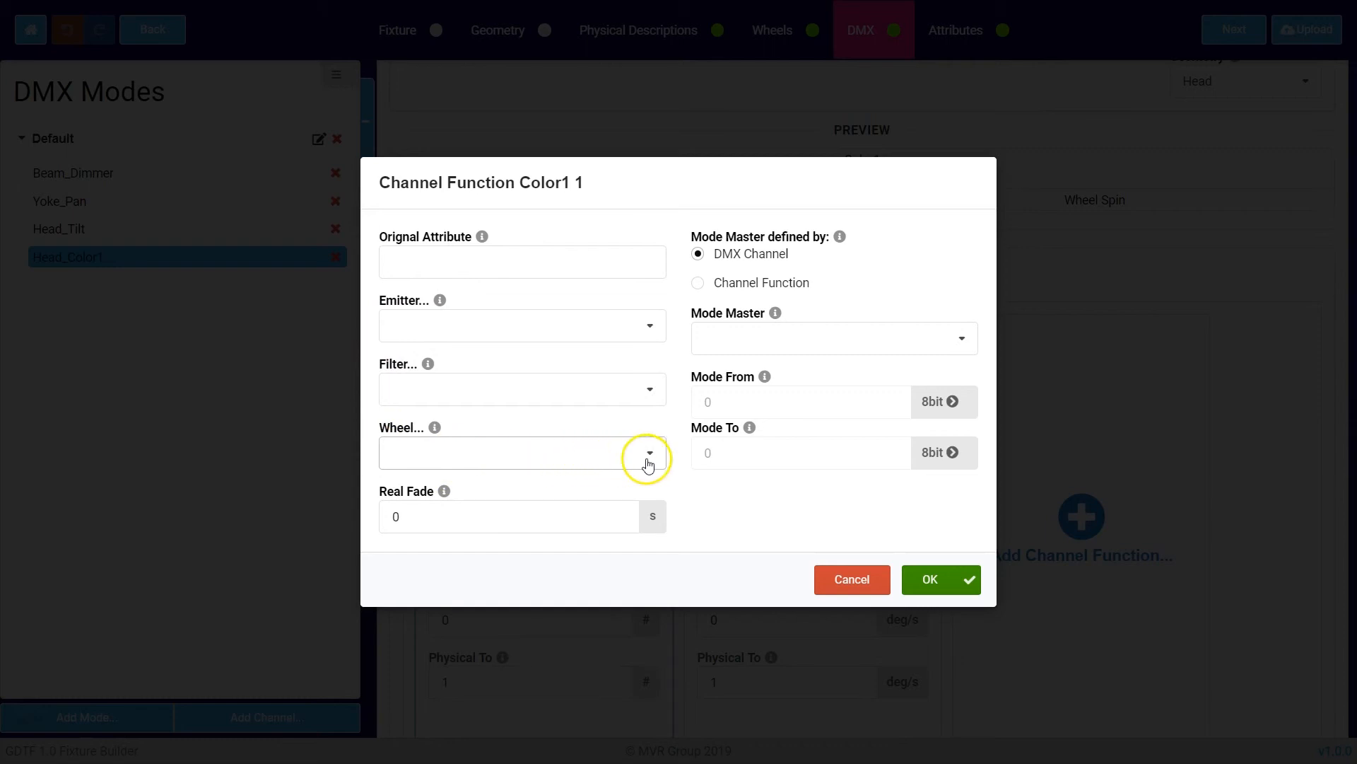
click(647, 453)
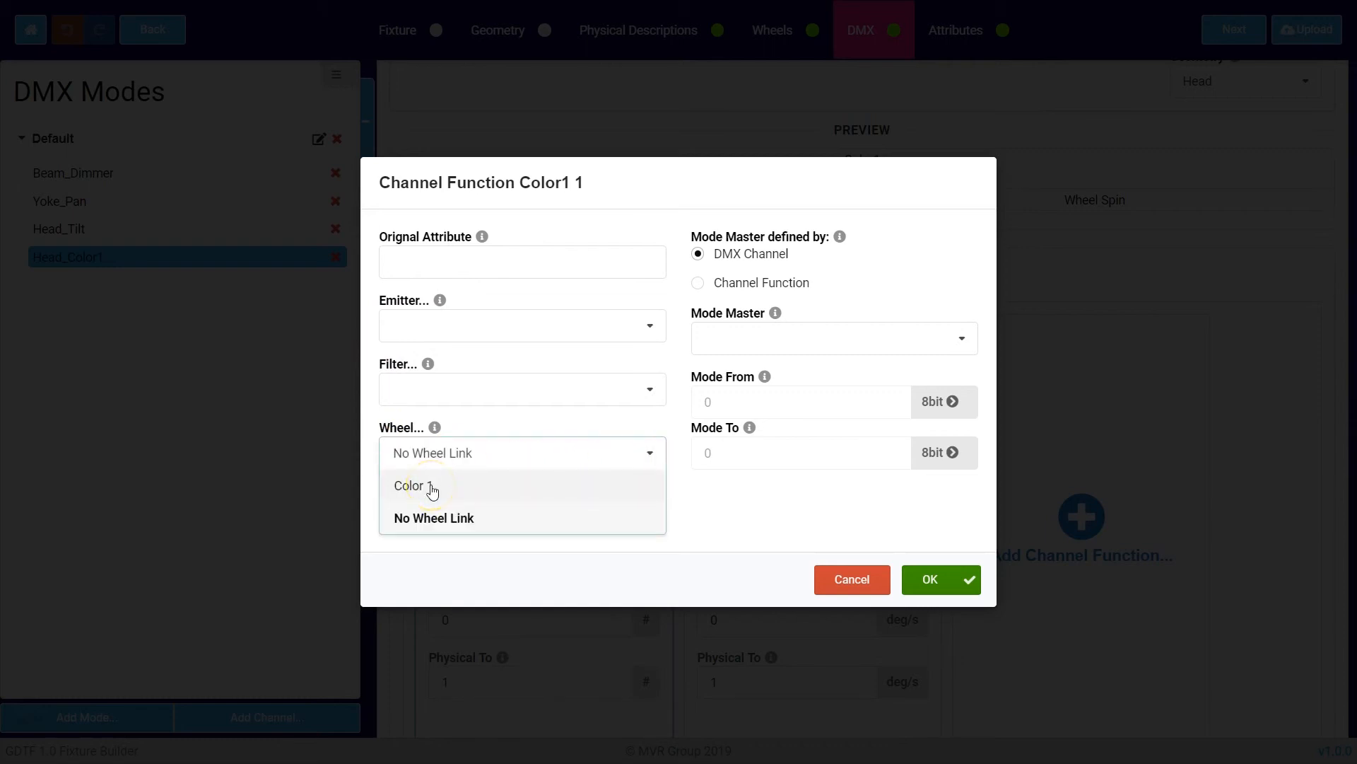
click(940, 579)
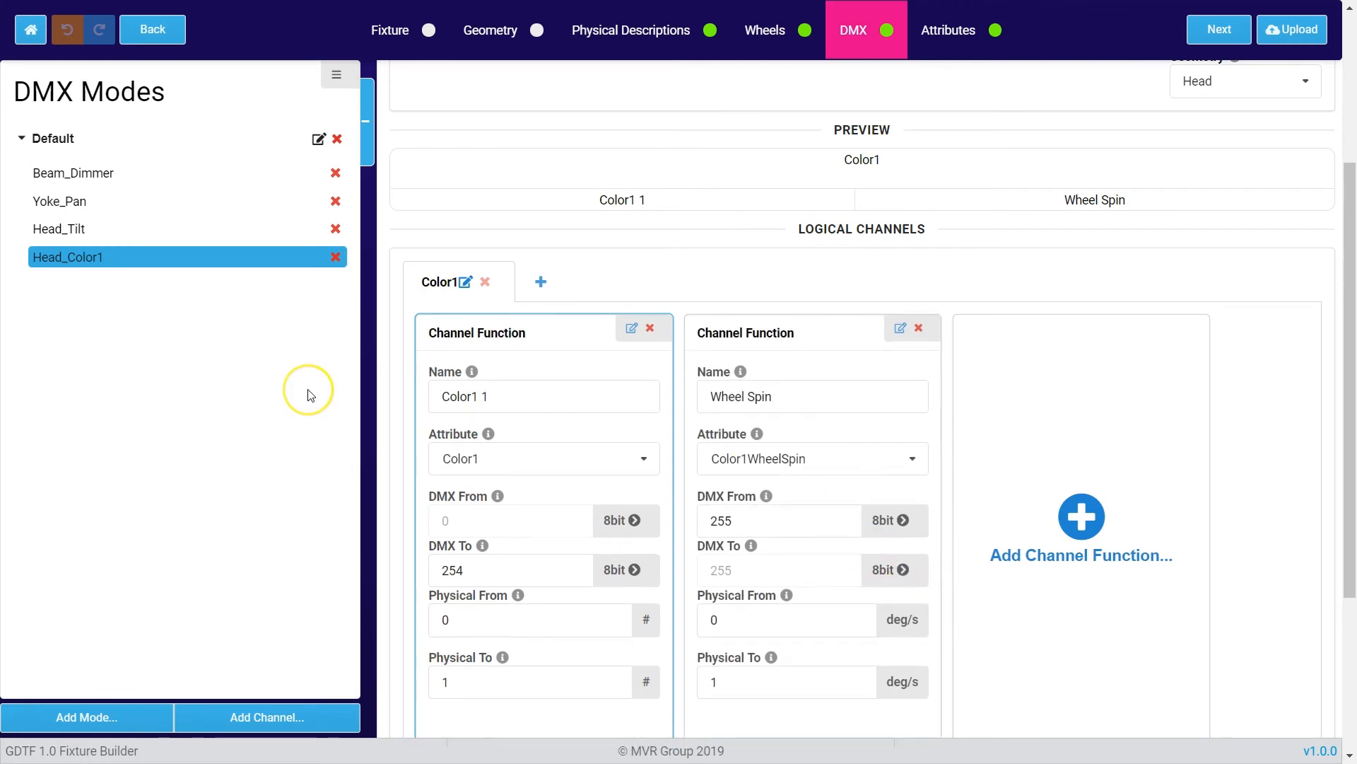
mouse_move(309, 395)
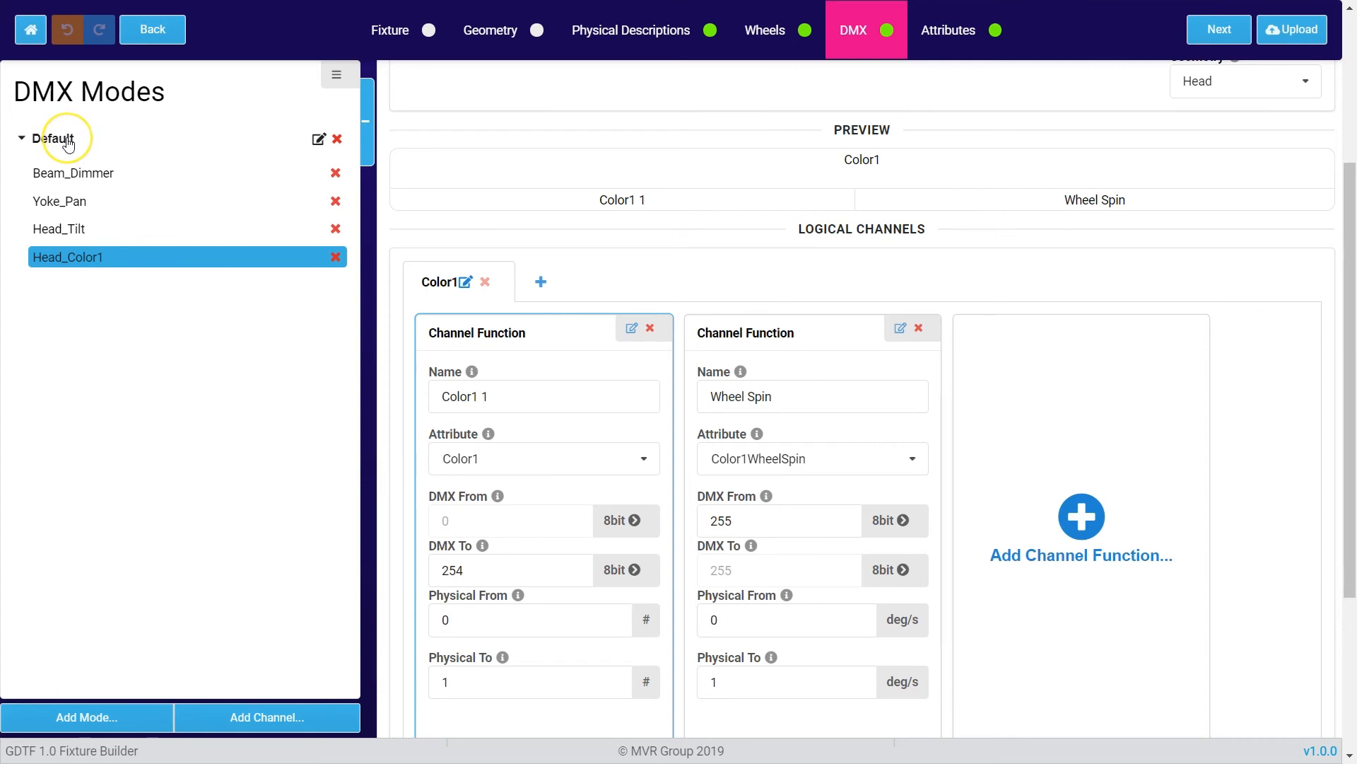
Select the Default DMX mode to show its six-channel Break1 layout, Head_Color1 on channel 6.
click(52, 138)
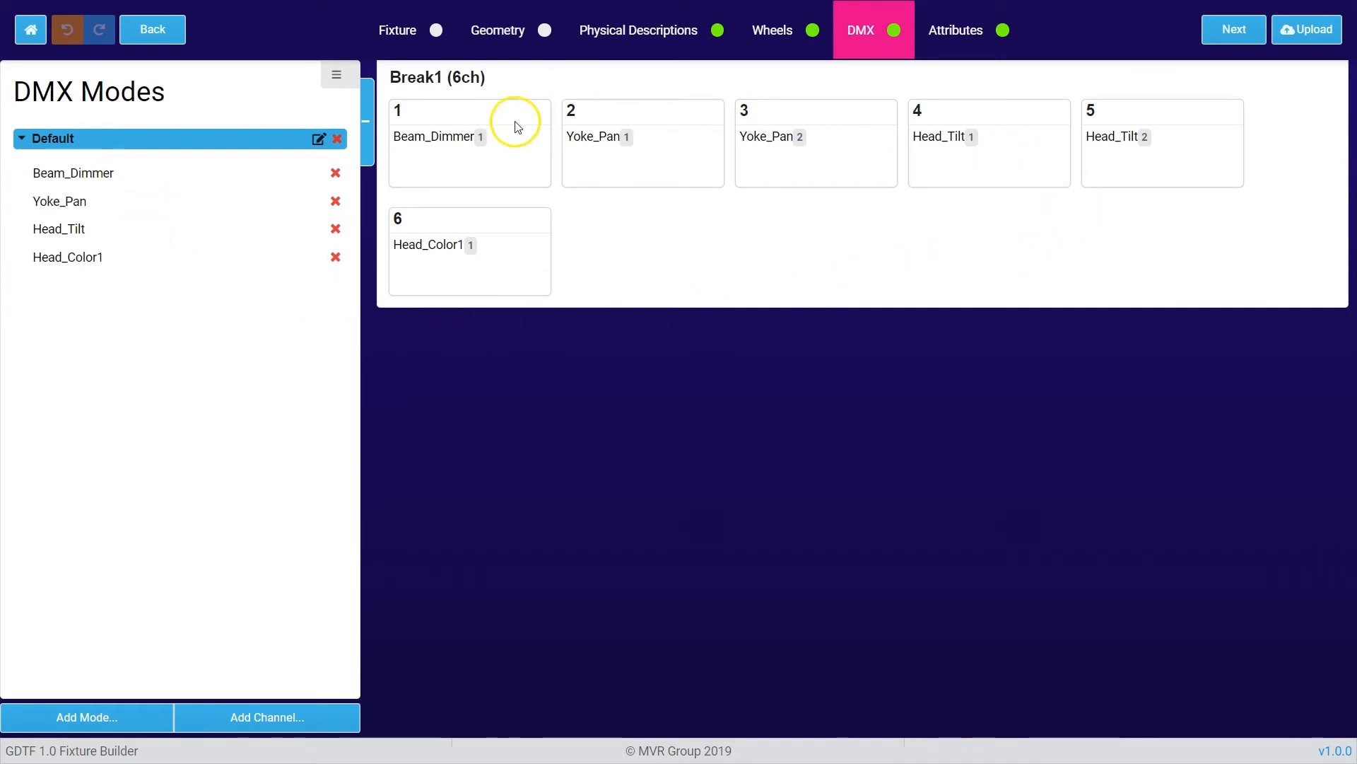
mouse_move(714, 265)
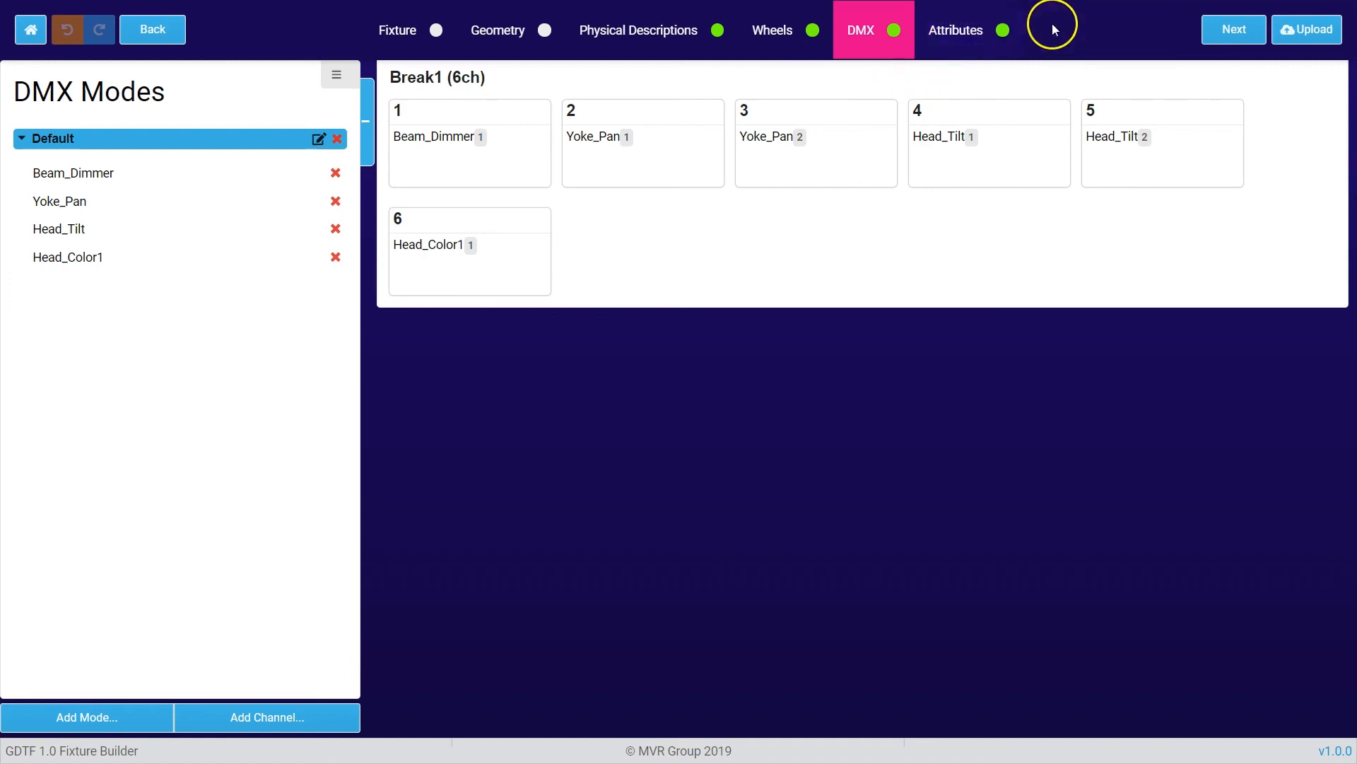
Switch to the Attributes step listing Dimmer, Pan, Tilt, Color1 and Color1WheelSpin.
click(956, 30)
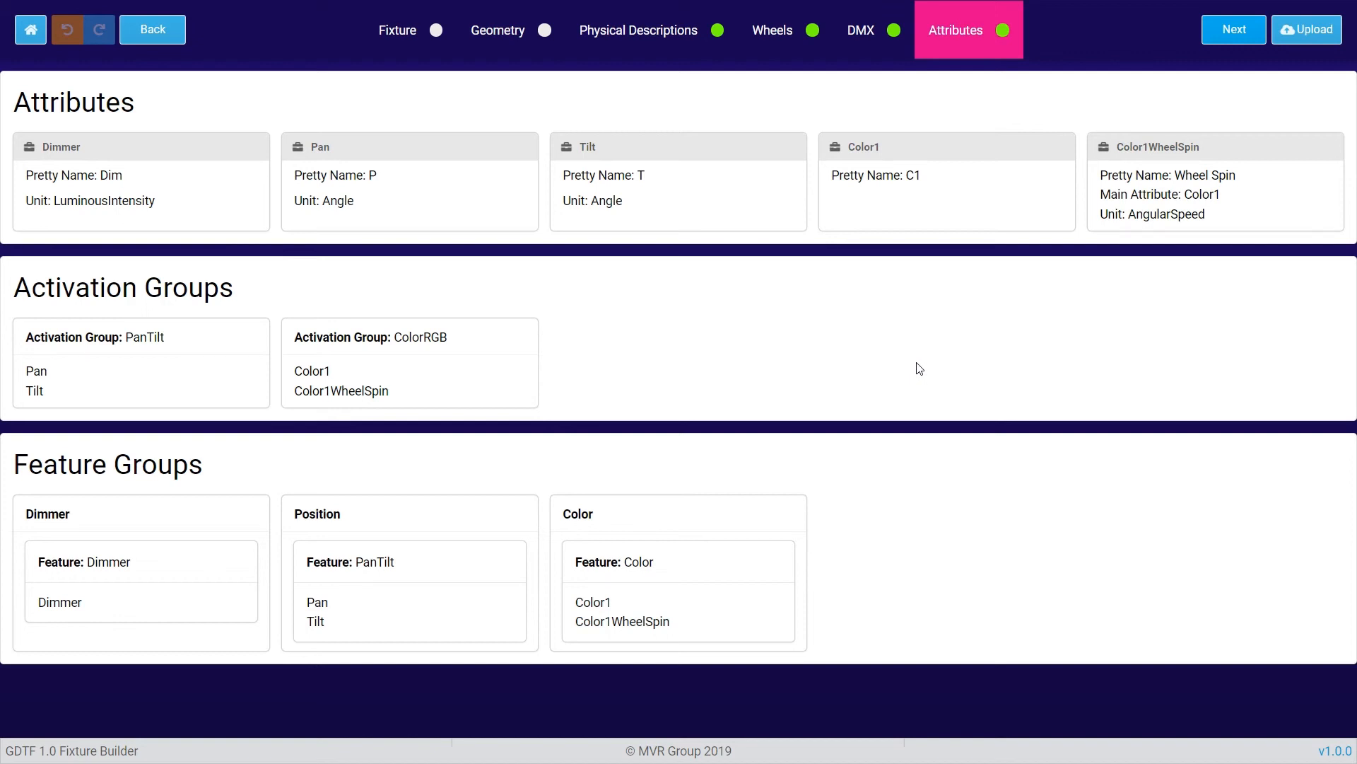
mouse_move(1177, 121)
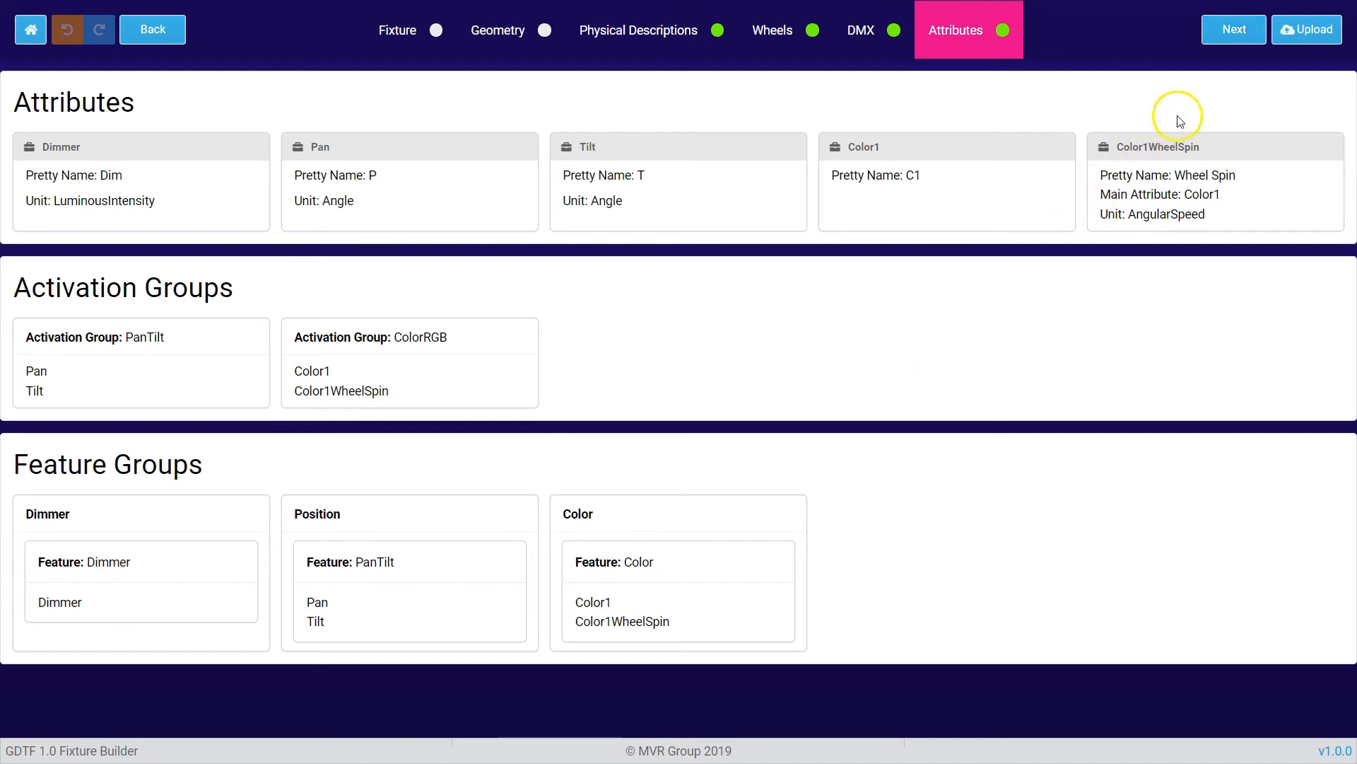
mouse_move(1229, 109)
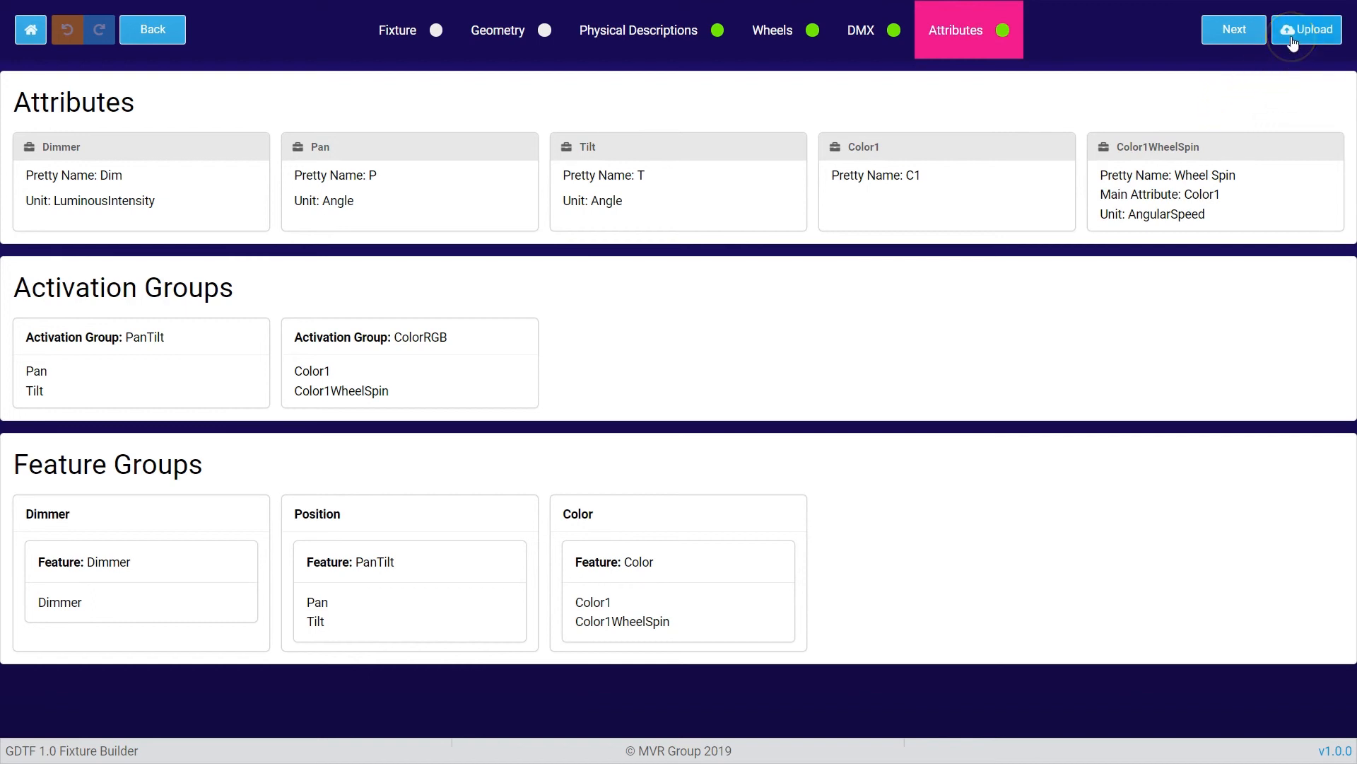
Upload the fixture to GDTF Share with a revision name and download the .gdtf file.
click(1307, 30)
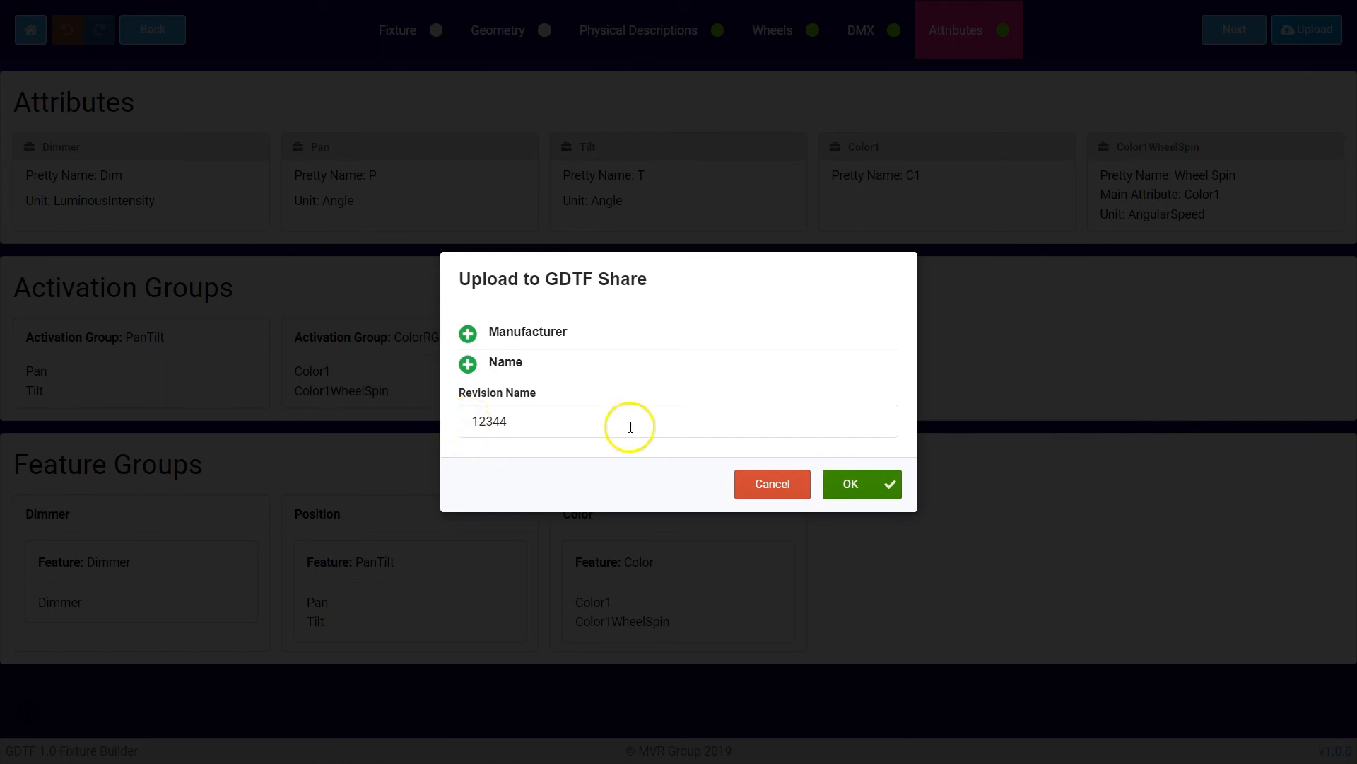
click(861, 483)
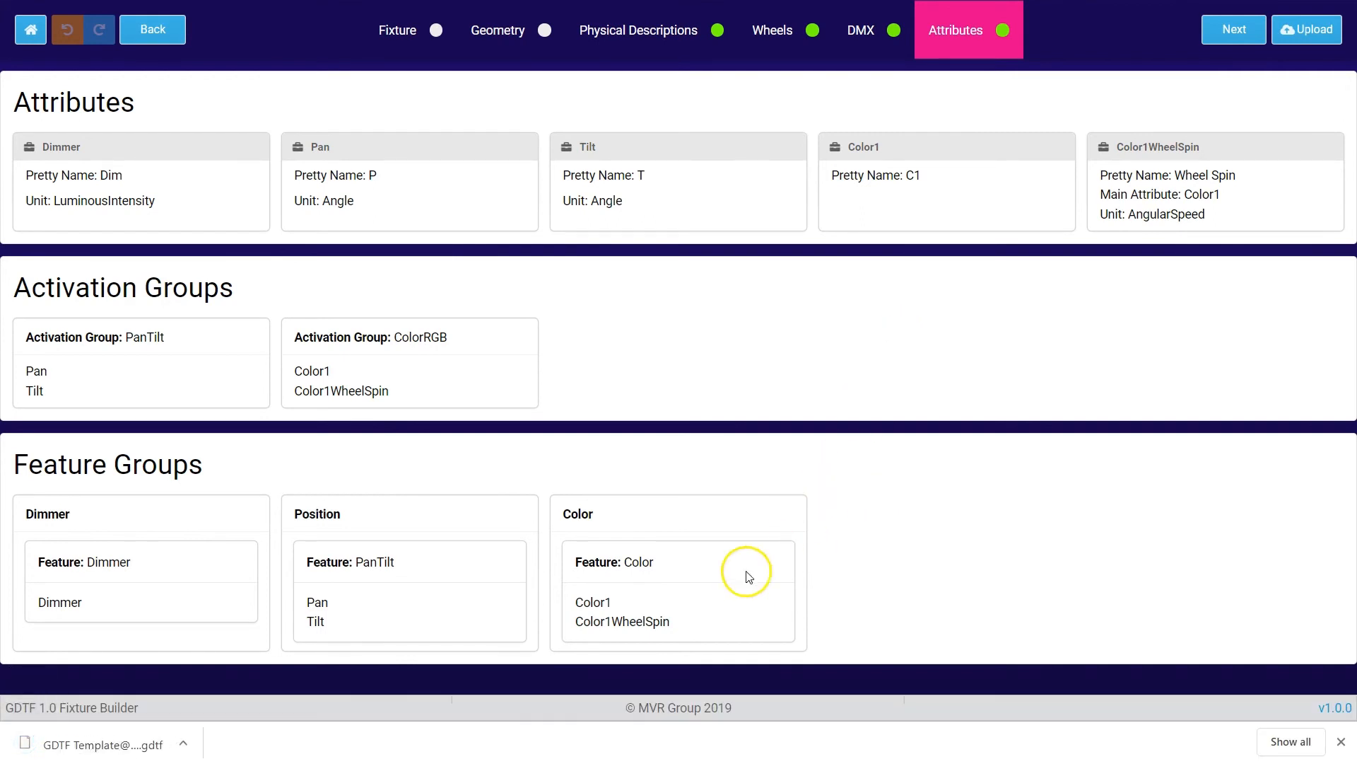
mouse_move(474, 736)
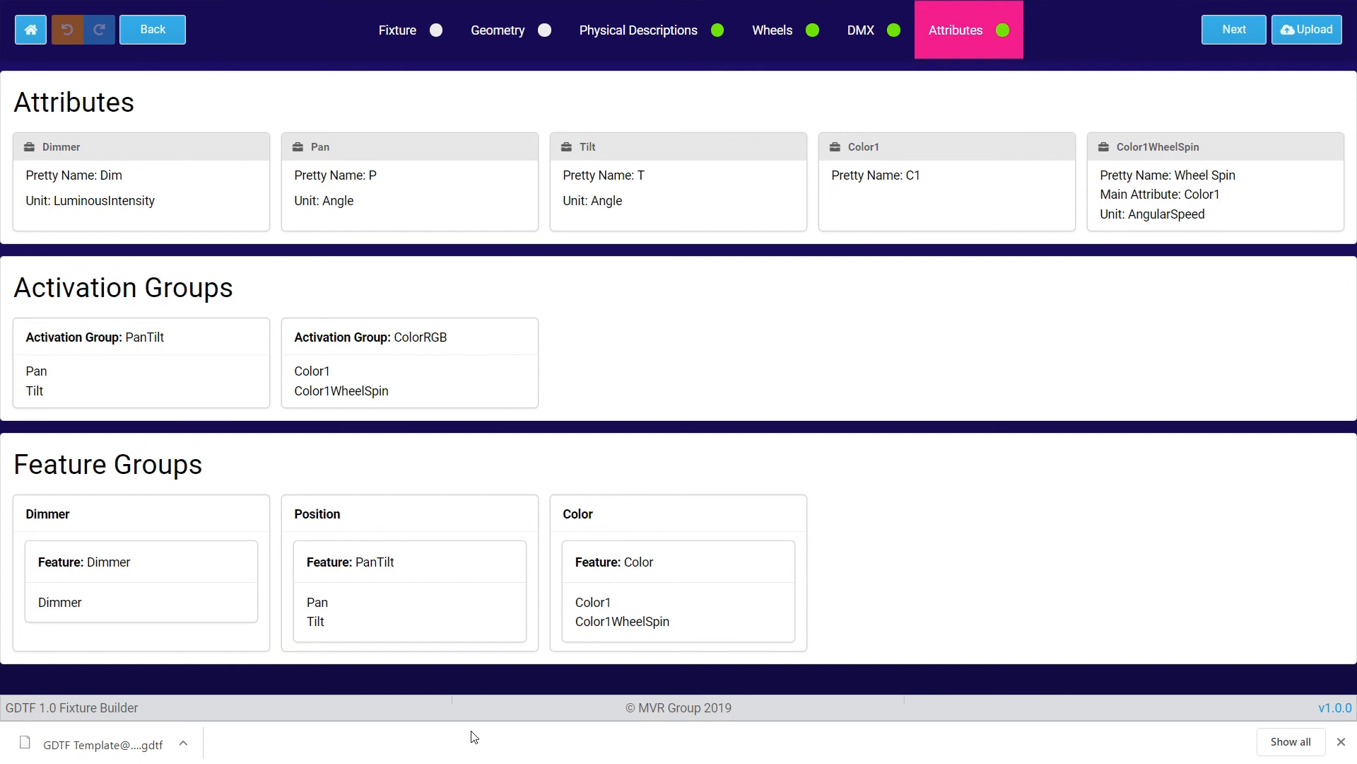
mouse_move(56, 734)
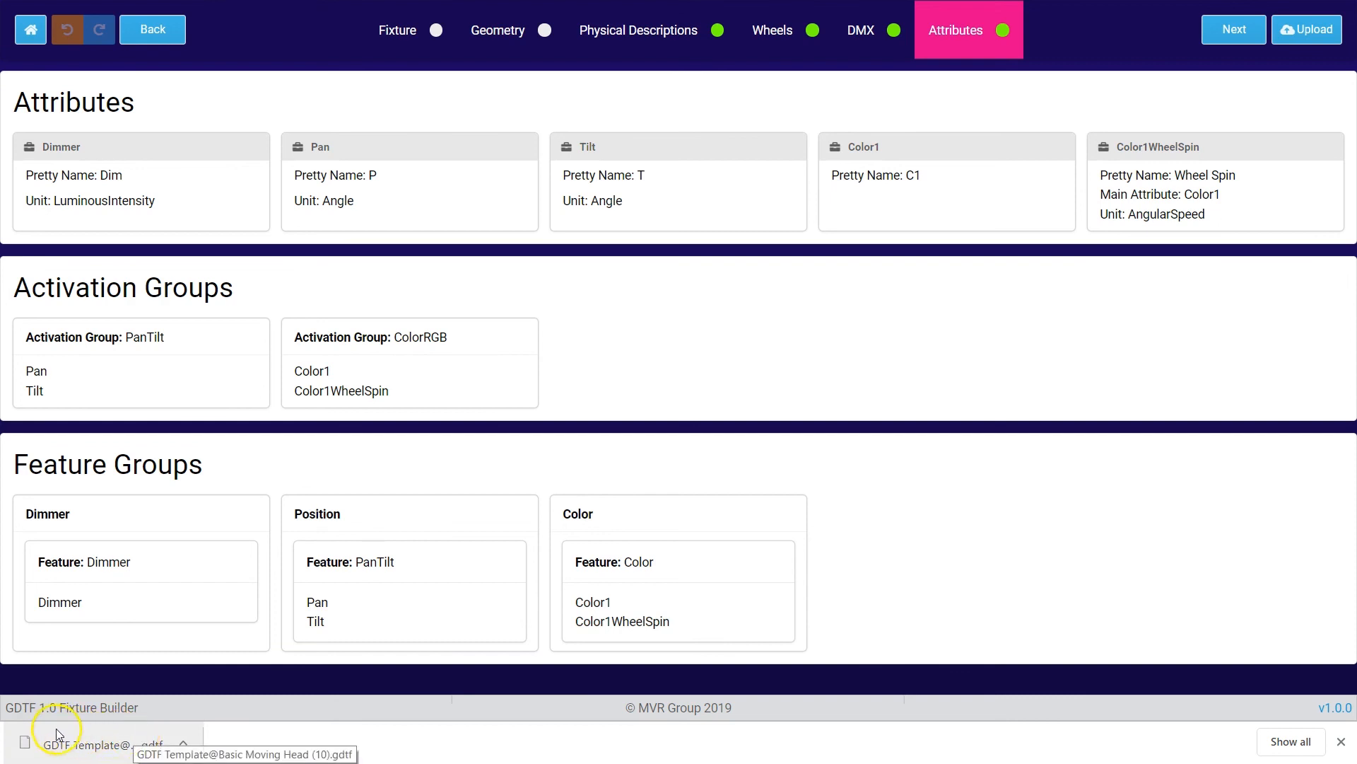